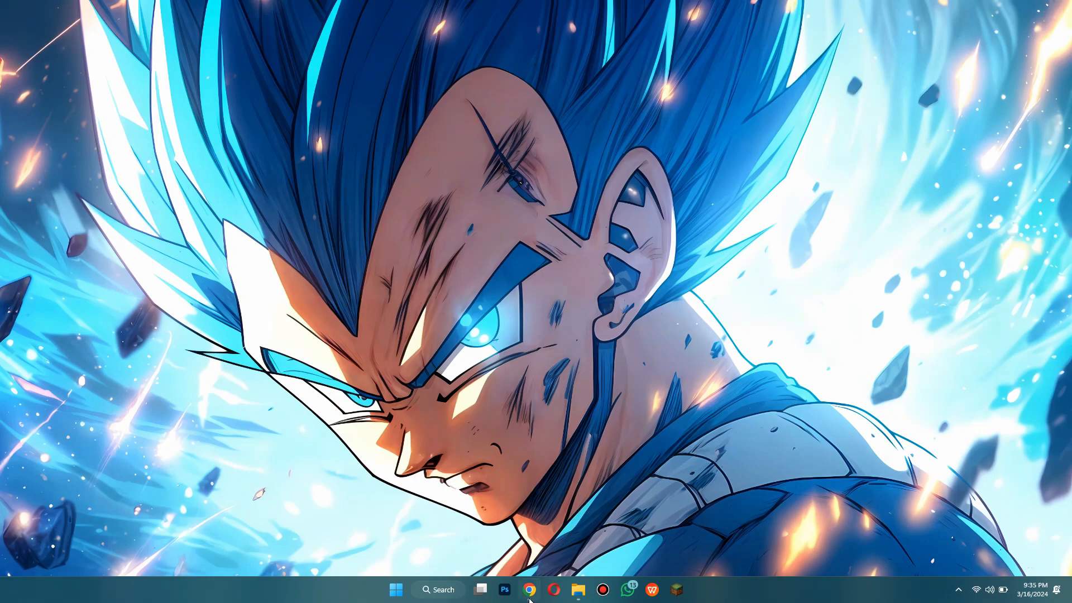
# Step: Bring up Chrome and open the 'Photopea | Online Photo Editor' search result
pyautogui.click(530, 590)
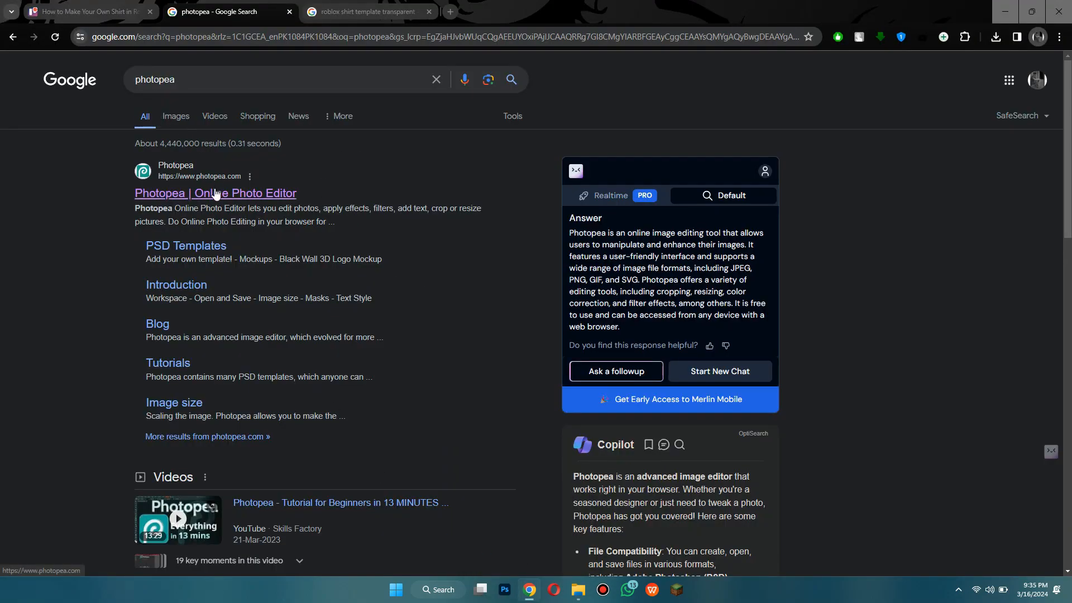
pyautogui.click(214, 193)
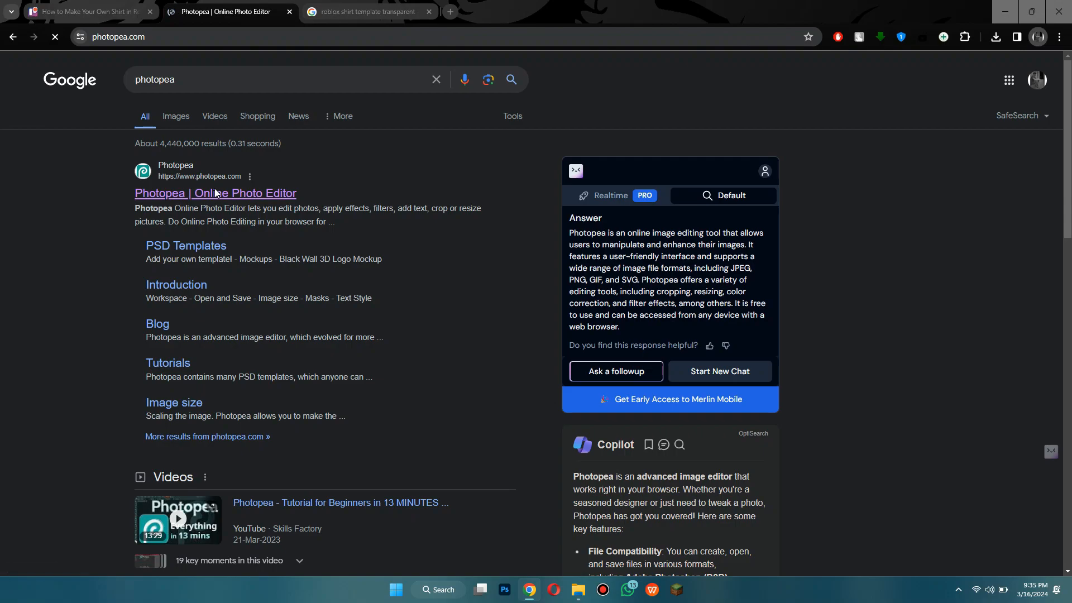
pyautogui.click(215, 193)
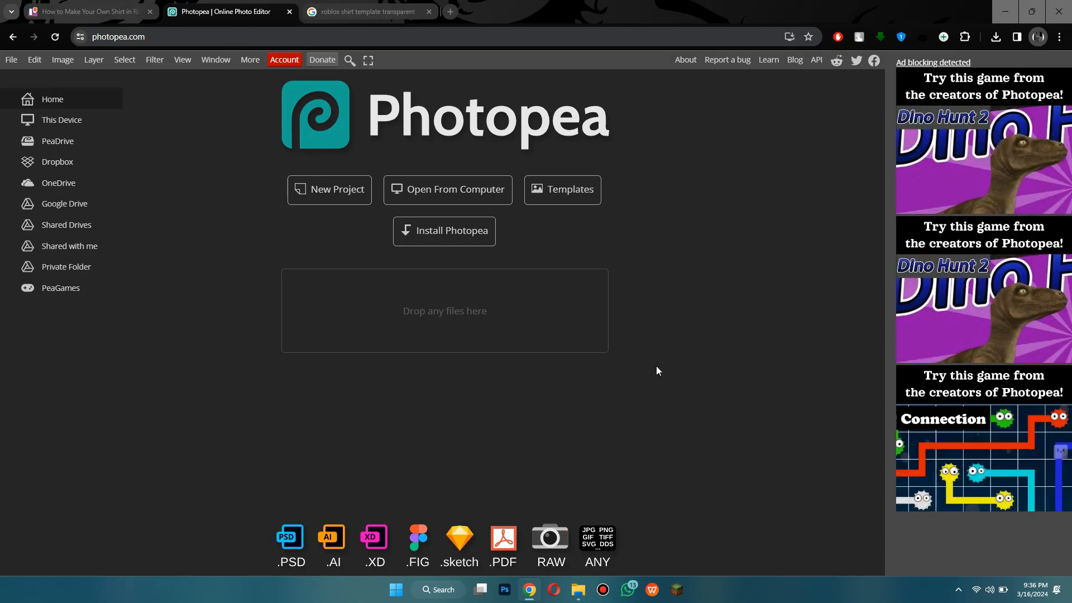
# Step: Show image results for 'roblox shirt template transparent' and browse the thumbnails
pyautogui.click(367, 12)
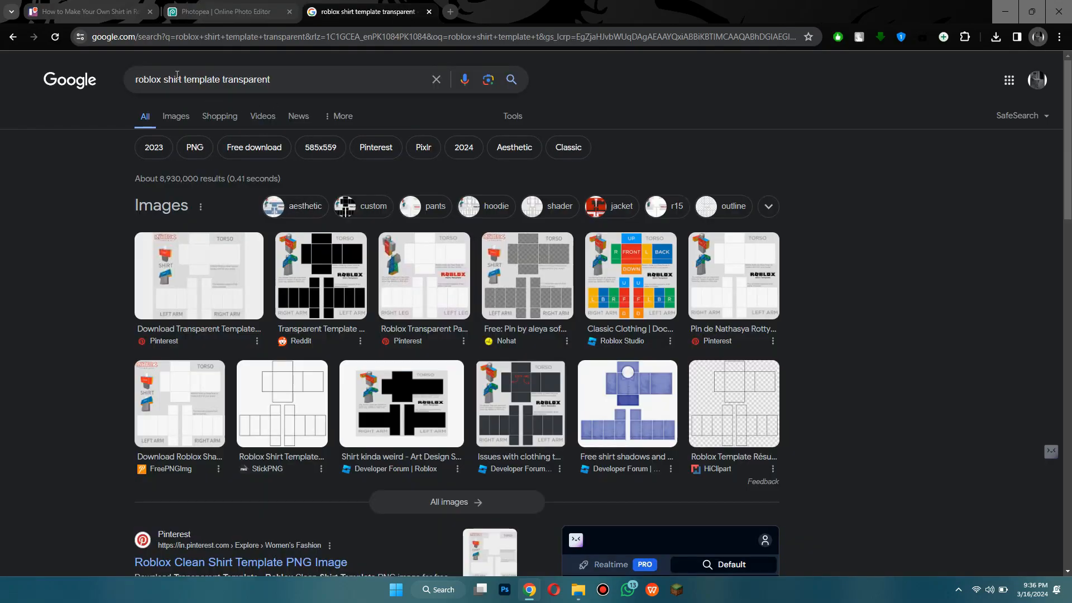
pyautogui.moveTo(181, 122)
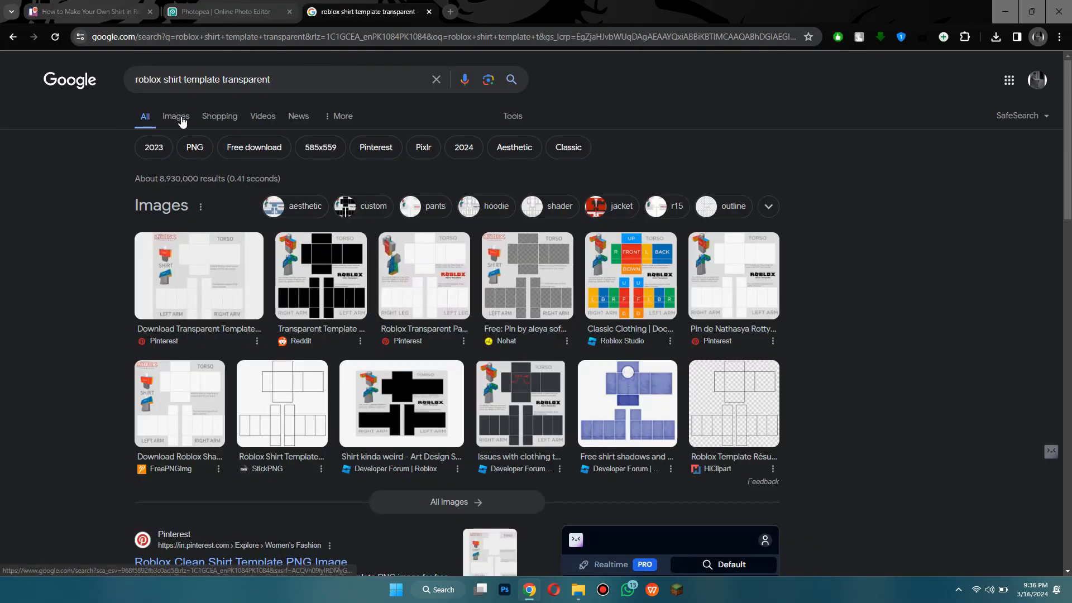
pyautogui.click(174, 116)
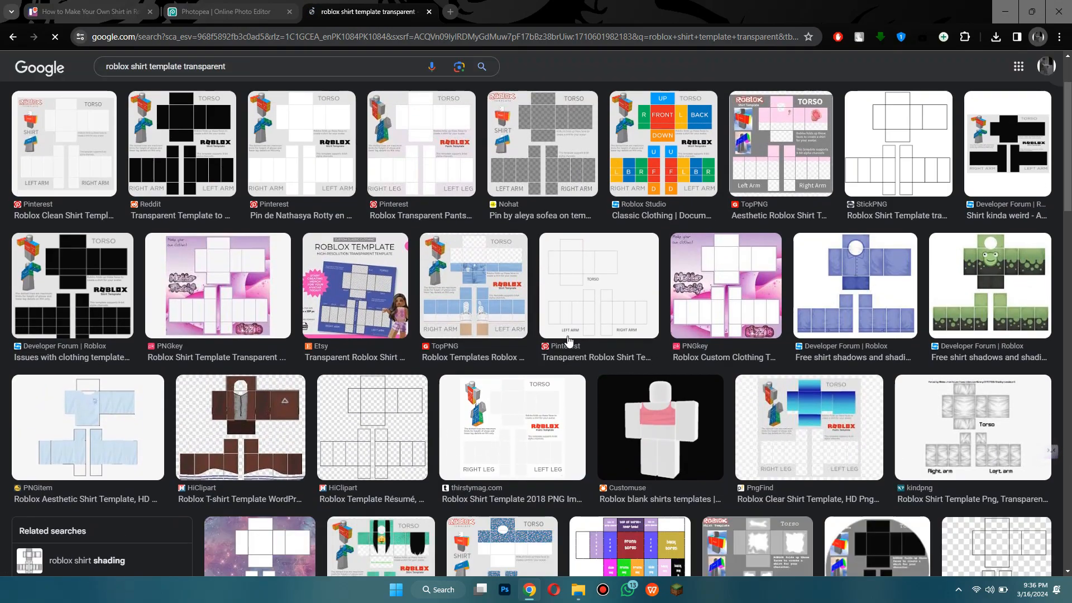
pyautogui.scroll(-3)
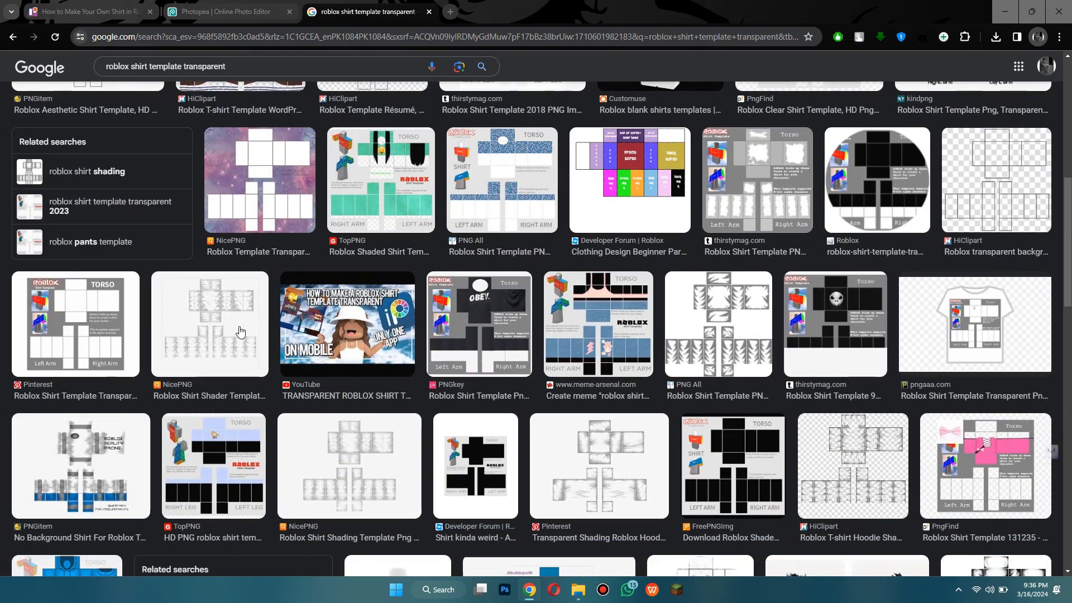
pyautogui.click(208, 322)
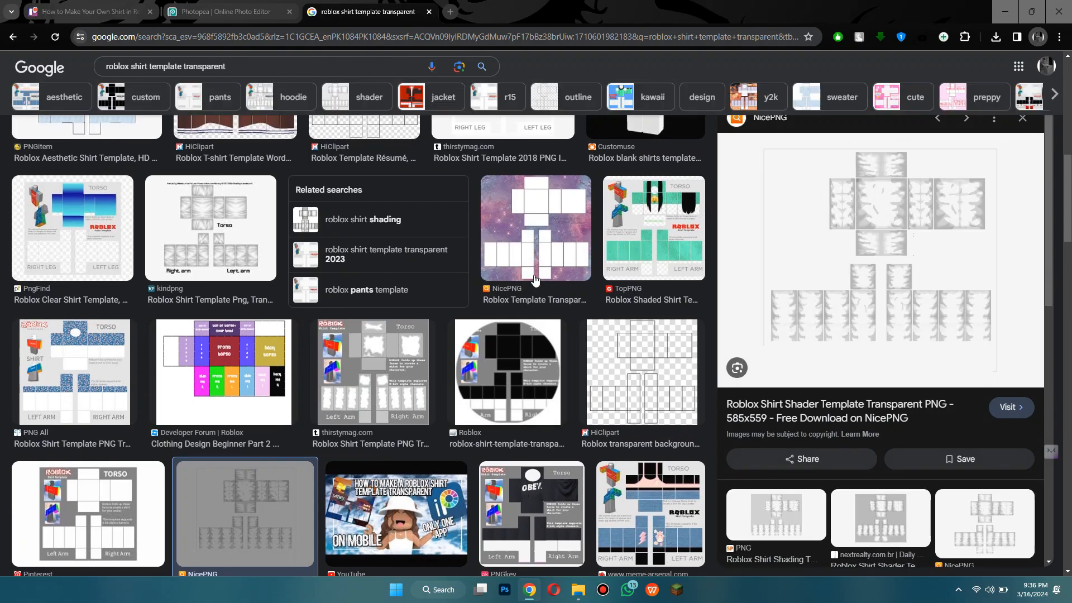
pyautogui.scroll(3)
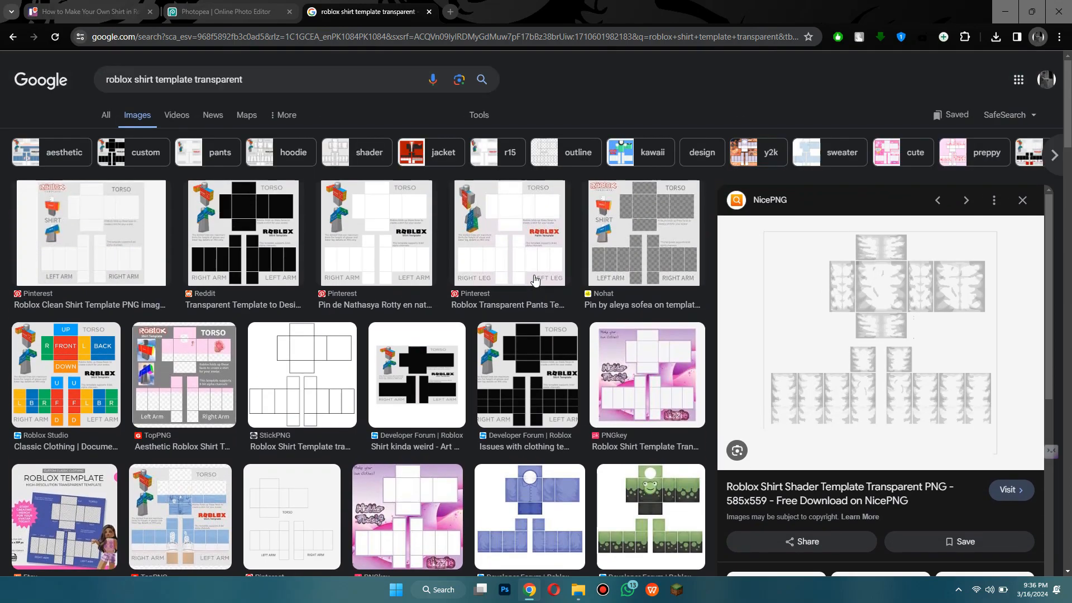
# Step: Compare several template previews, then open and copy the Reddit transparent shirt template
pyautogui.click(374, 232)
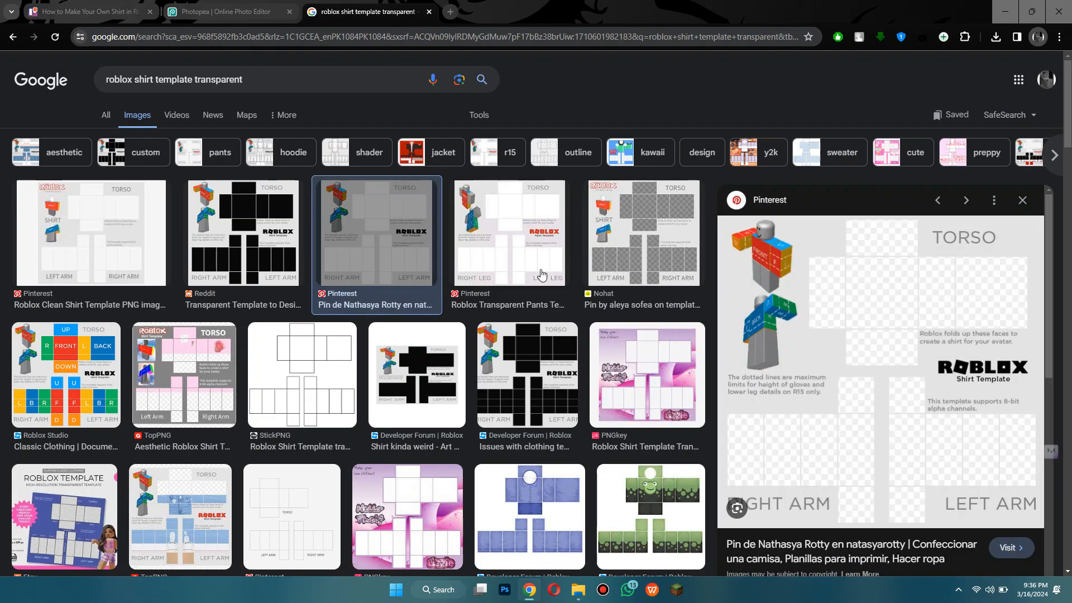
pyautogui.click(508, 232)
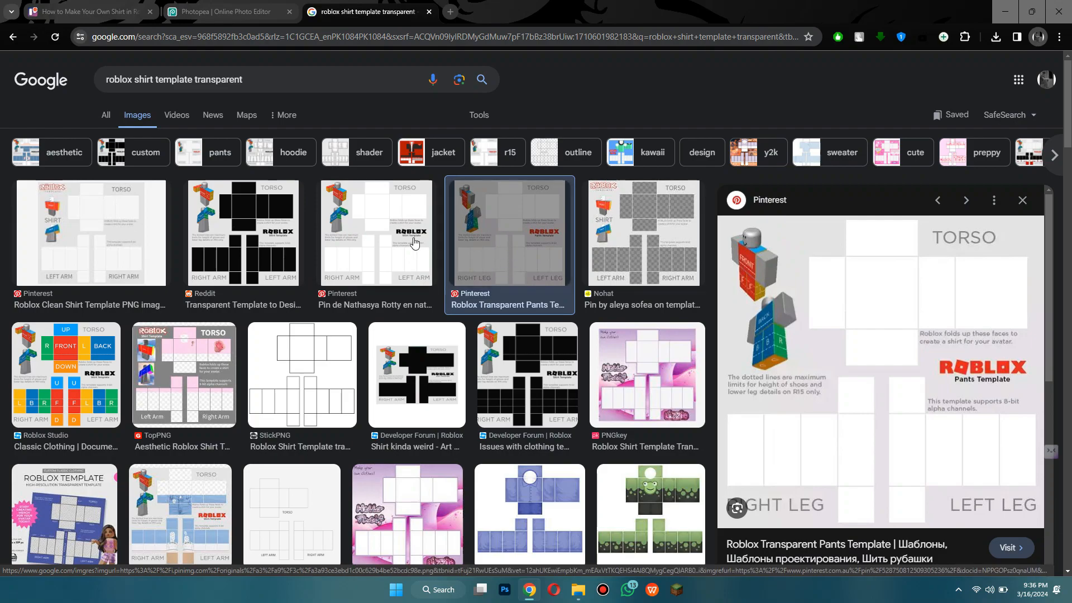
pyautogui.click(375, 232)
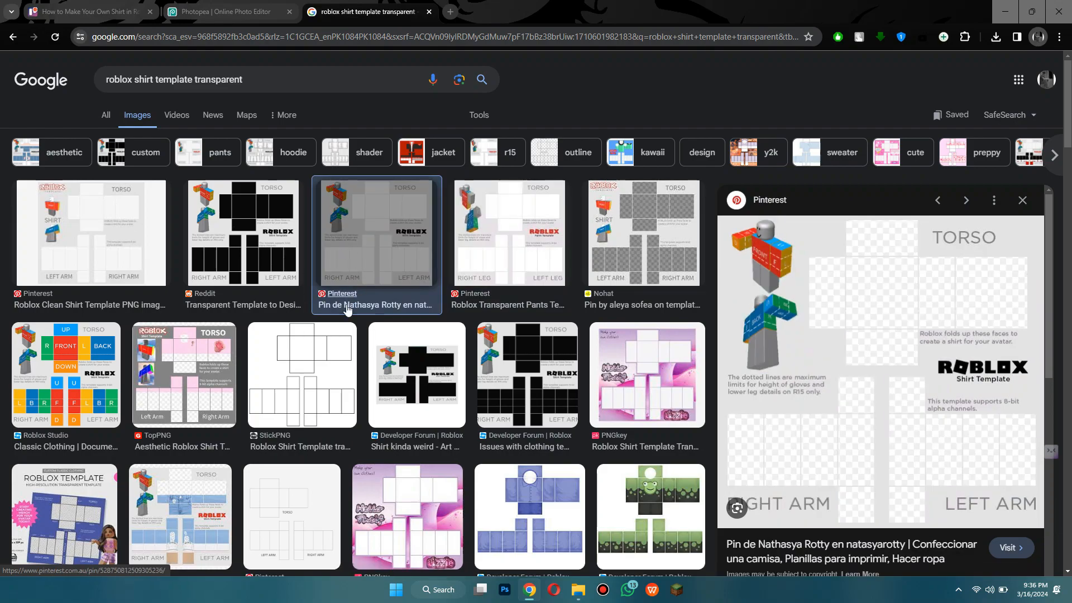
pyautogui.click(241, 232)
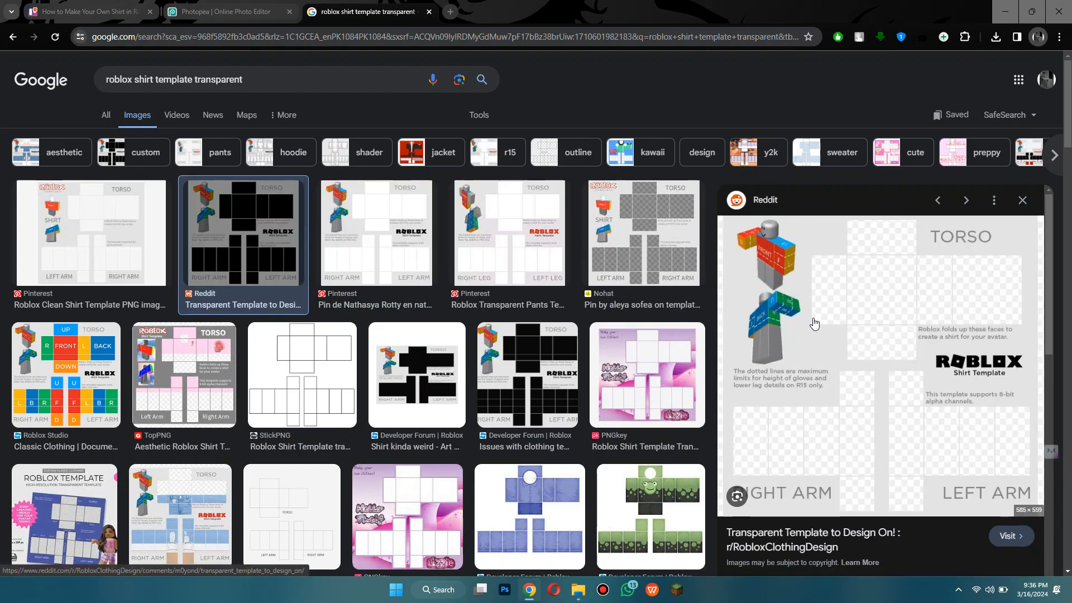
pyautogui.rightClick(813, 324)
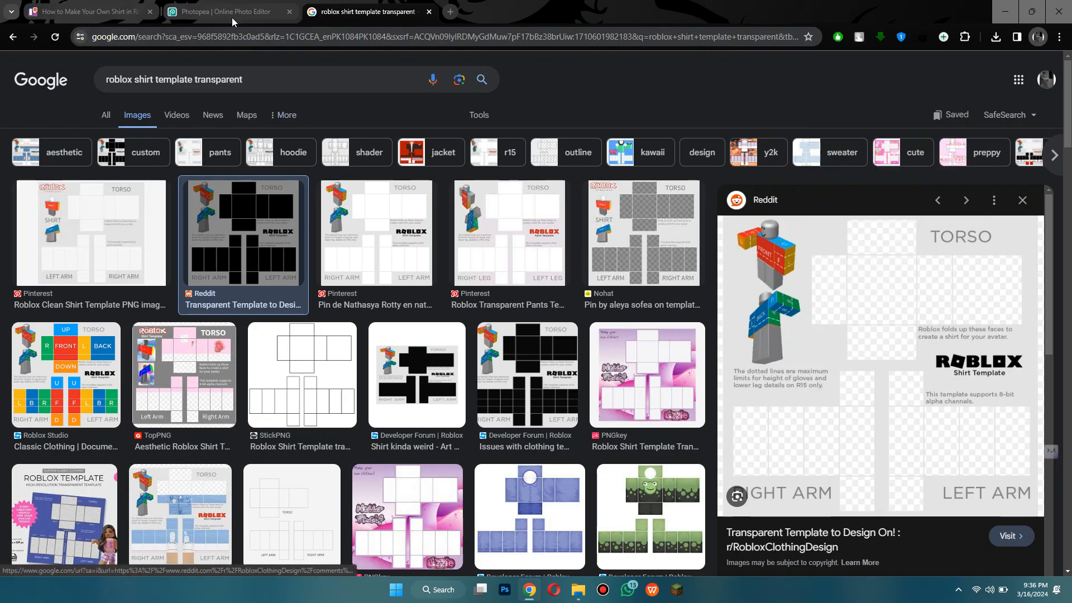
# Step: Dismiss the ad-block notice and add a black rectangle layer beneath the pasted template
pyautogui.click(226, 12)
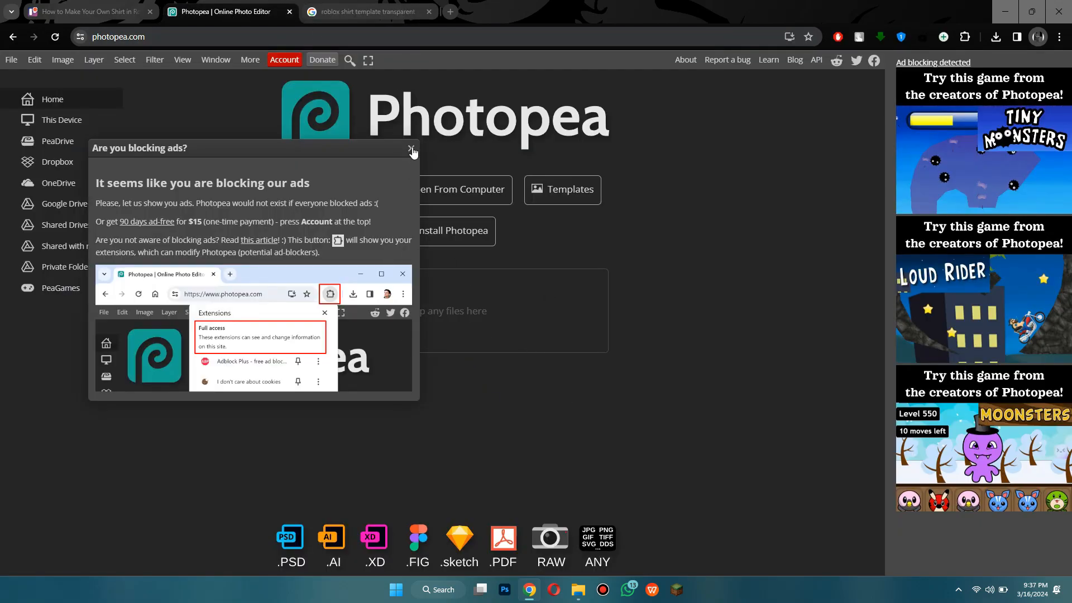
pyautogui.click(411, 149)
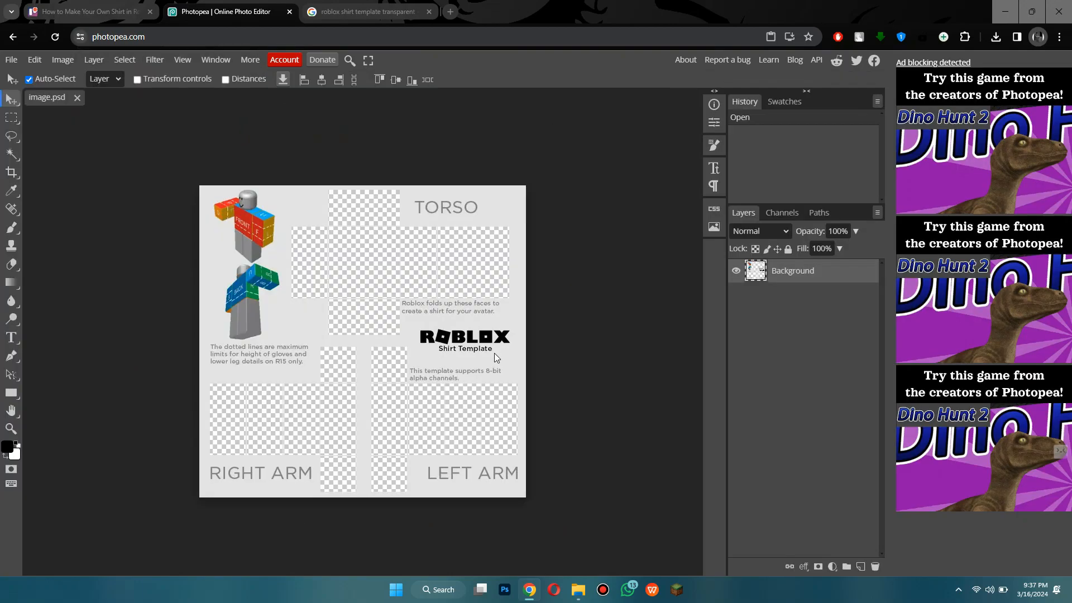
pyautogui.moveTo(504, 356)
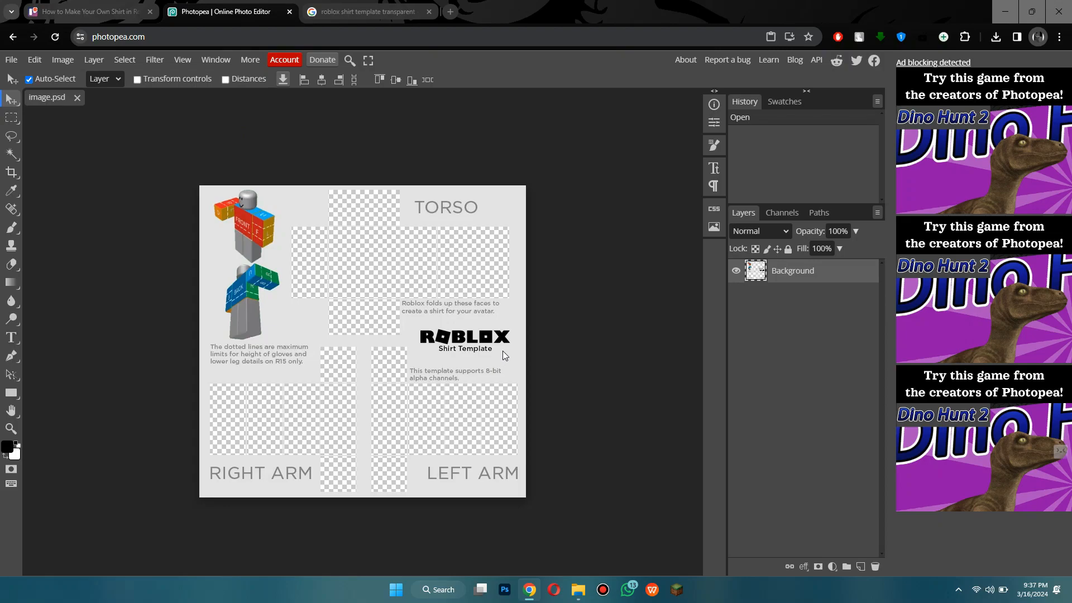
pyautogui.click(12, 391)
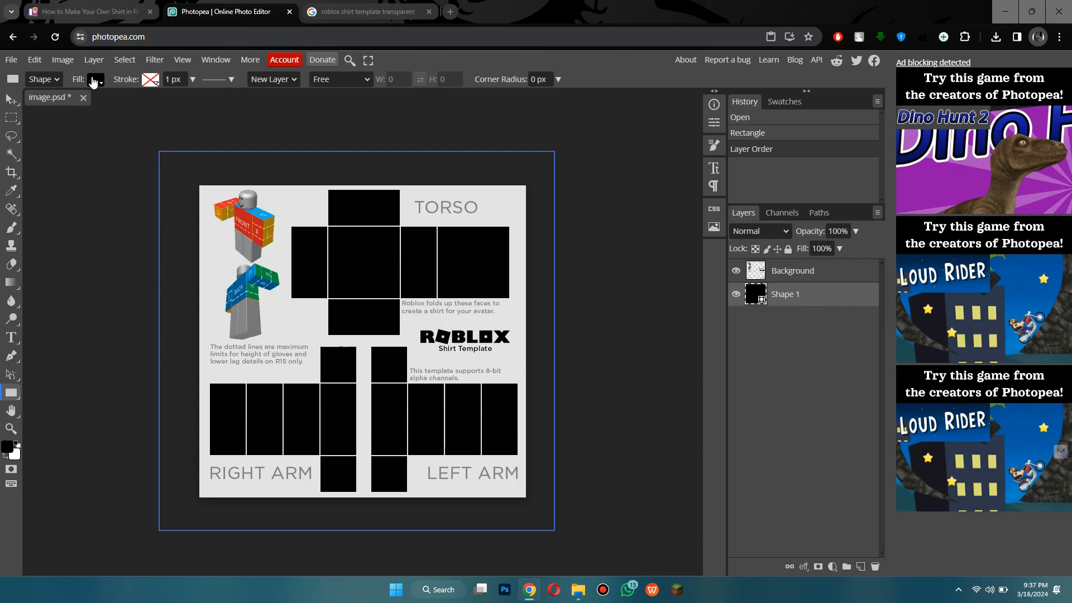
# Step: Set the shape layer's fill to a custom dark yellow (#7c6d20)
pyautogui.click(92, 79)
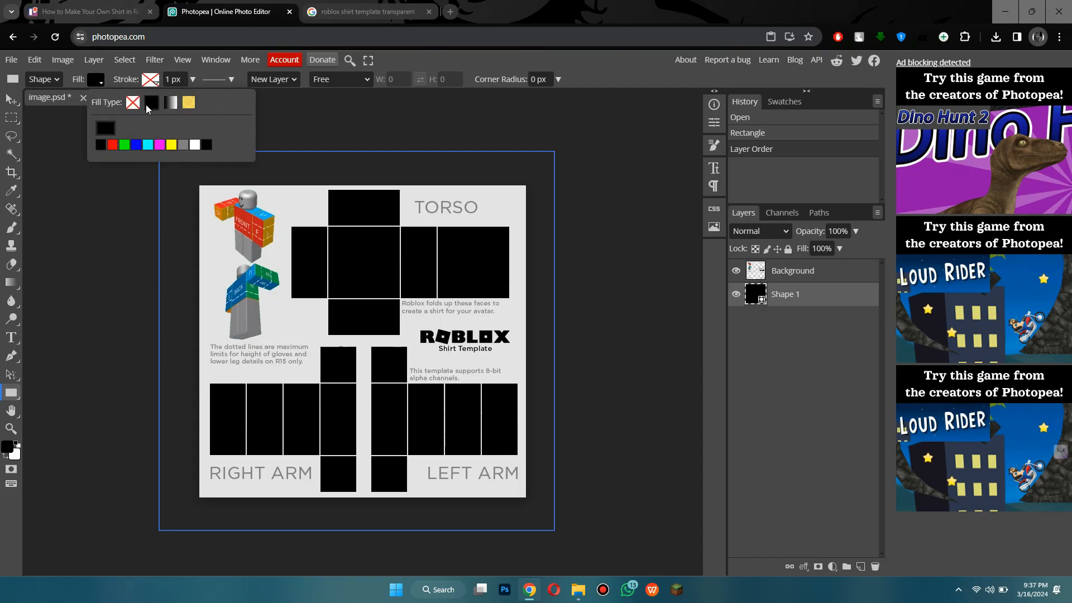
pyautogui.moveTo(106, 128)
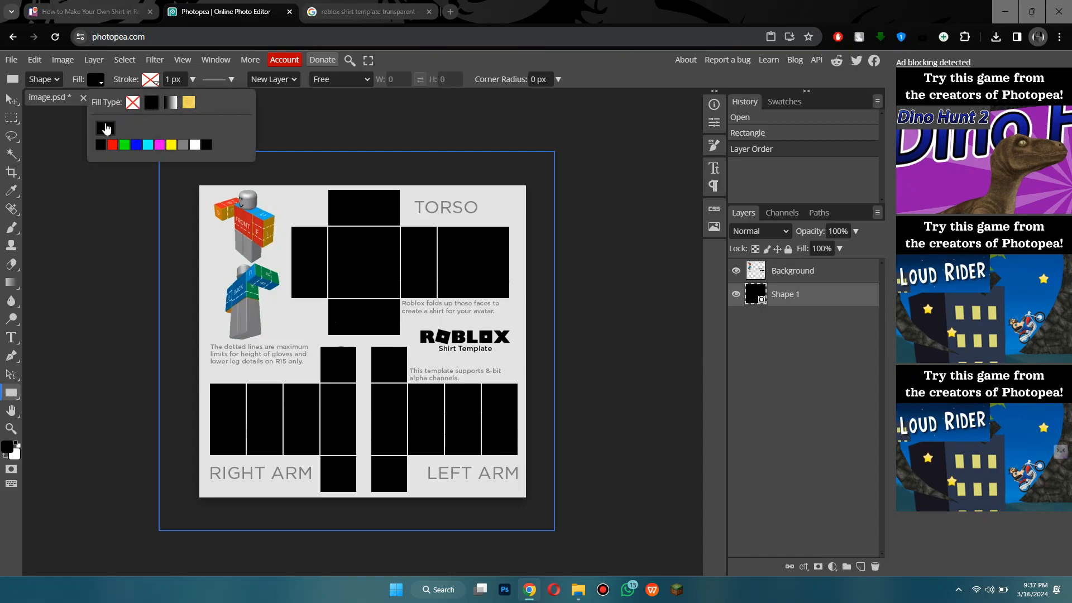
pyautogui.click(105, 128)
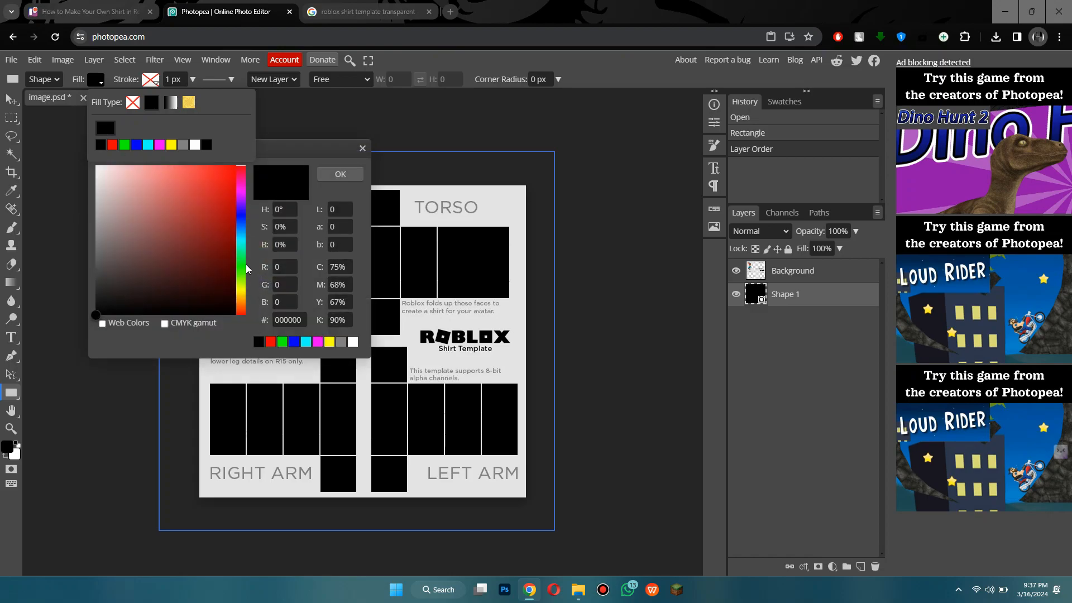
pyautogui.click(198, 265)
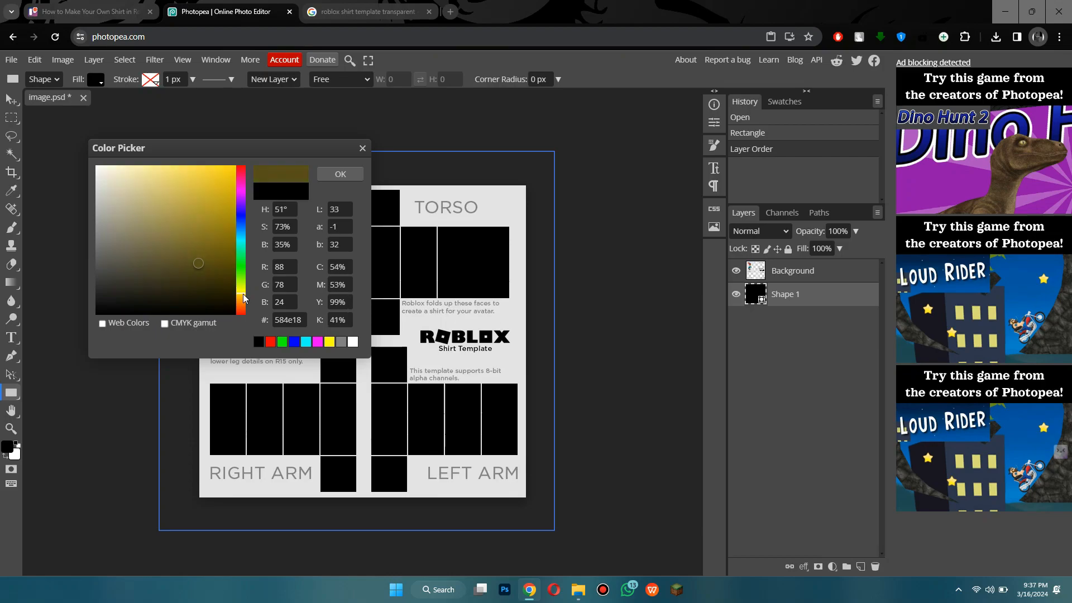
pyautogui.click(339, 173)
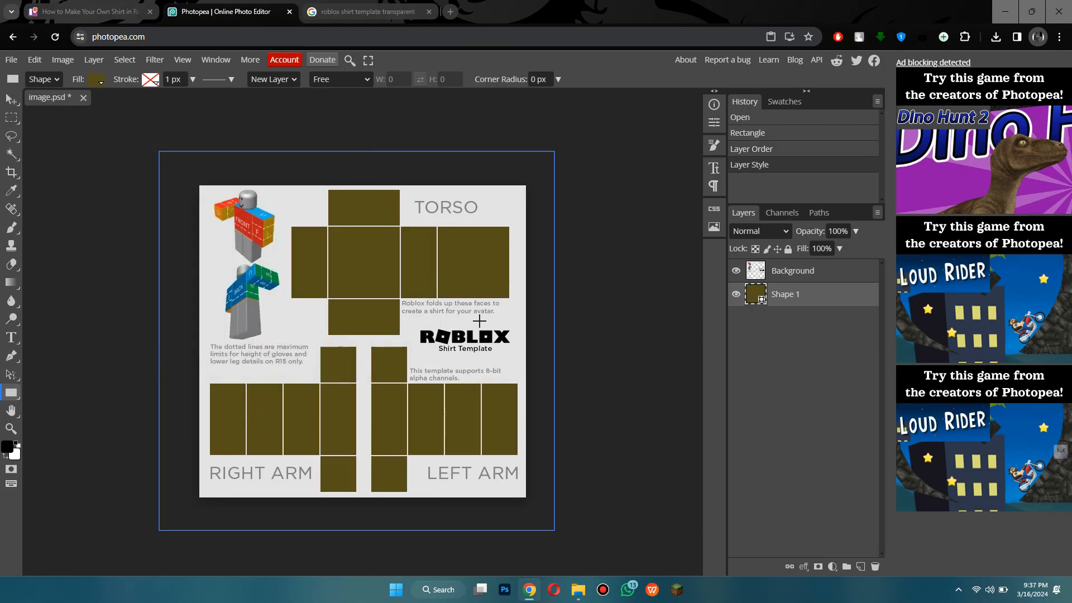
# Step: Reapply the fill, then undo and redo to keep the dark yellow panels
pyautogui.click(95, 79)
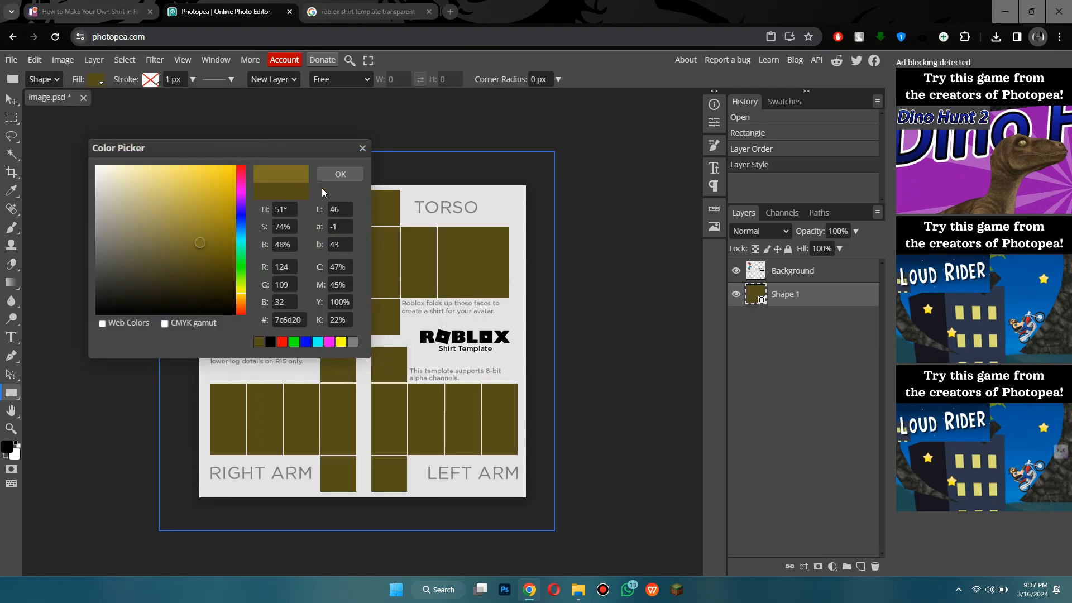
pyautogui.click(340, 173)
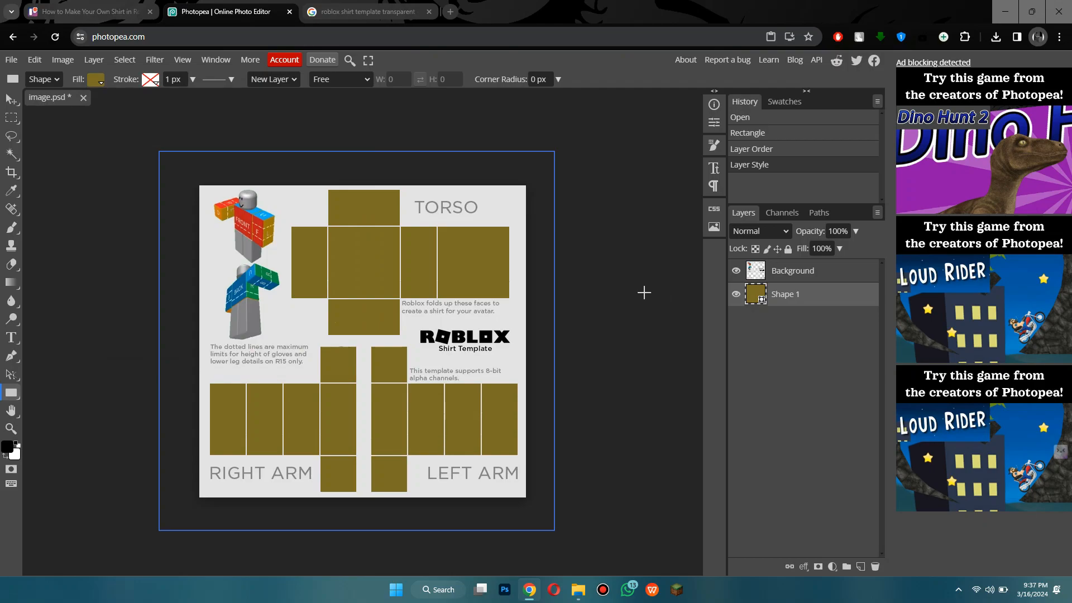
pyautogui.press('ctrl+z')
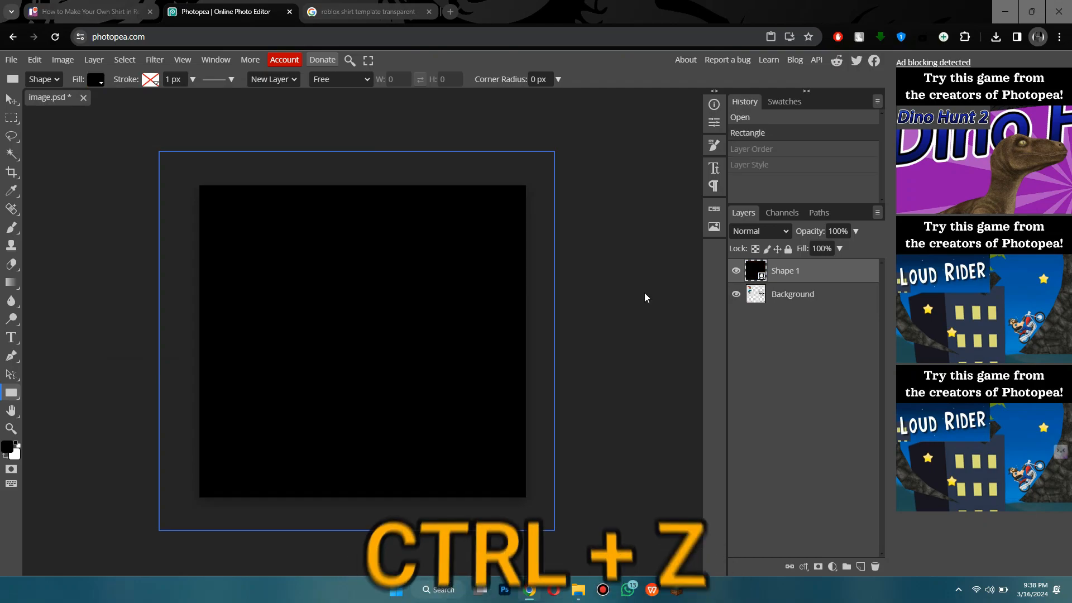
pyautogui.press('ctrl+z')
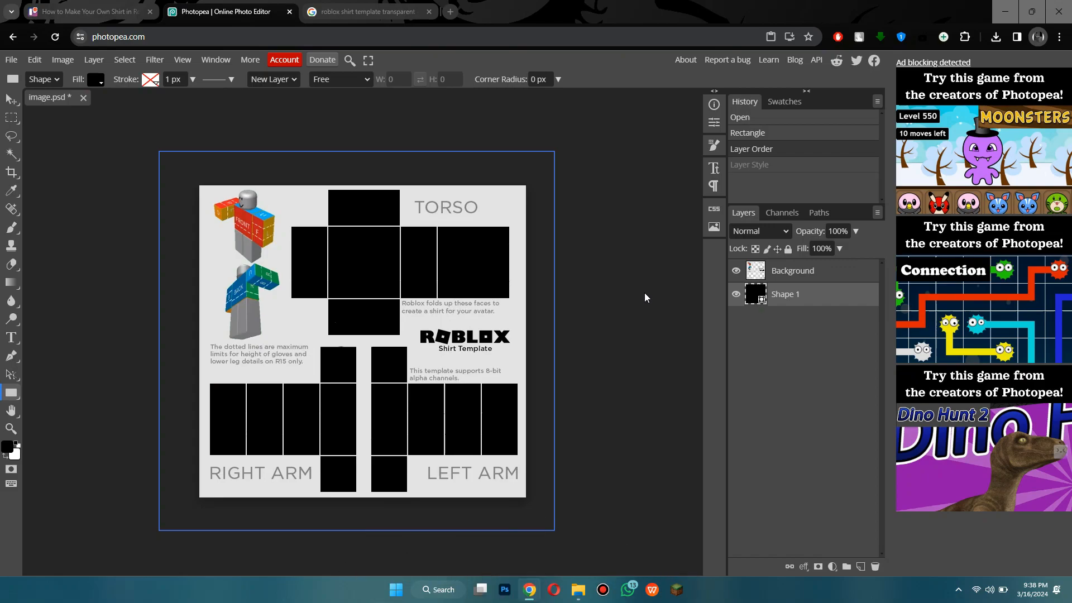
pyautogui.press('ctrl+shift+z')
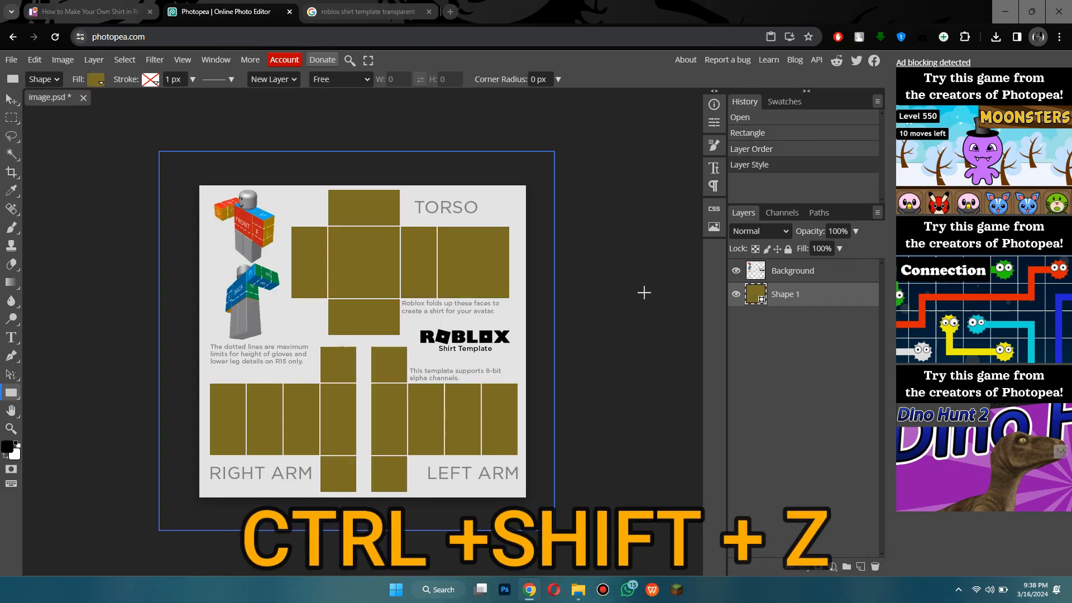
pyautogui.click(95, 79)
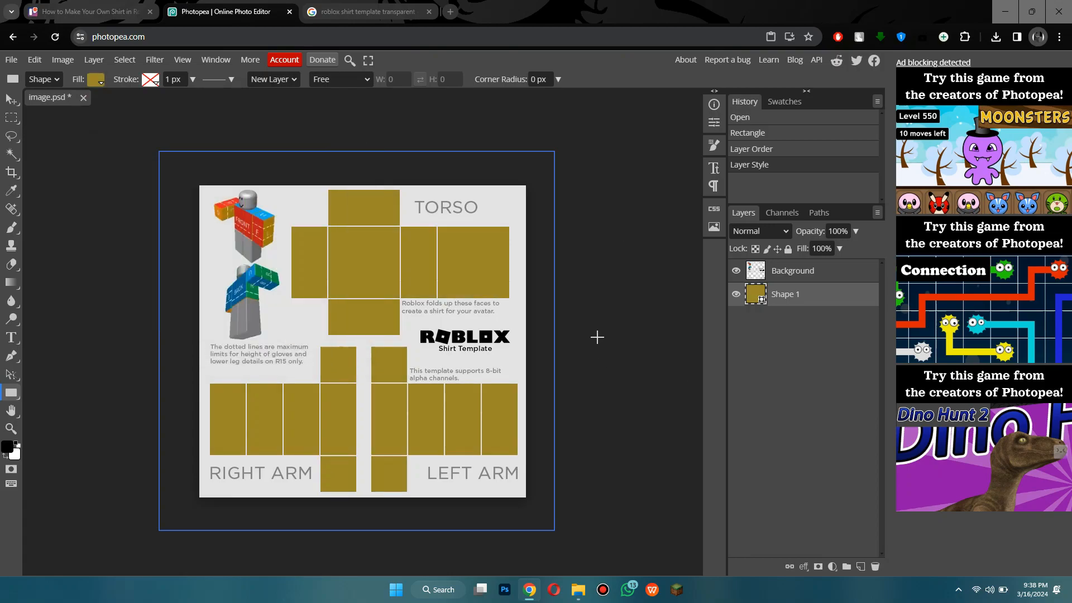
# Step: Search images for 'adidas logo' and open the Wikipedia logo preview's context menu
pyautogui.click(368, 11)
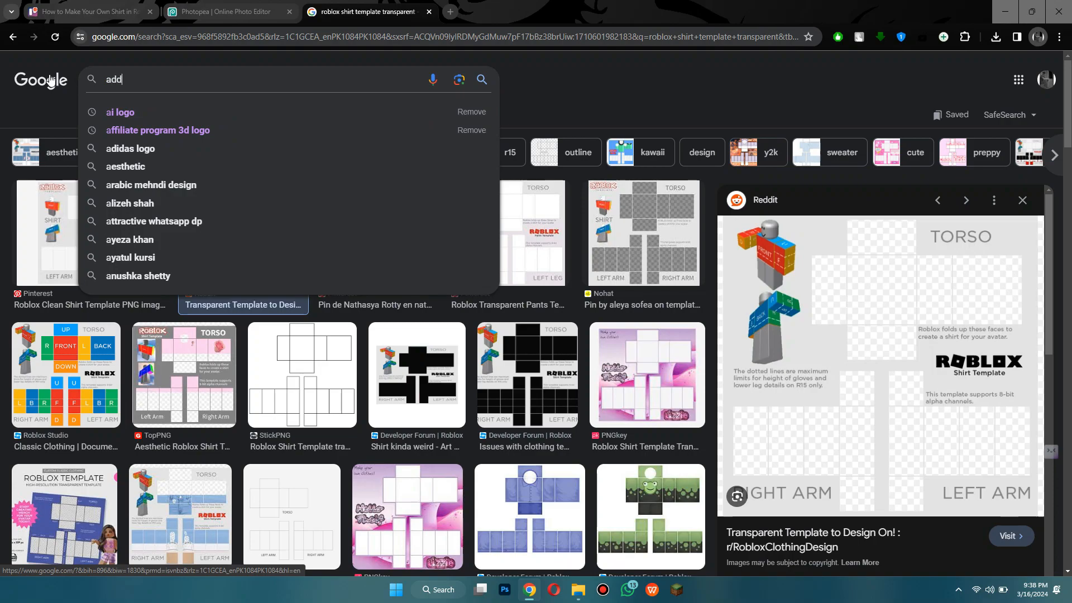
pyautogui.press('Backspace')
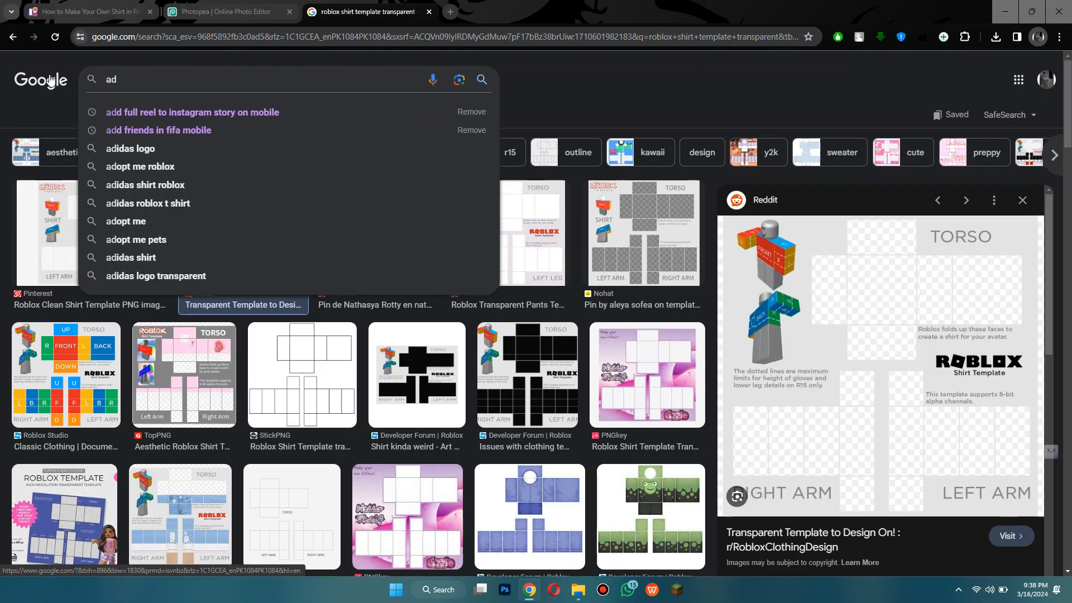
pyautogui.click(130, 148)
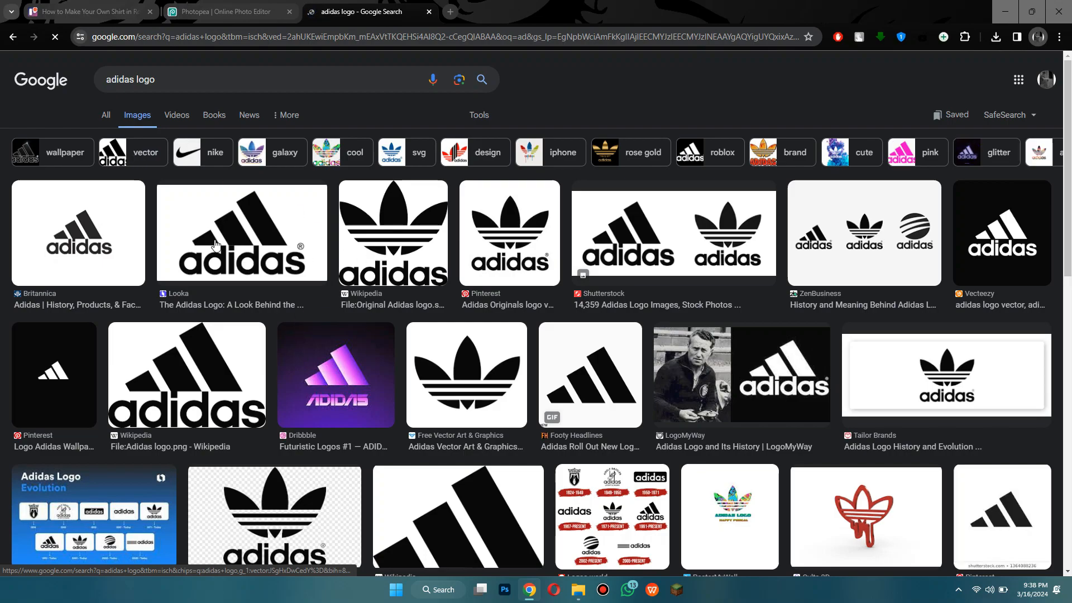
pyautogui.scroll(-3)
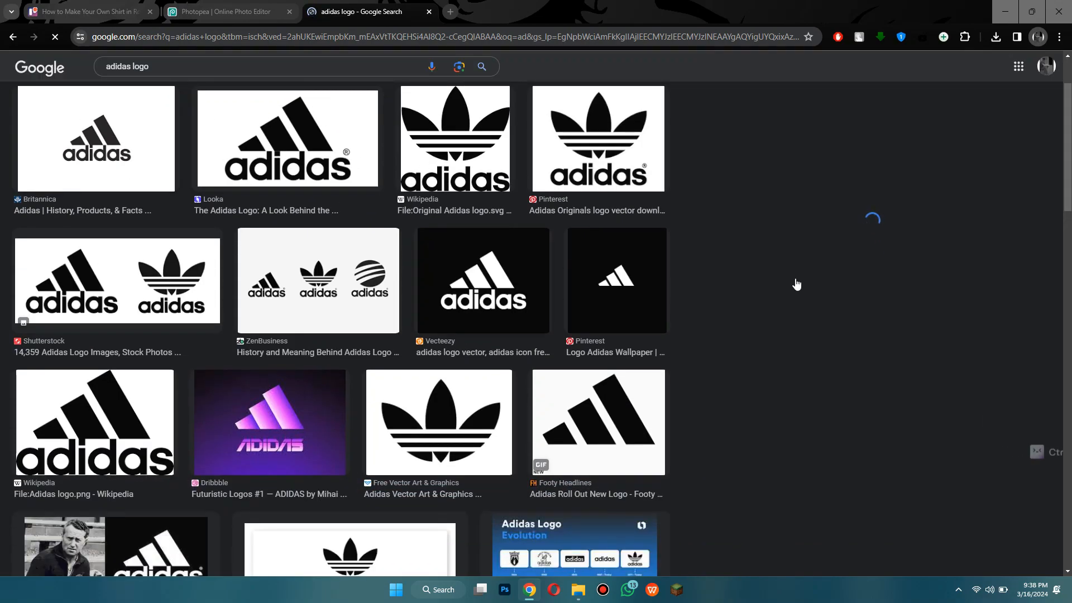
pyautogui.click(95, 138)
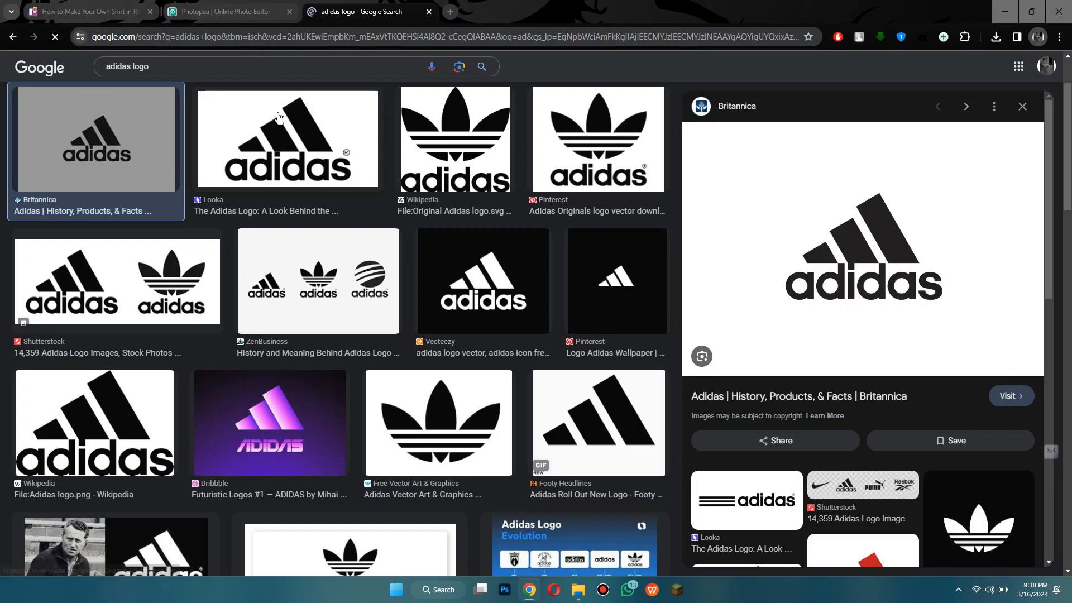
pyautogui.click(286, 138)
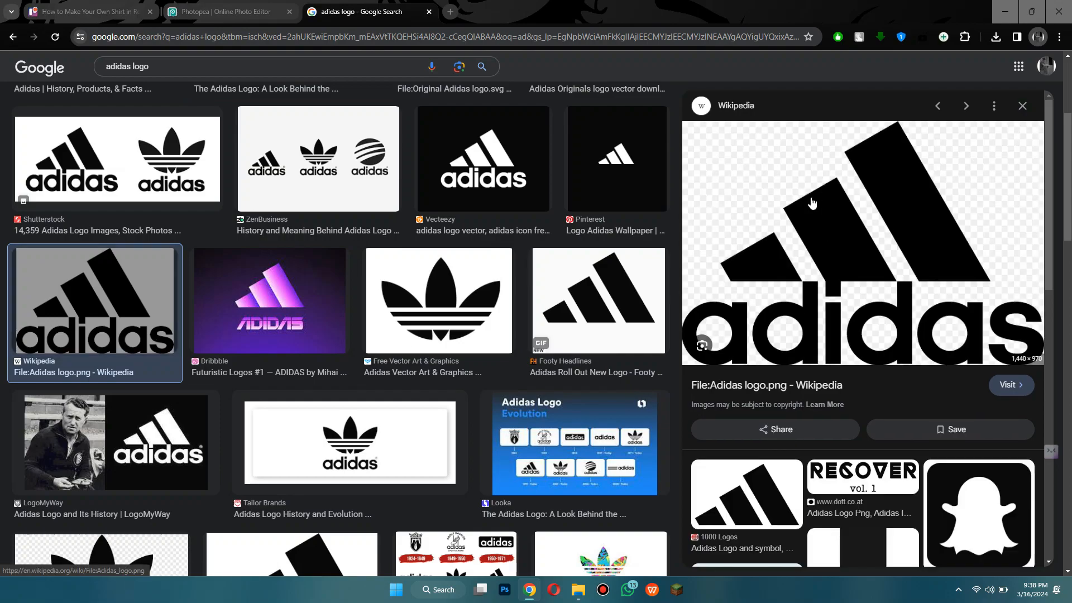
pyautogui.rightClick(813, 204)
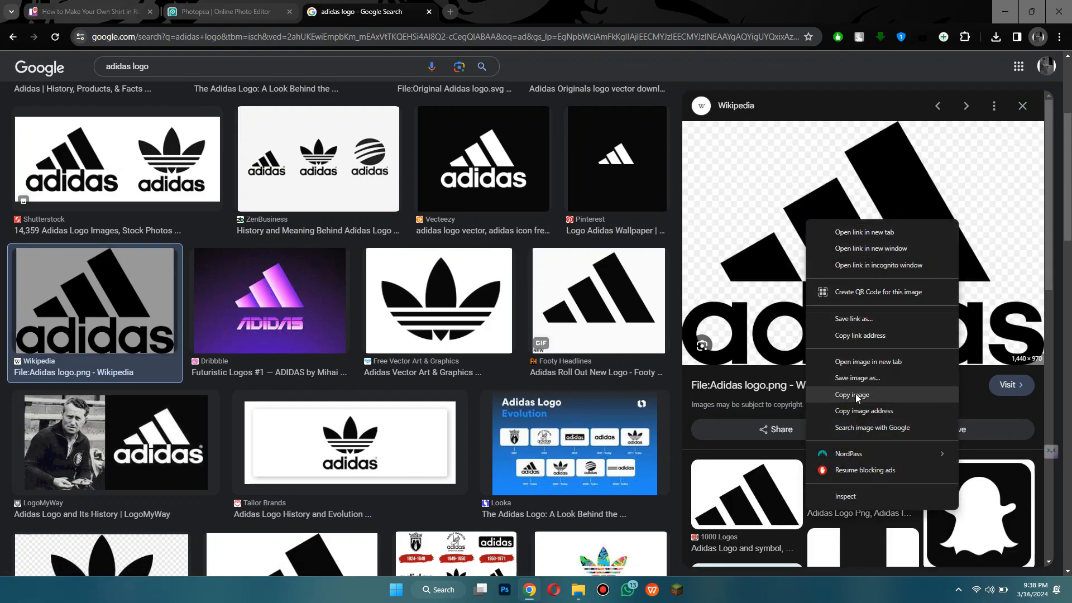
# Step: Paste the Adidas logo into Photopea and scale it down over the torso
pyautogui.click(228, 12)
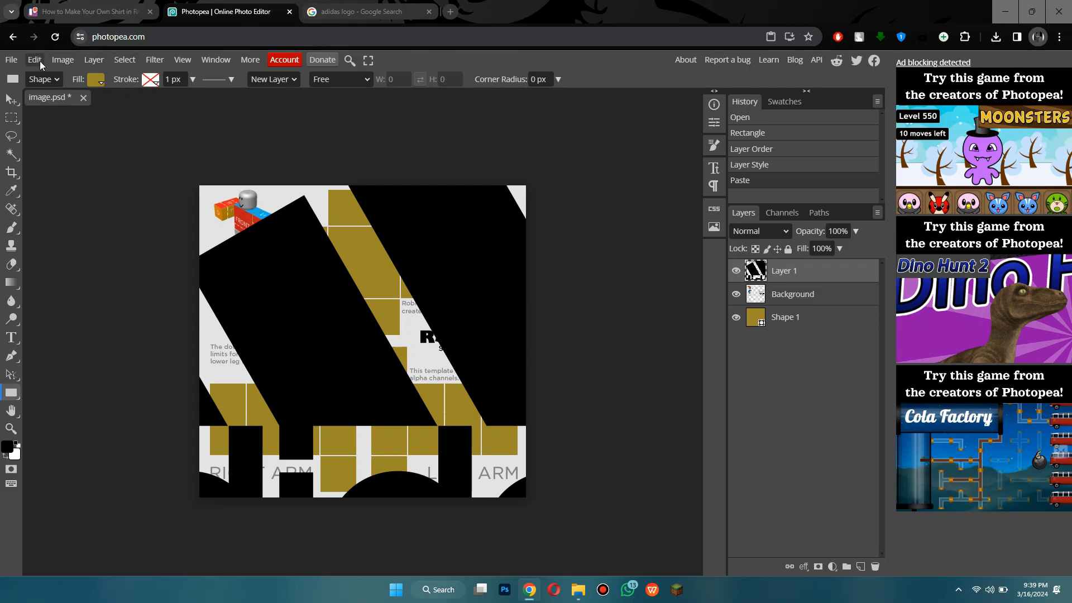
pyautogui.click(34, 60)
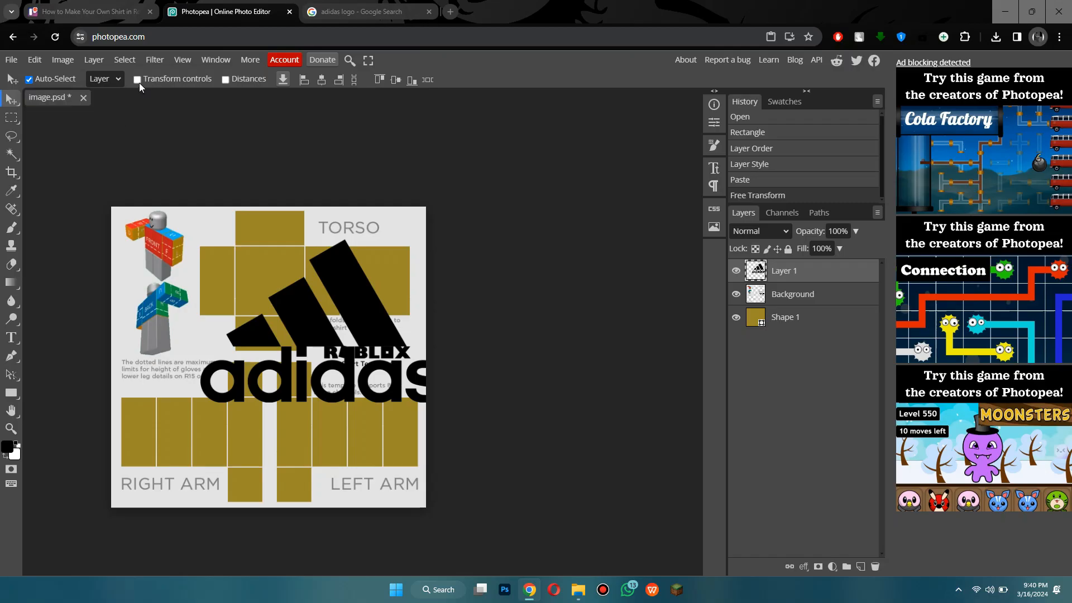
# Step: Find and copy the black T-shirt image with the white Stussy logo
pyautogui.click(369, 12)
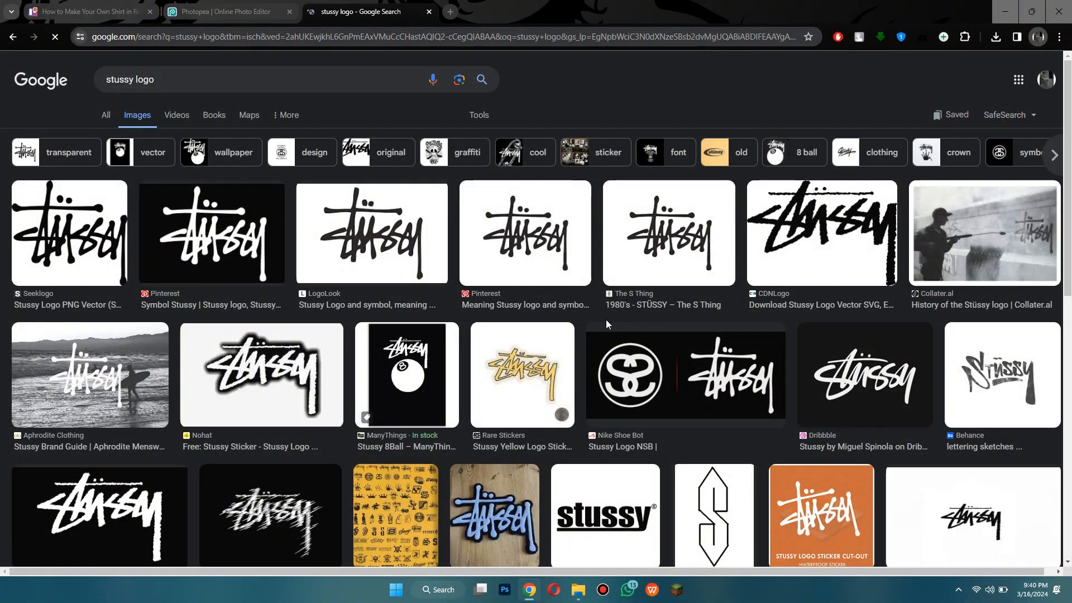
pyautogui.scroll(-3)
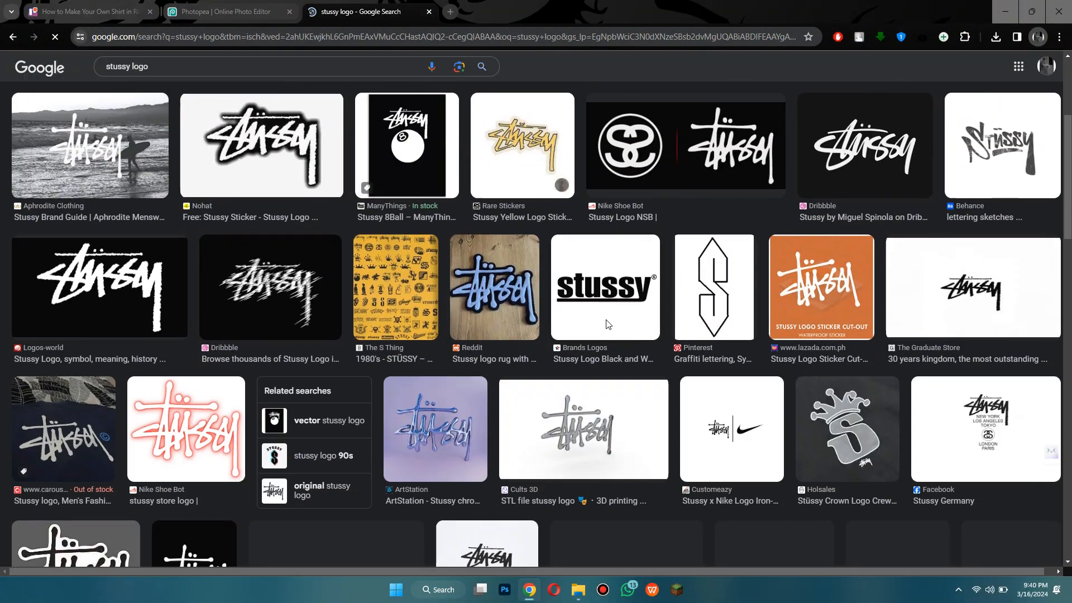
pyautogui.scroll(-3)
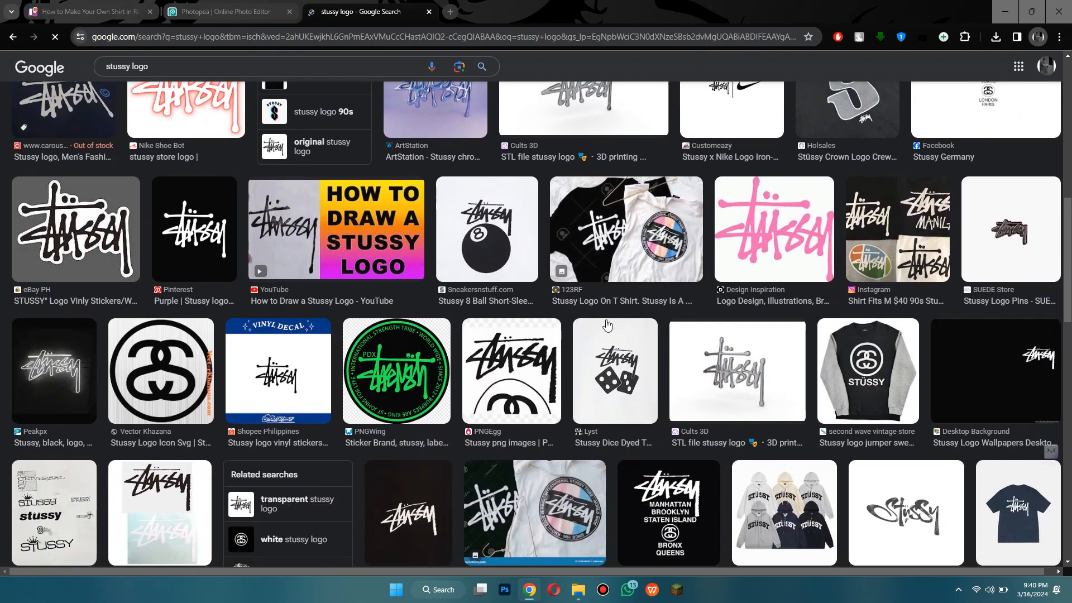
pyautogui.moveTo(600, 371)
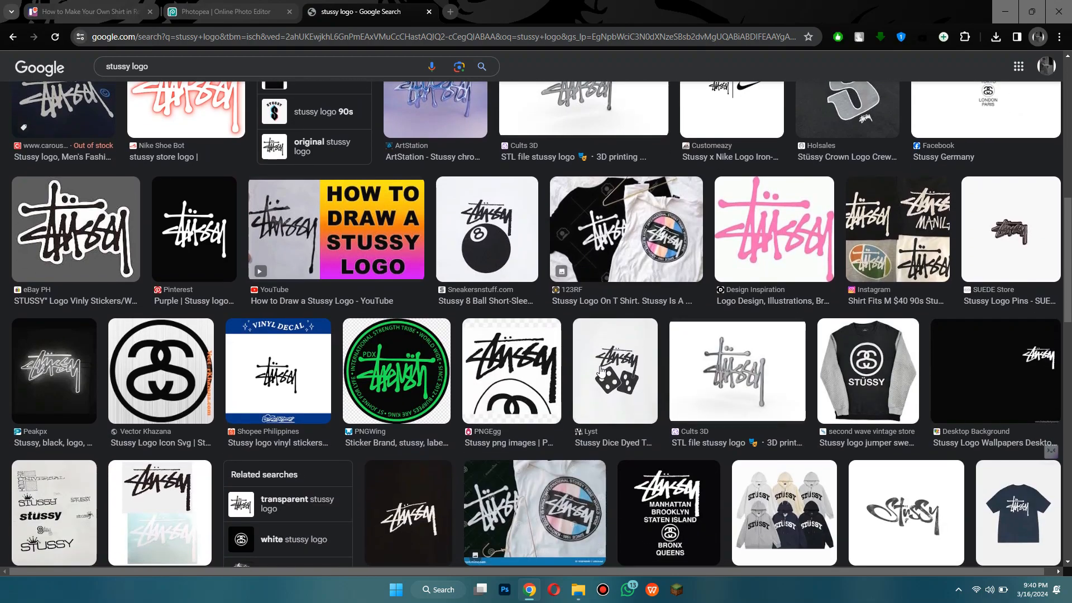
pyautogui.scroll(-3)
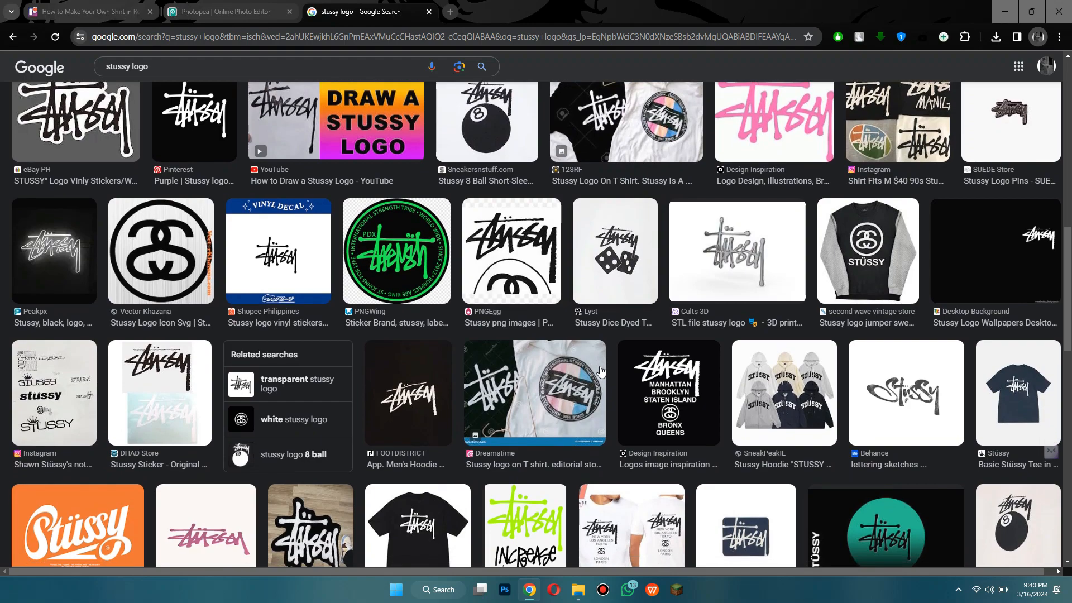
pyautogui.scroll(-3)
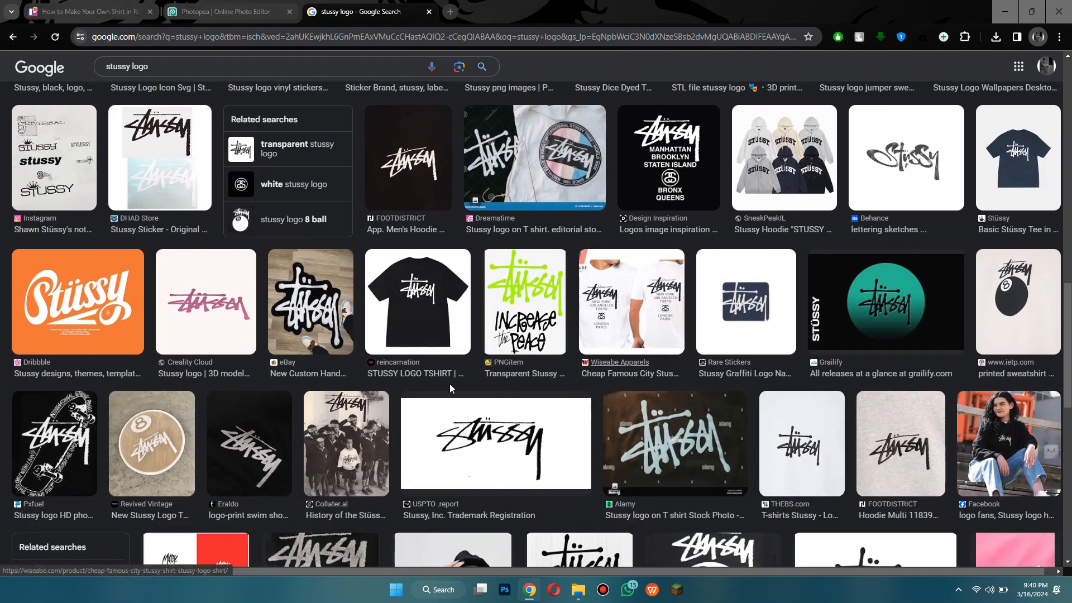
pyautogui.click(417, 301)
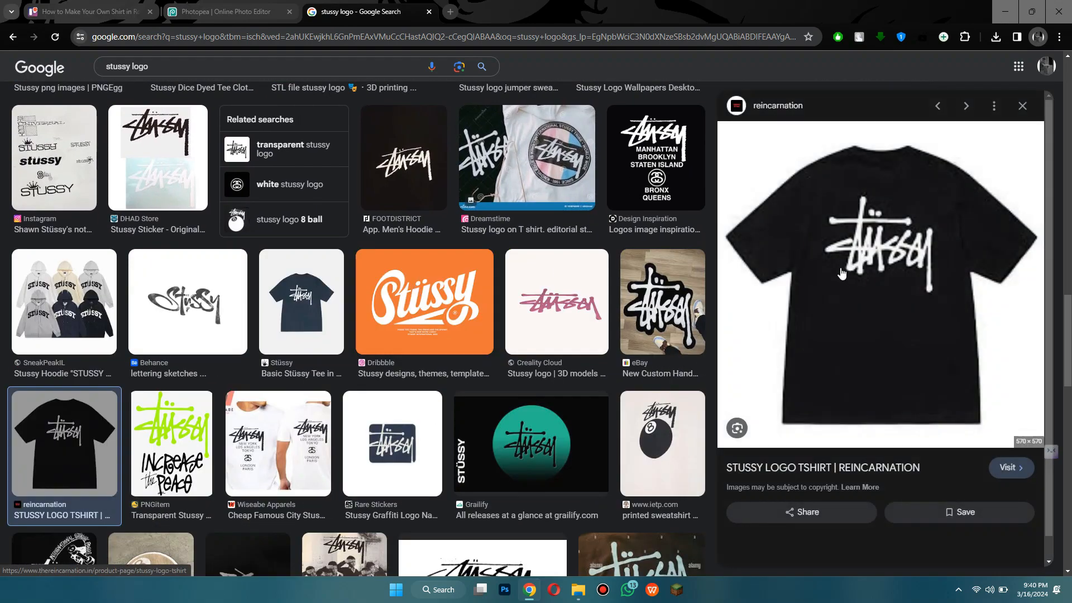
pyautogui.rightClick(843, 274)
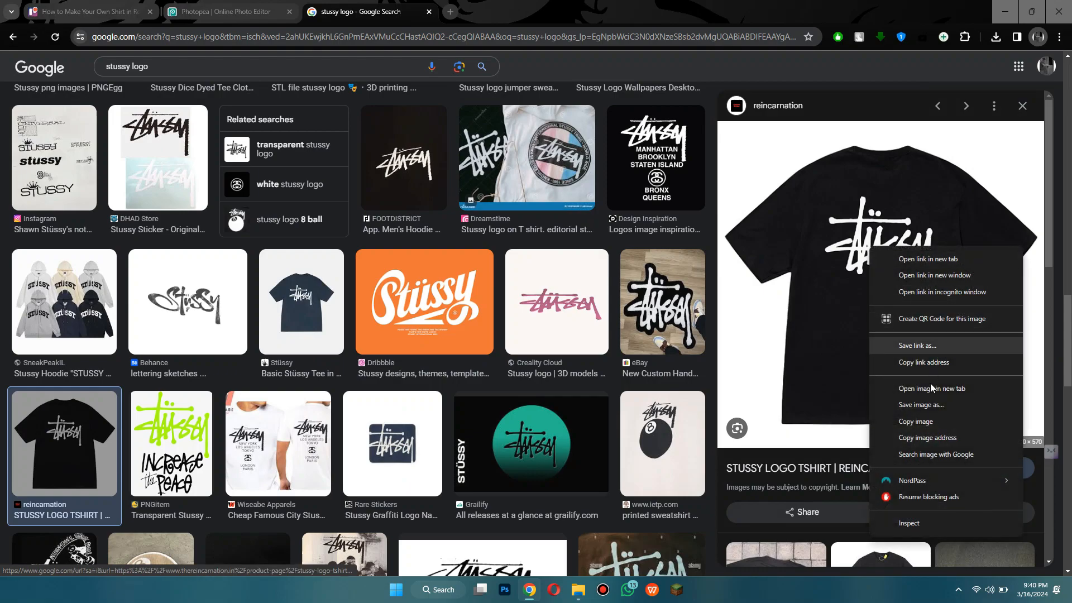
pyautogui.click(229, 12)
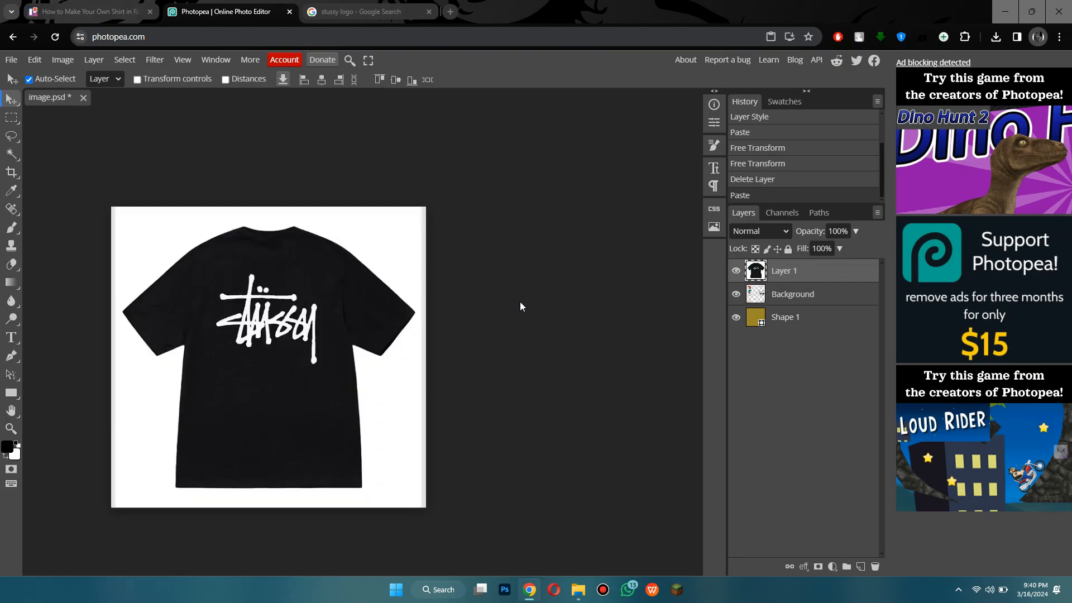
pyautogui.moveTo(33, 354)
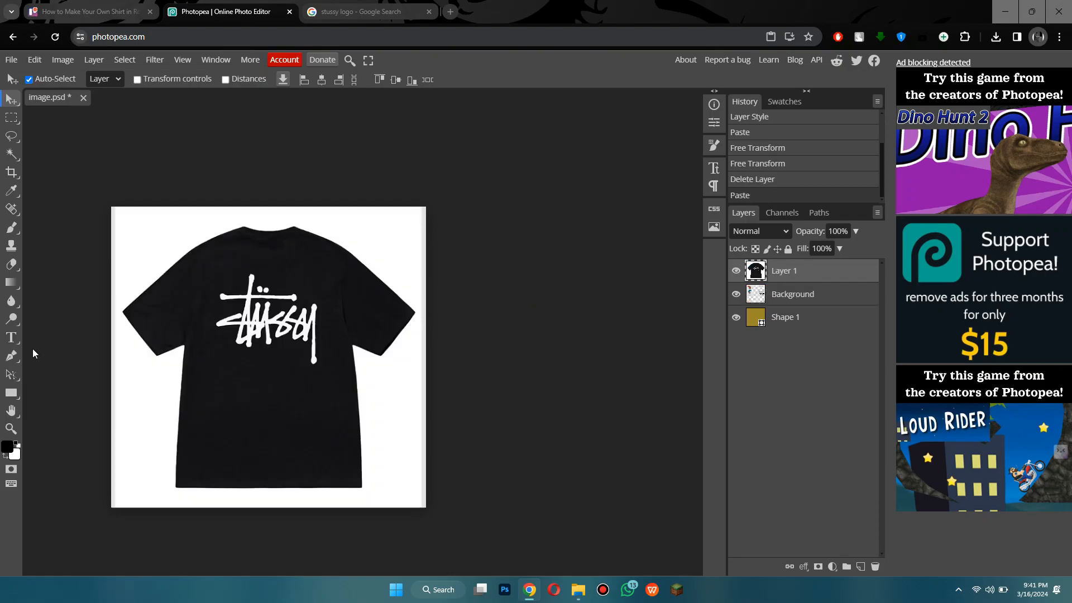
# Step: Replace the Adidas logo with a square Stussy logo patch cut from the T-shirt
pyautogui.click(11, 118)
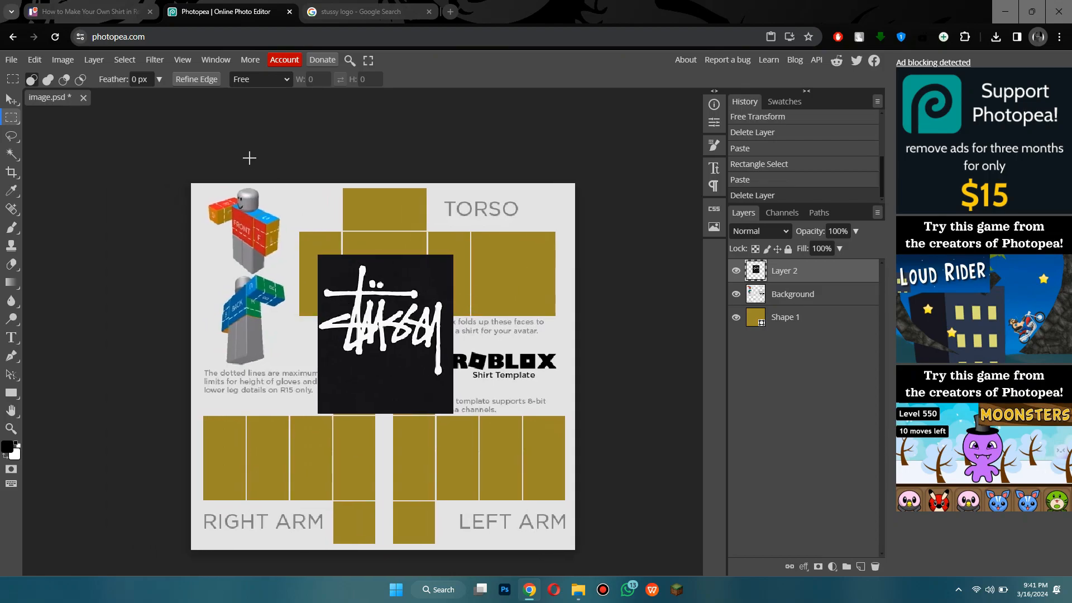
# Step: Select the patch's black background with Color Range at fuzziness 34
pyautogui.click(125, 60)
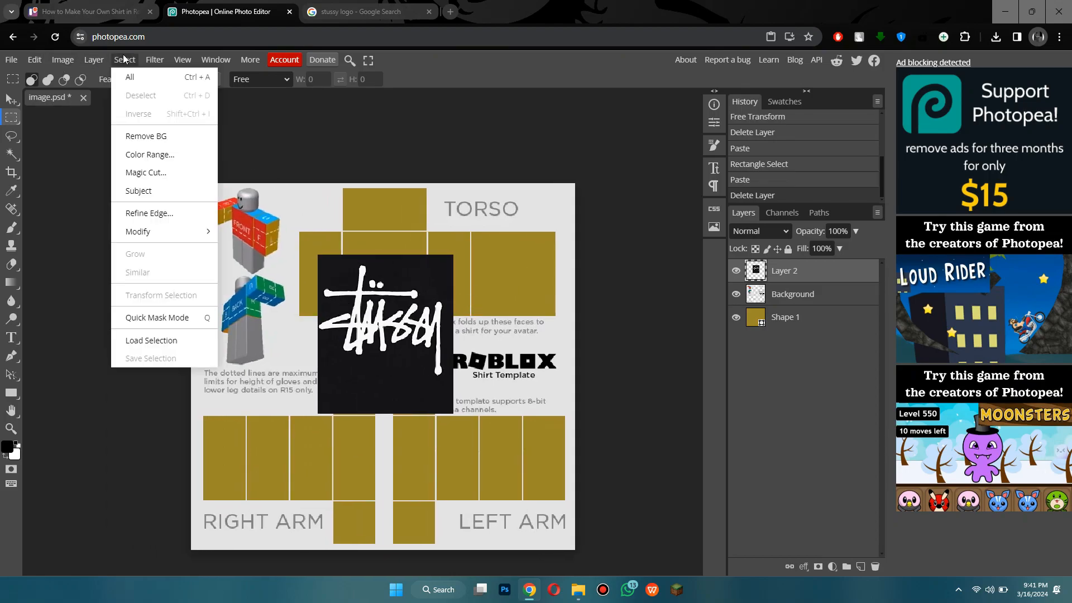
pyautogui.moveTo(165, 159)
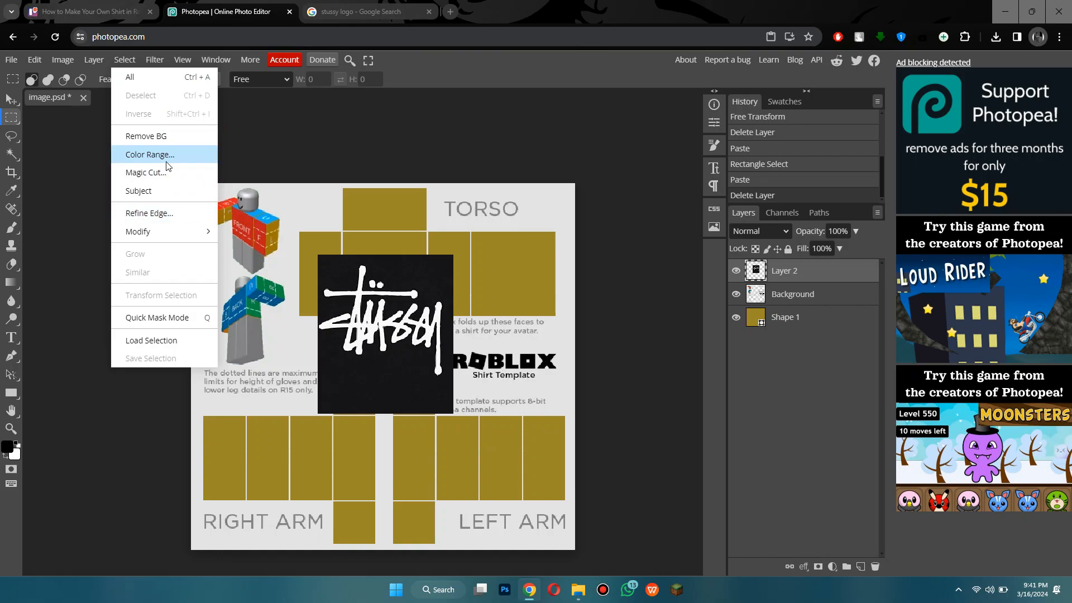
pyautogui.click(148, 154)
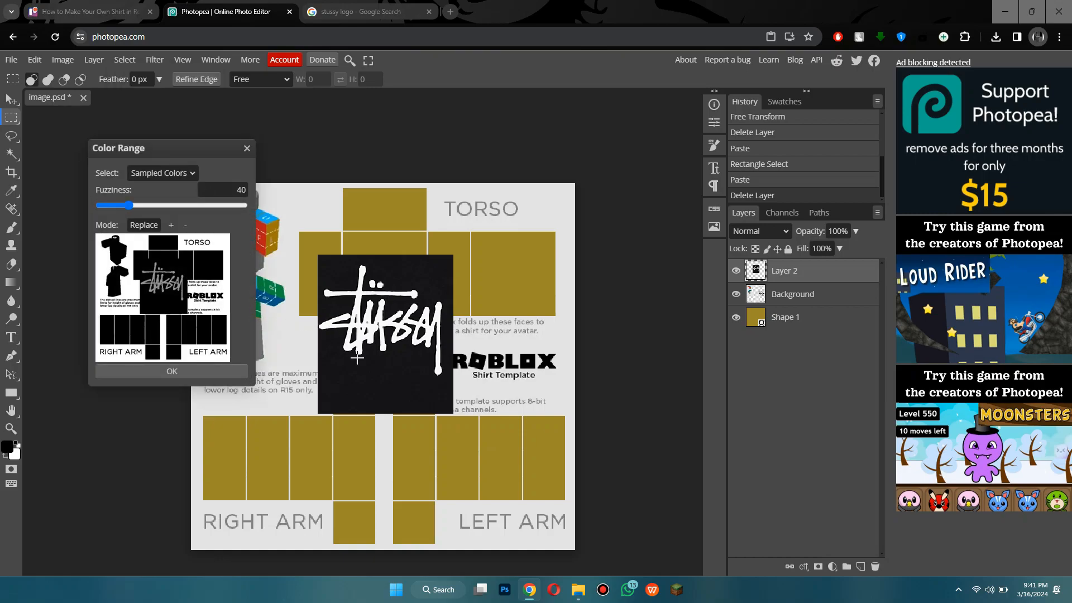
pyautogui.click(350, 368)
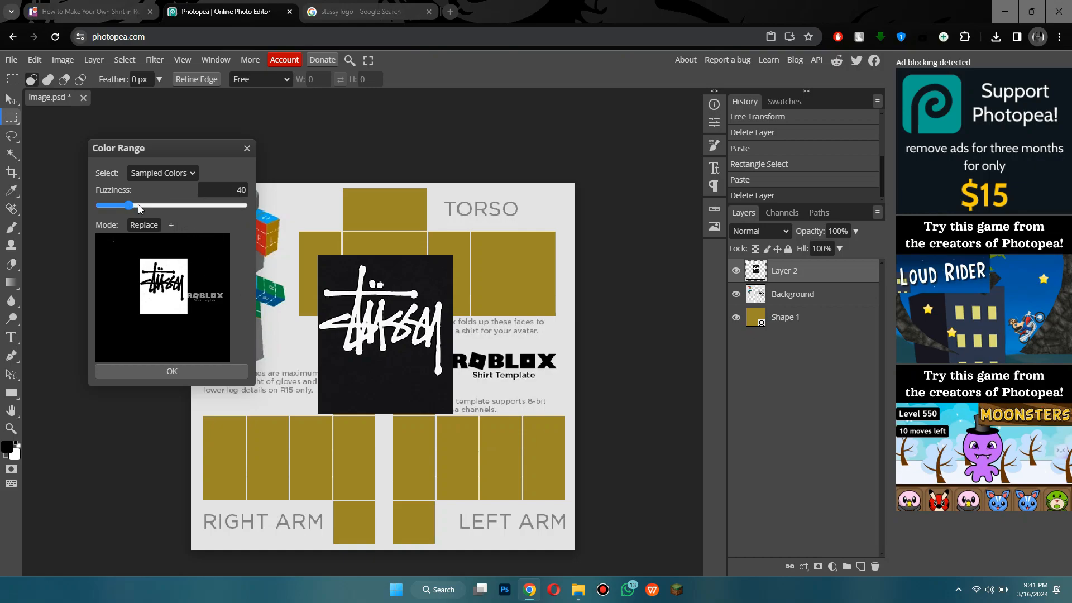
pyautogui.moveTo(134, 205); pyautogui.dragTo(124, 205)
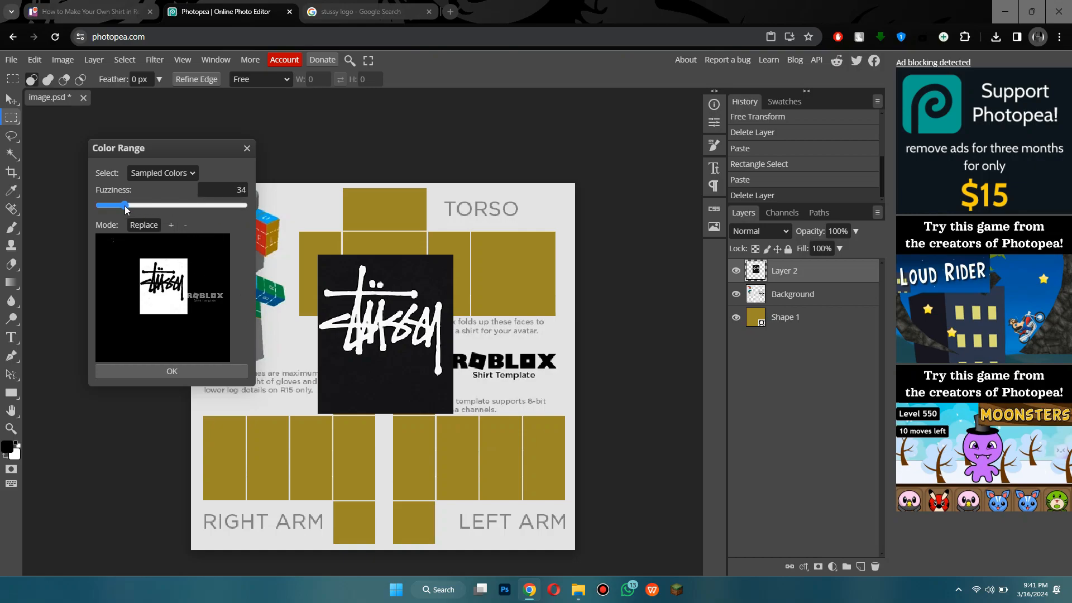
pyautogui.click(170, 371)
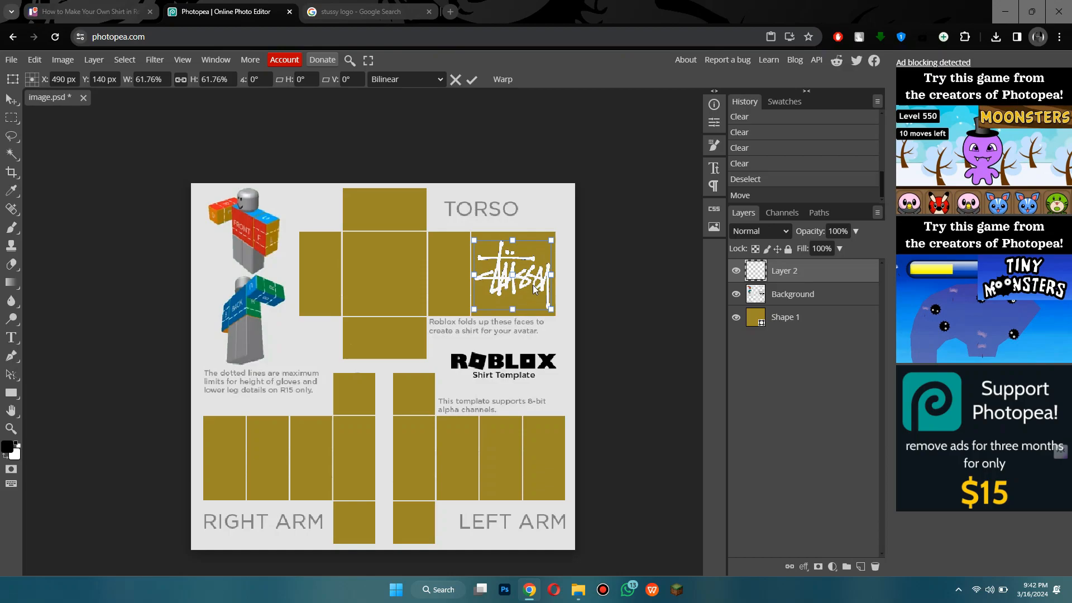
# Step: Clear the black, place the logo on the back panel, add a smaller duplicate
pyautogui.rightClick(784, 270)
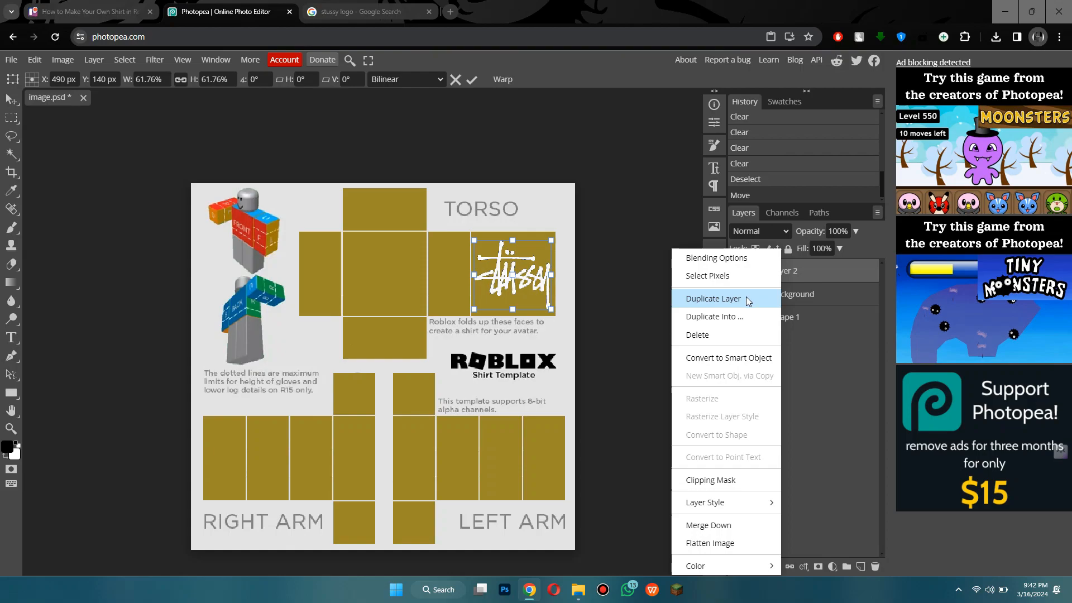
pyautogui.click(713, 298)
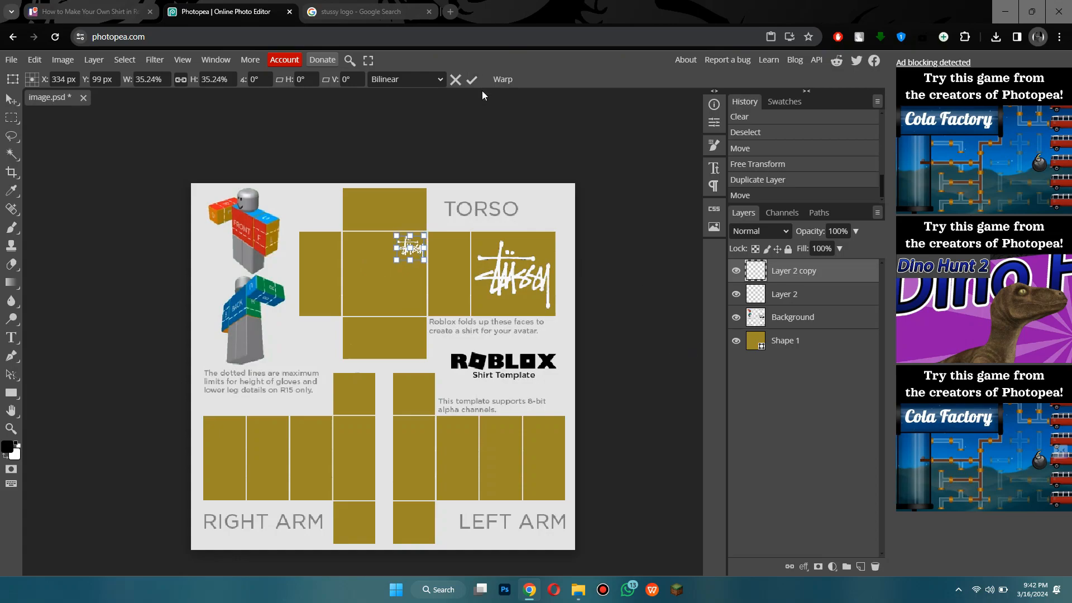
pyautogui.click(471, 79)
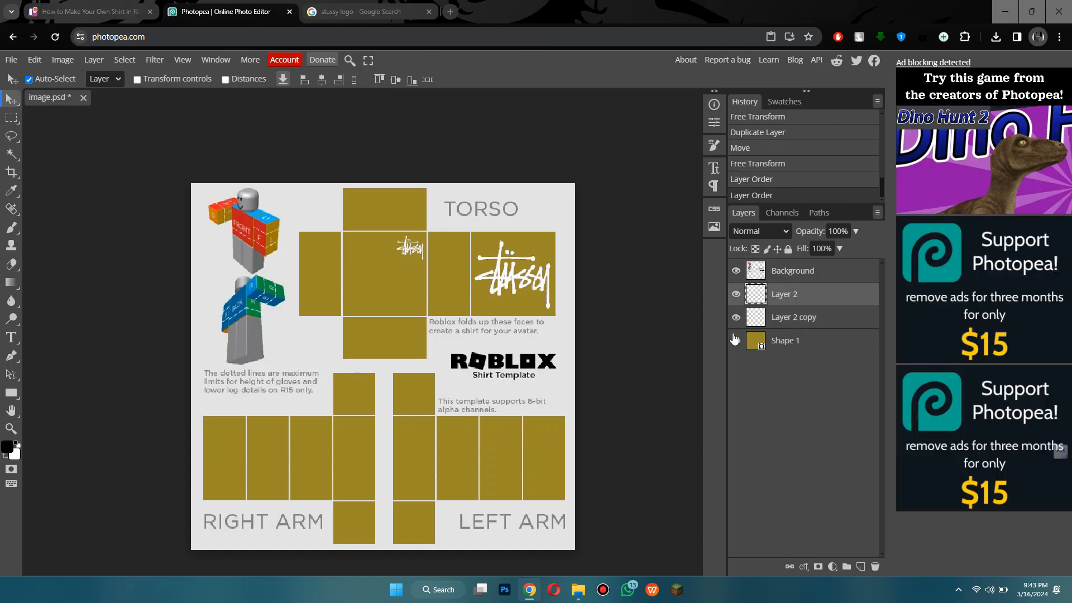
# Step: Add a zero-distance drop shadow to the Stussy logo and to its copy
pyautogui.click(62, 60)
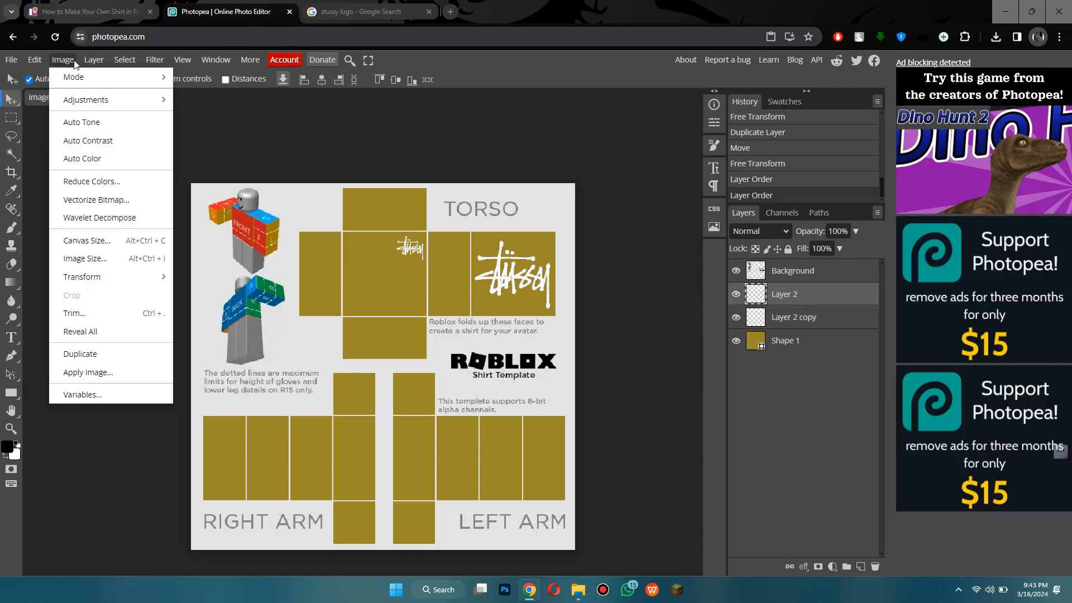
pyautogui.click(94, 60)
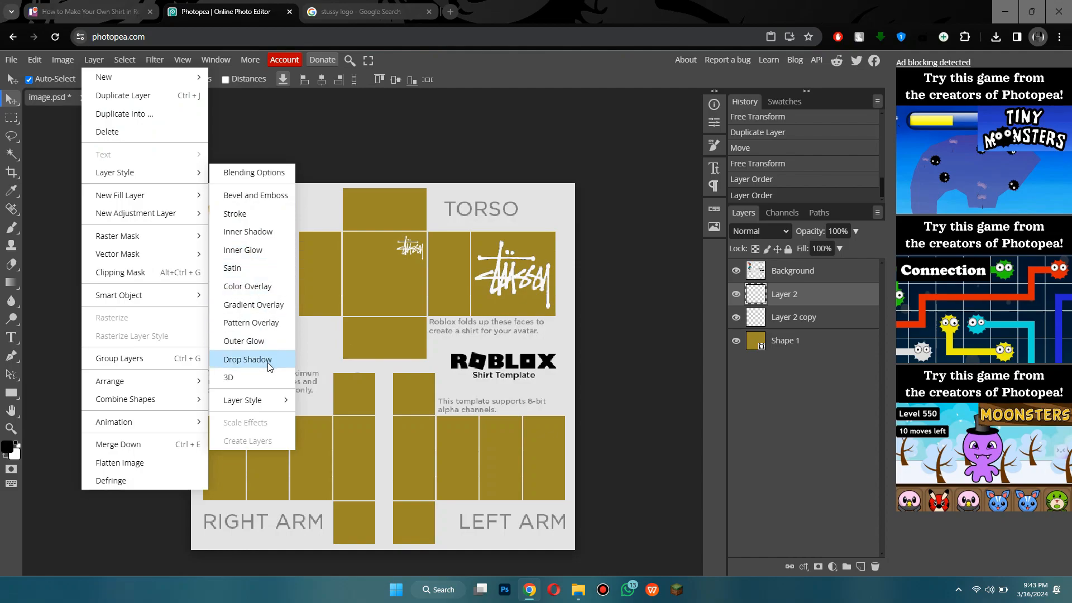
pyautogui.click(247, 359)
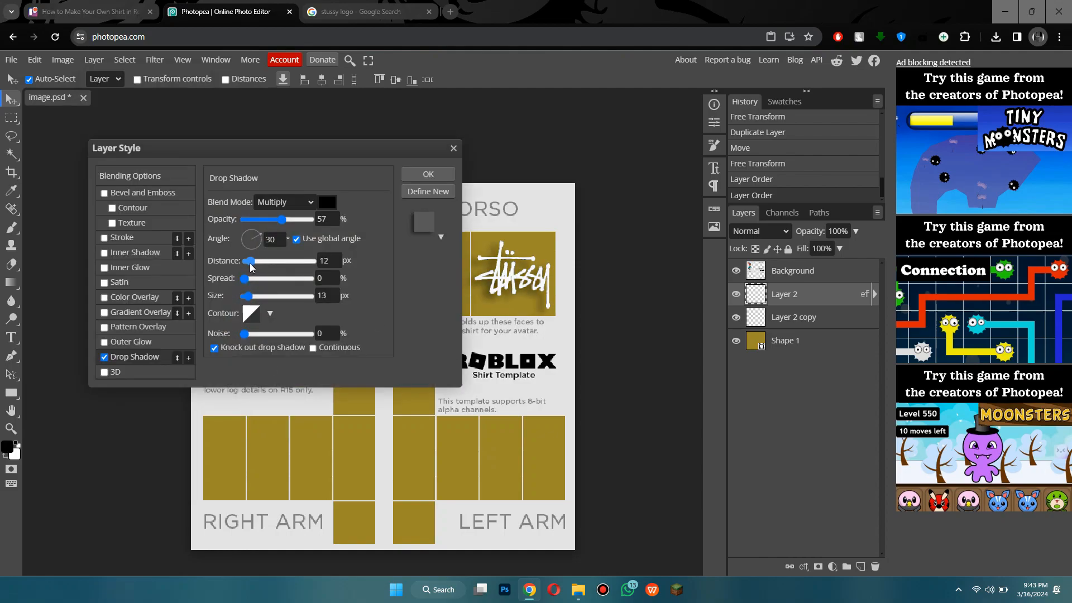
pyautogui.moveTo(280, 219); pyautogui.dragTo(294, 219)
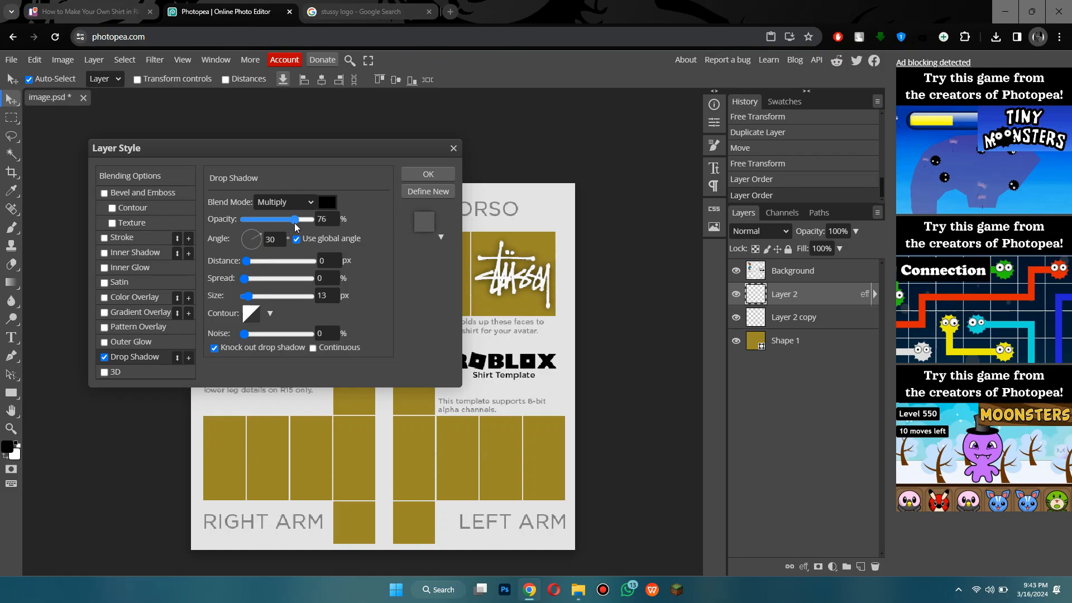
pyautogui.click(427, 173)
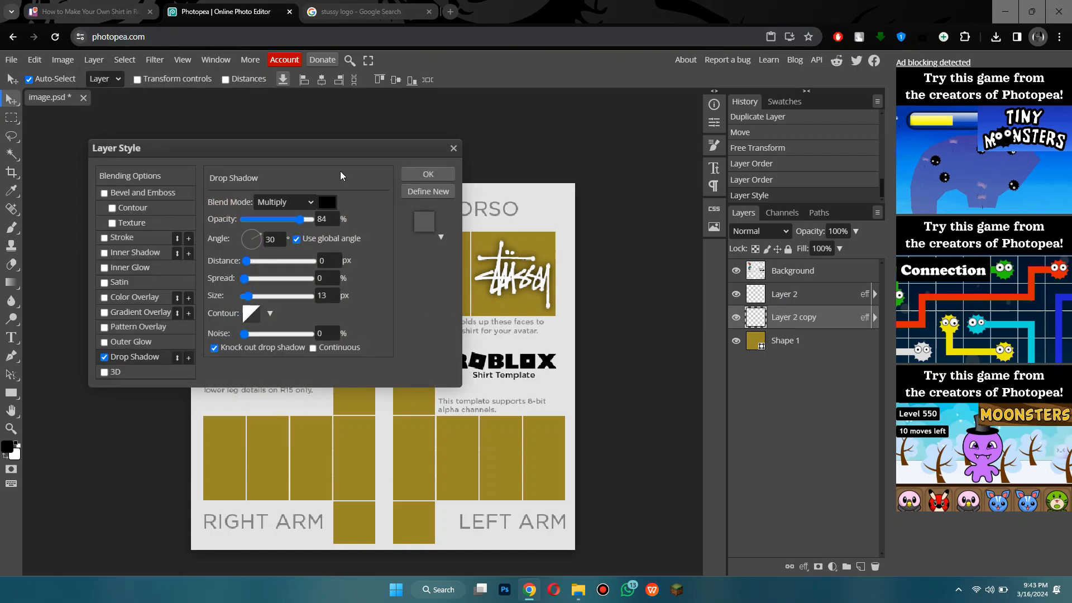
pyautogui.click(427, 174)
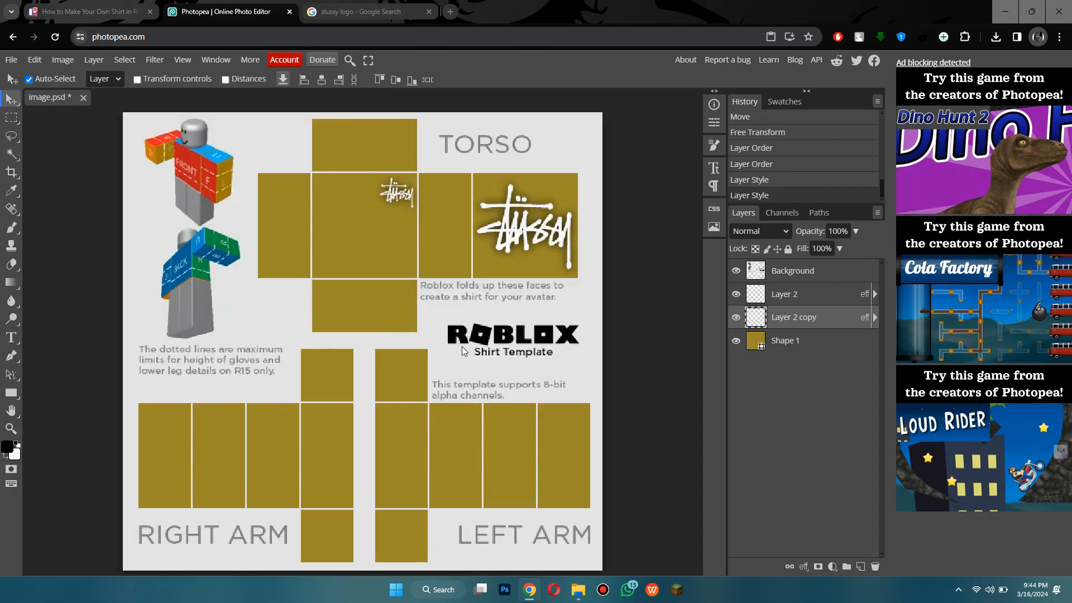
pyautogui.moveTo(533, 449)
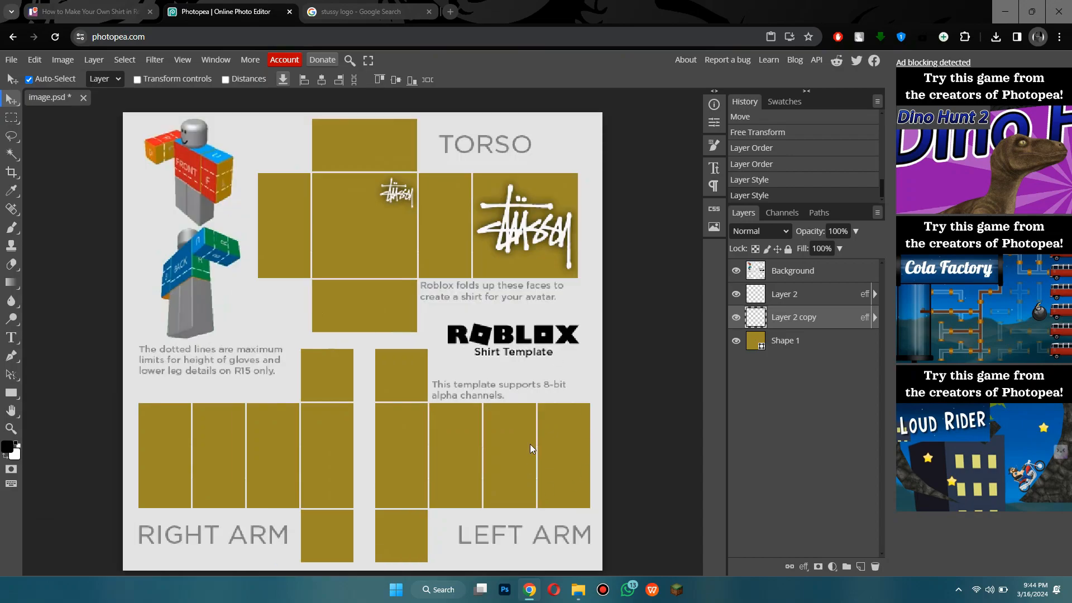
pyautogui.moveTo(318, 416)
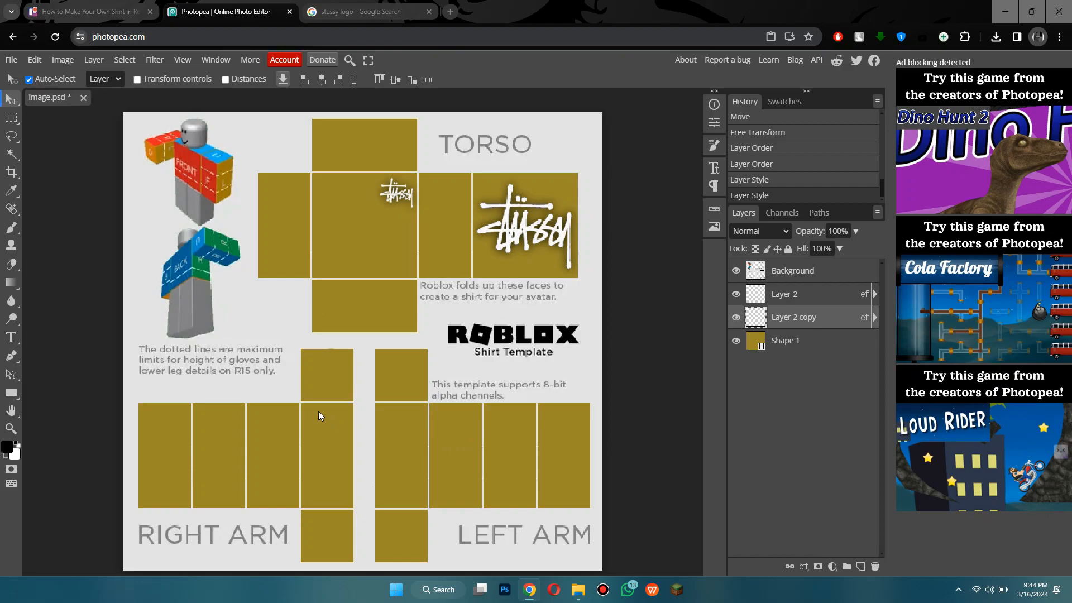
pyautogui.moveTo(290, 299)
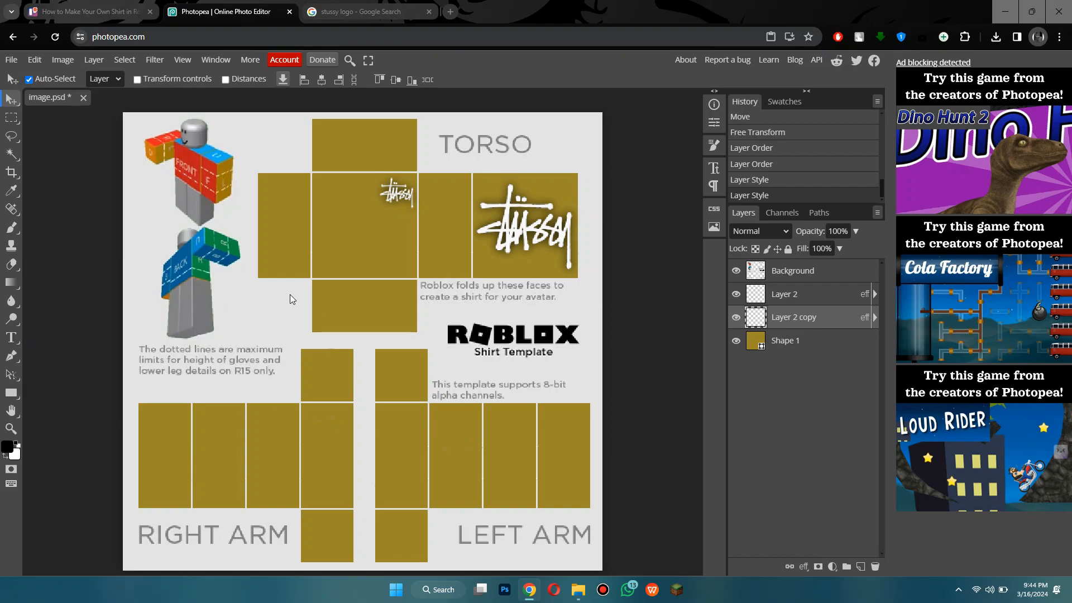
# Step: Replace the Google Images search with 'roblox shirt shaders'
pyautogui.click(367, 12)
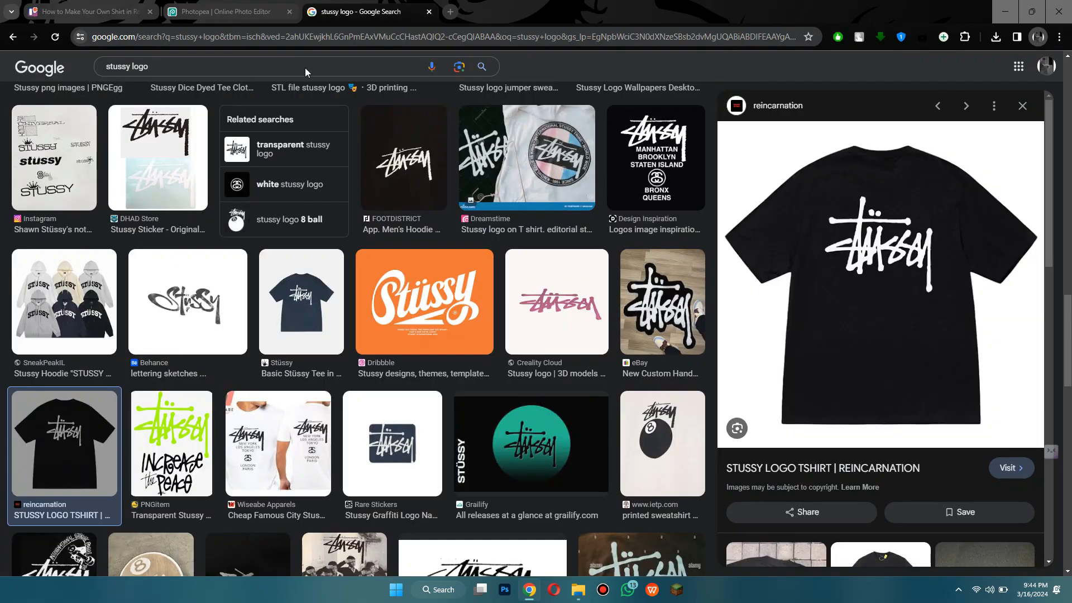
pyautogui.tripleClick(127, 66)
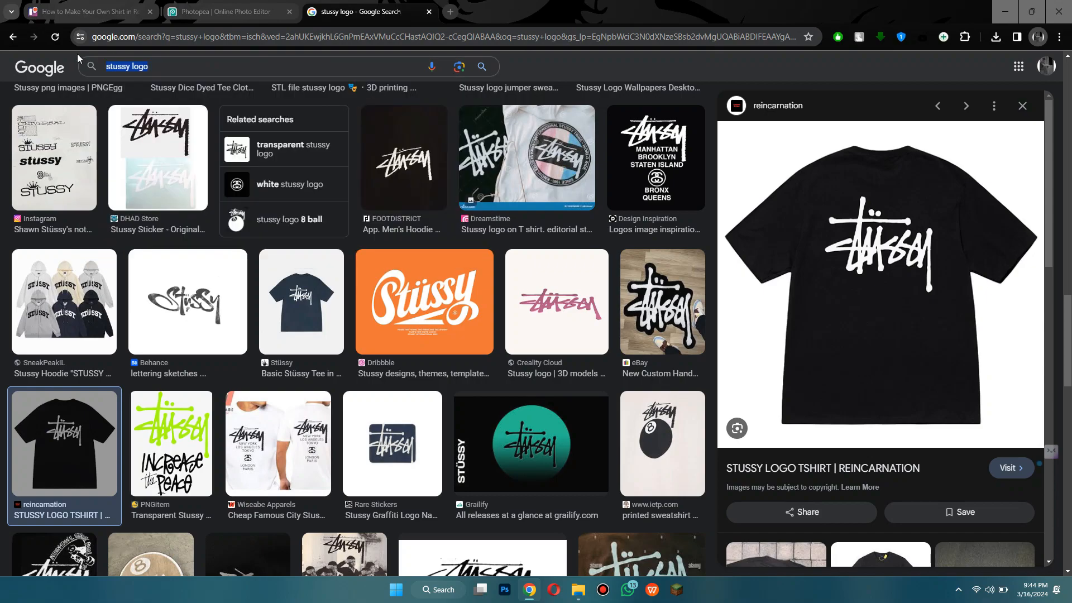
pyautogui.write('roblox shirt shaders')
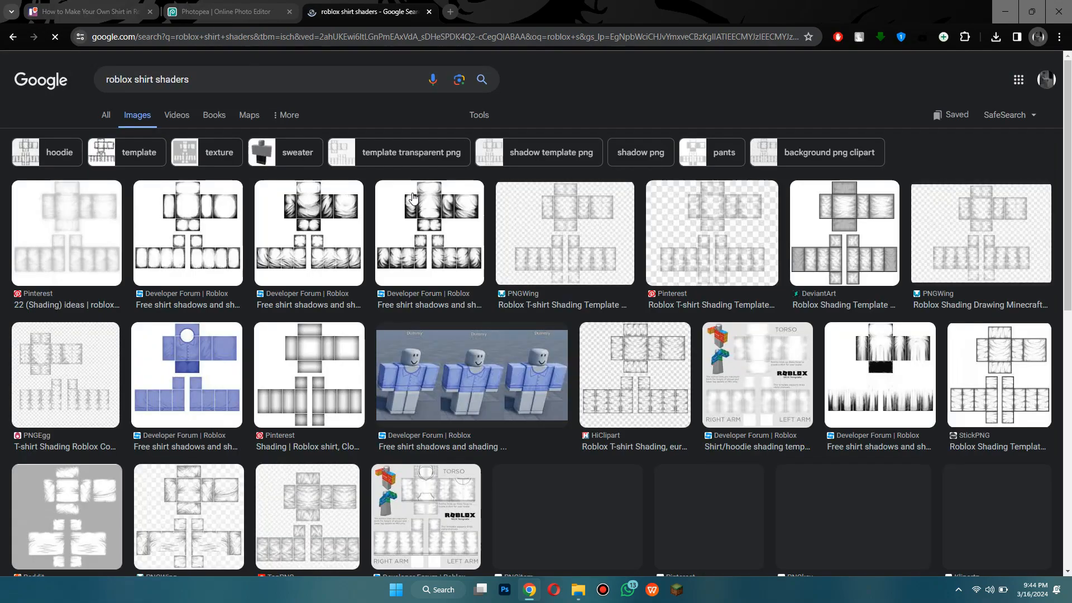
pyautogui.scroll(-3)
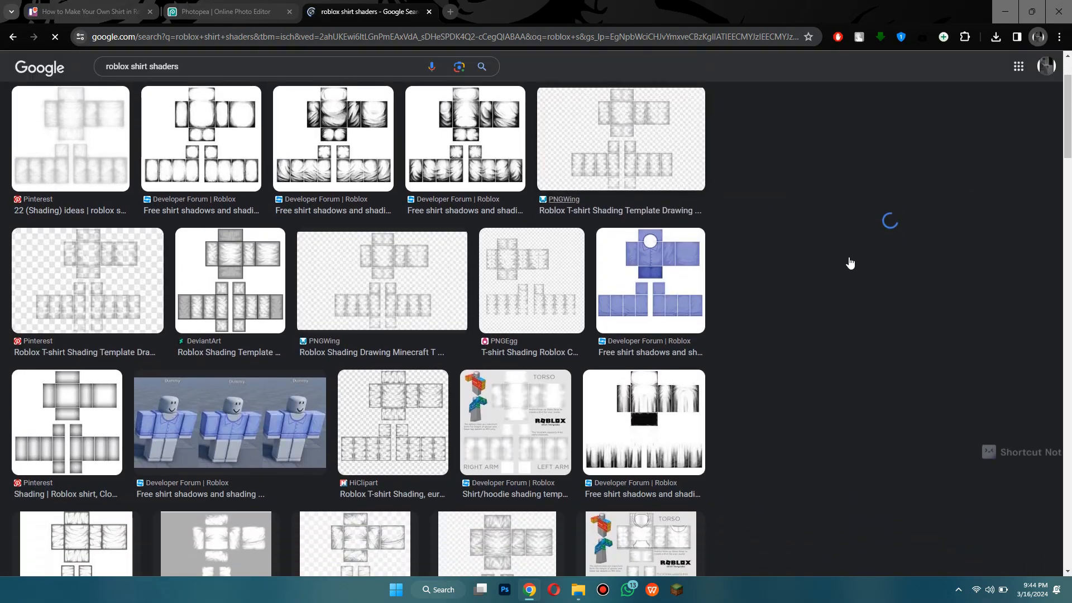
# Step: Preview several transparent shirt shading template results, including the PNGEgg one
pyautogui.click(619, 138)
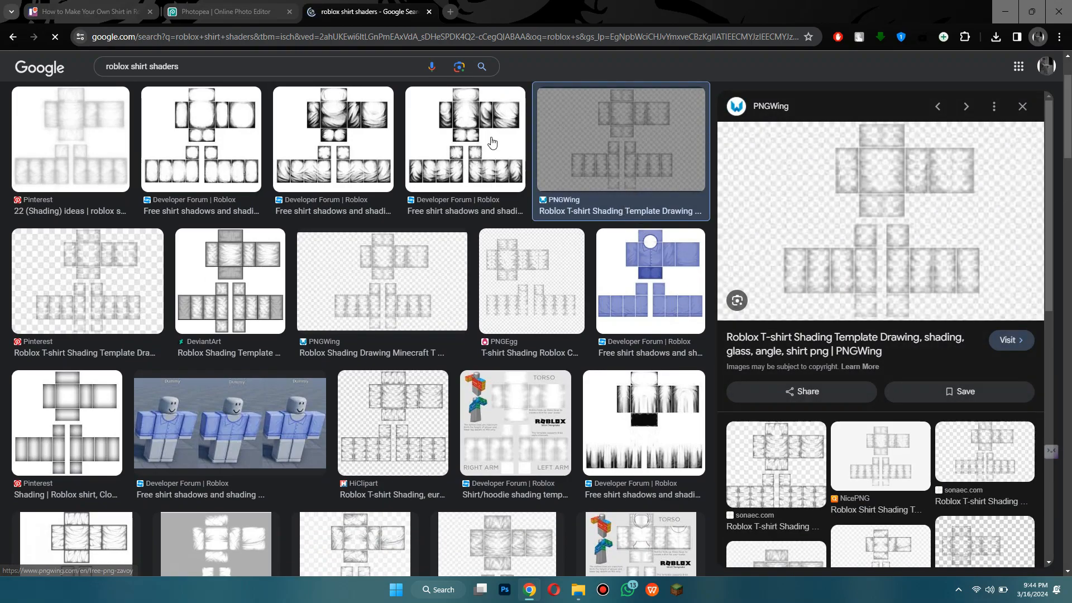
pyautogui.click(381, 280)
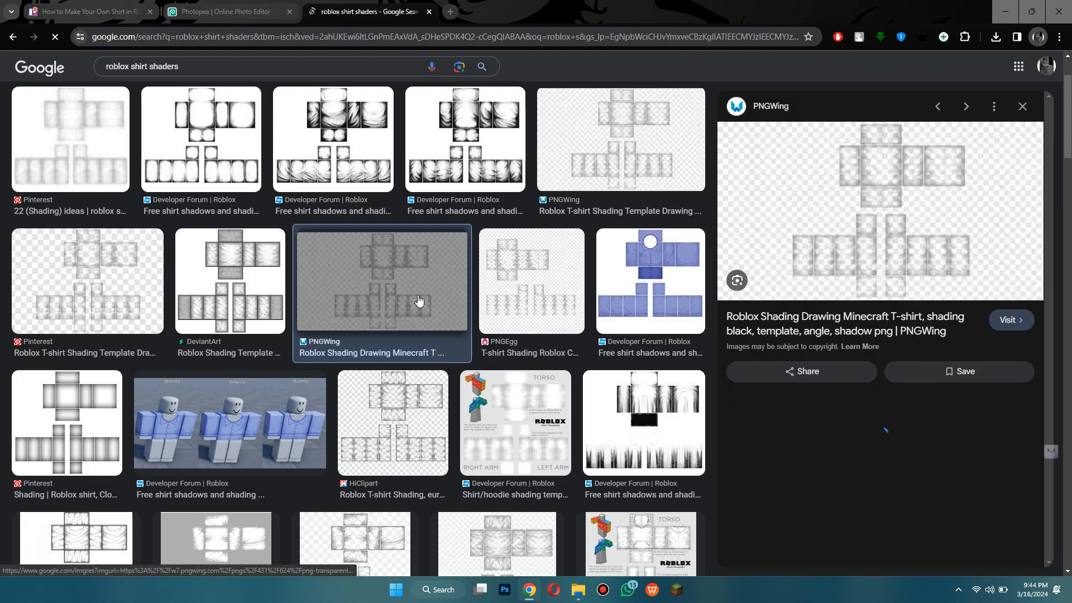
pyautogui.click(531, 281)
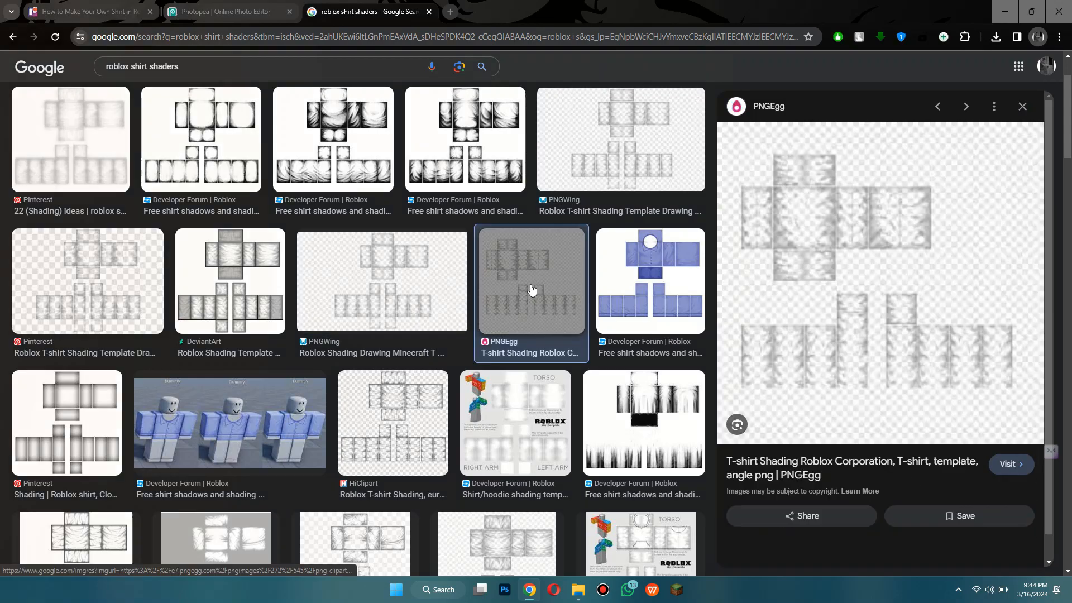
pyautogui.click(225, 12)
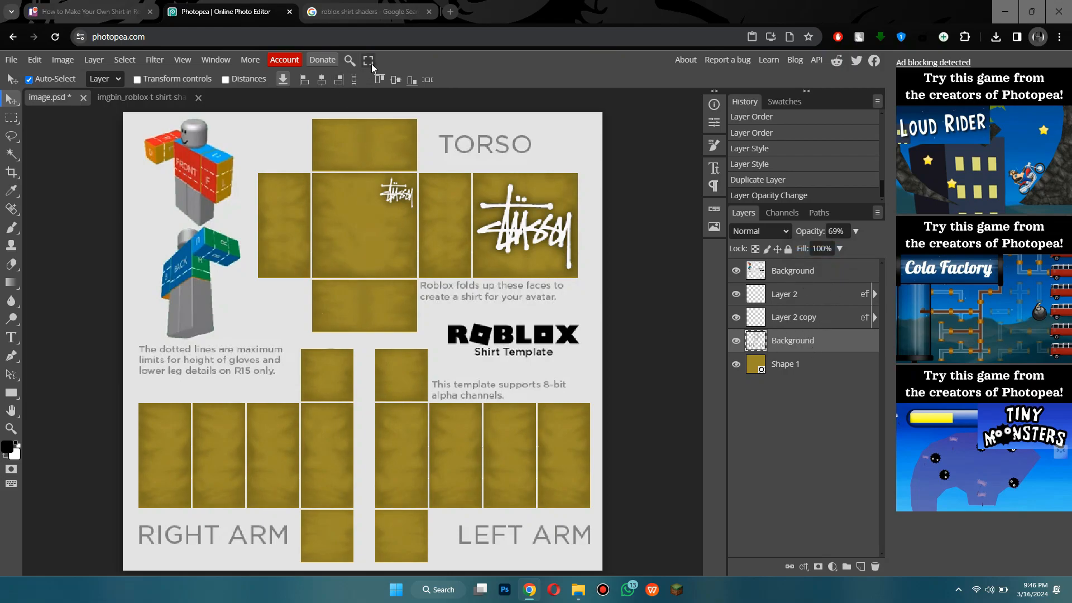
# Step: Revisit the shading search results, then return to the shirt template document
pyautogui.click(367, 11)
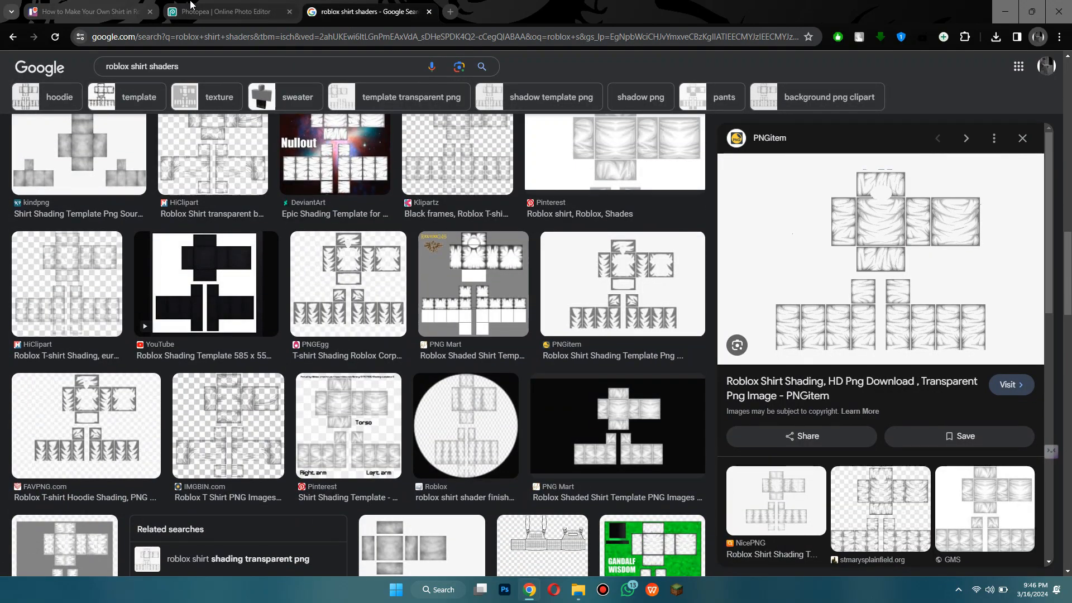
pyautogui.click(226, 12)
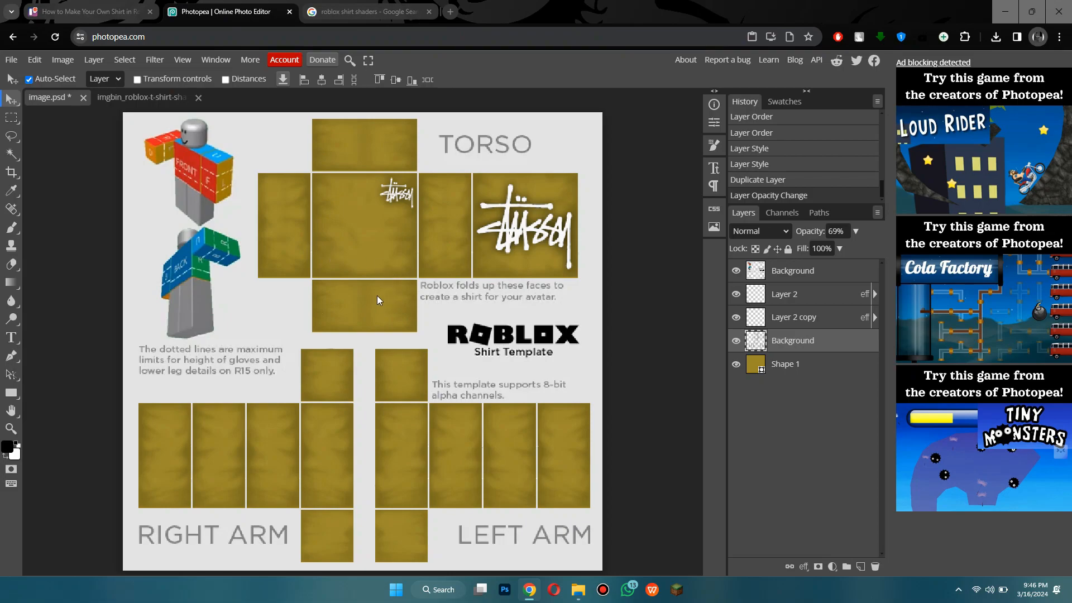
pyautogui.moveTo(12, 430)
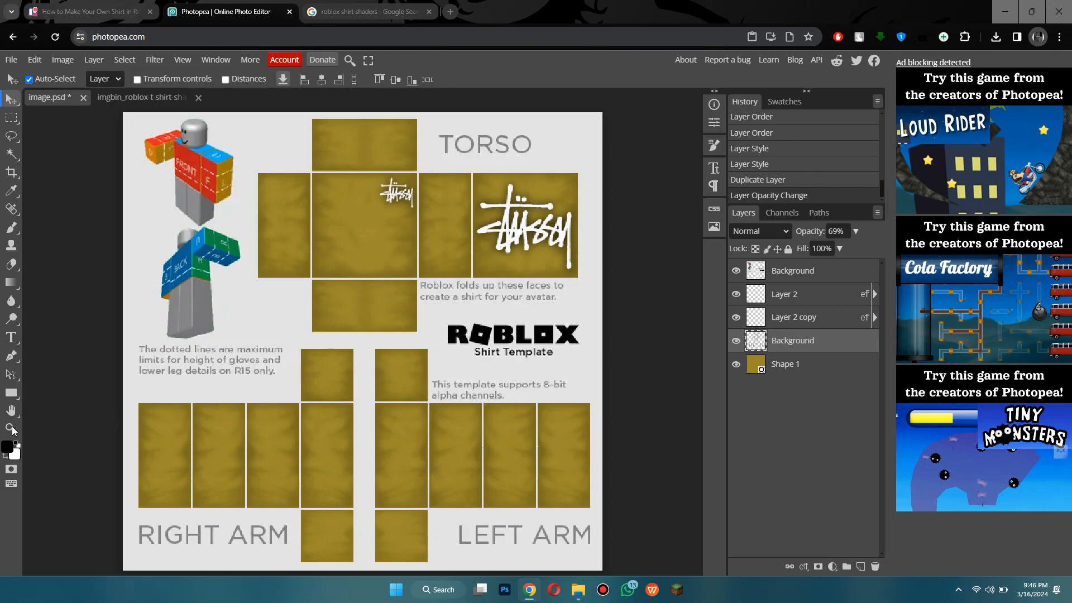
# Step: Draw a circle at the neck with the Ellipse tool, rasterize it, and pick the panel layer
pyautogui.click(12, 393)
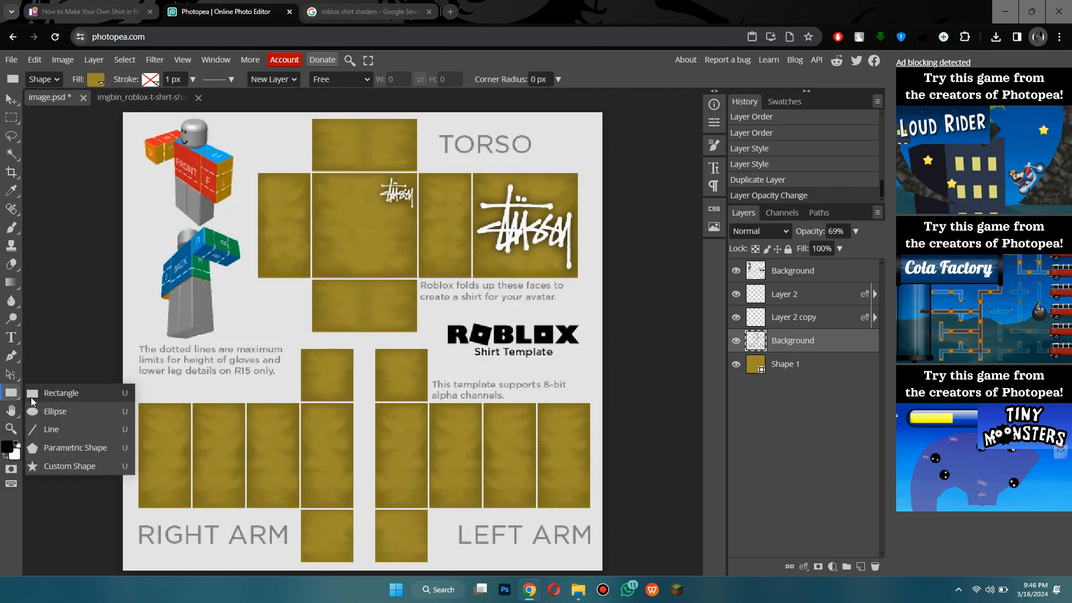
pyautogui.click(54, 411)
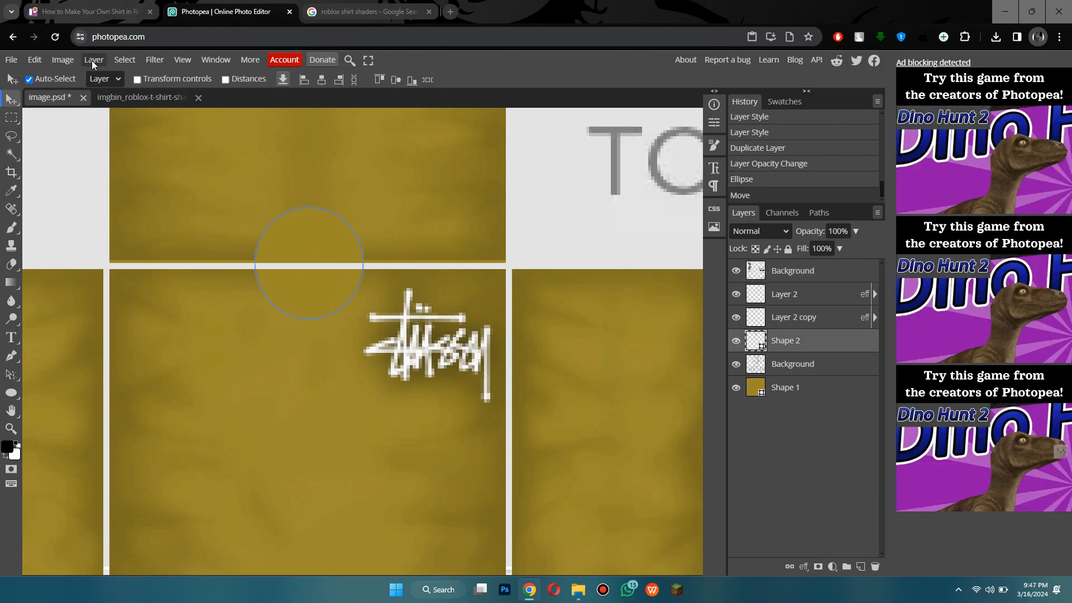
pyautogui.click(93, 59)
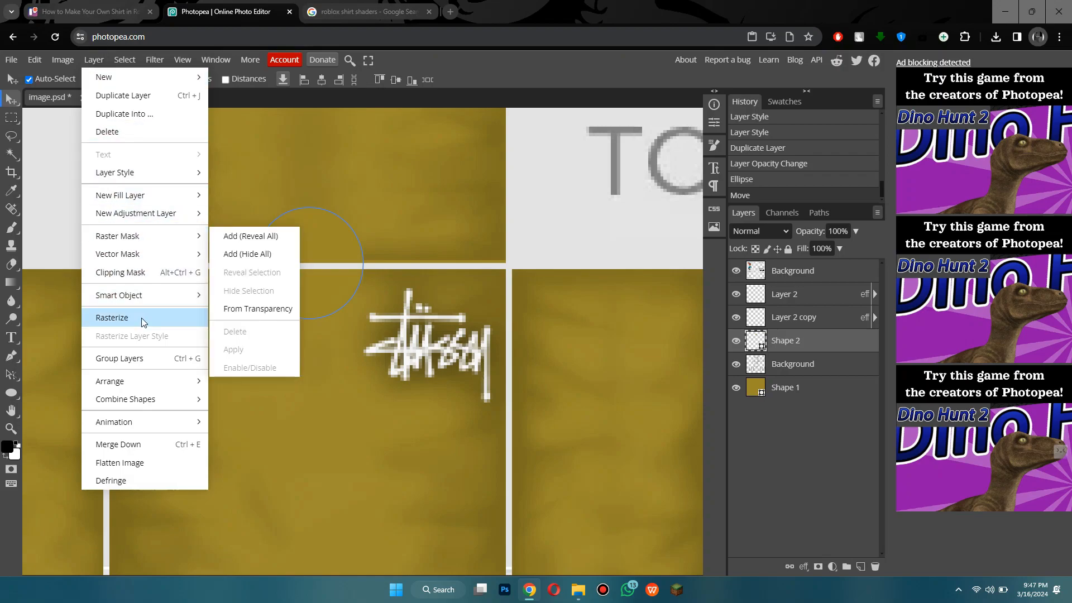
pyautogui.click(112, 317)
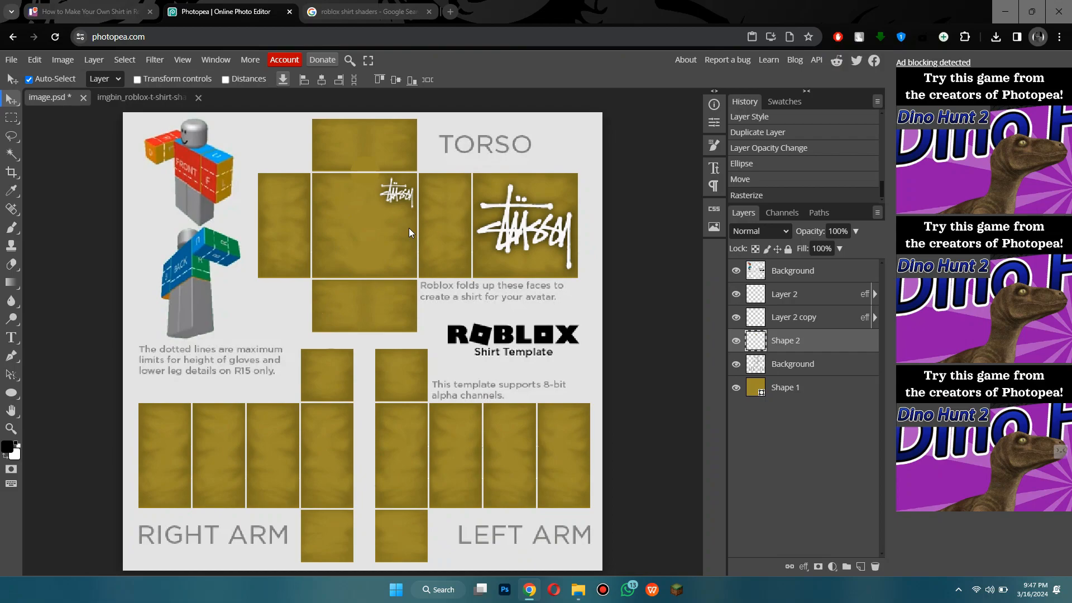
pyautogui.moveTo(364, 181)
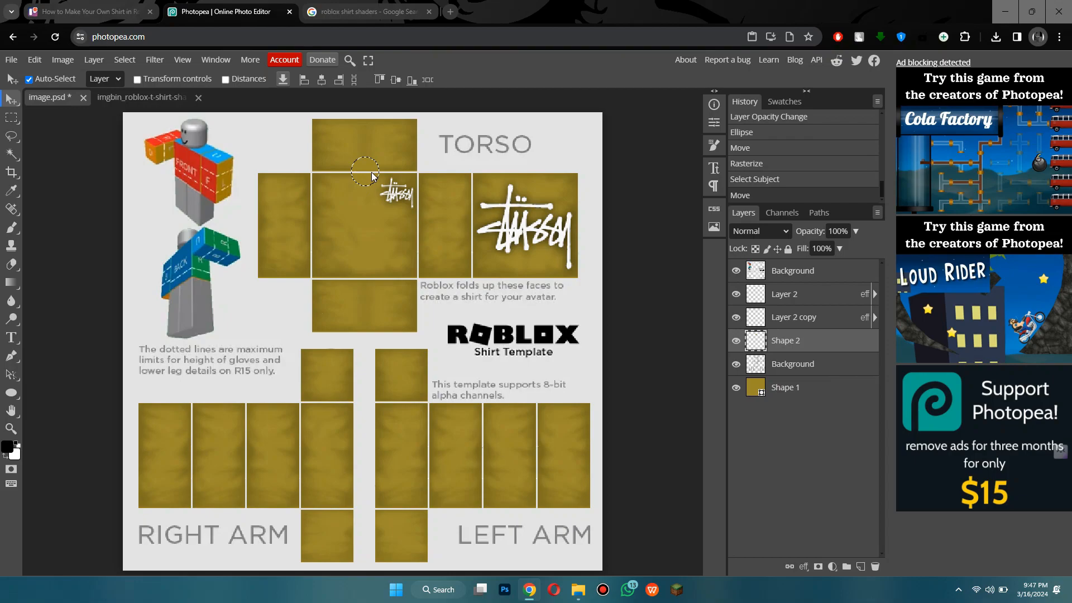
pyautogui.scroll(3)
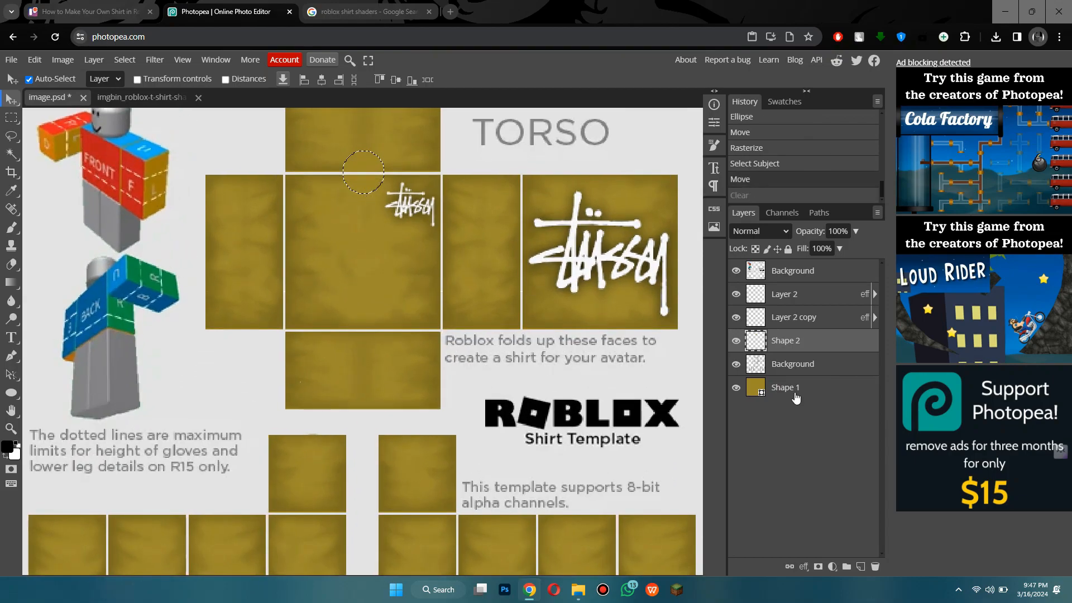
pyautogui.click(94, 60)
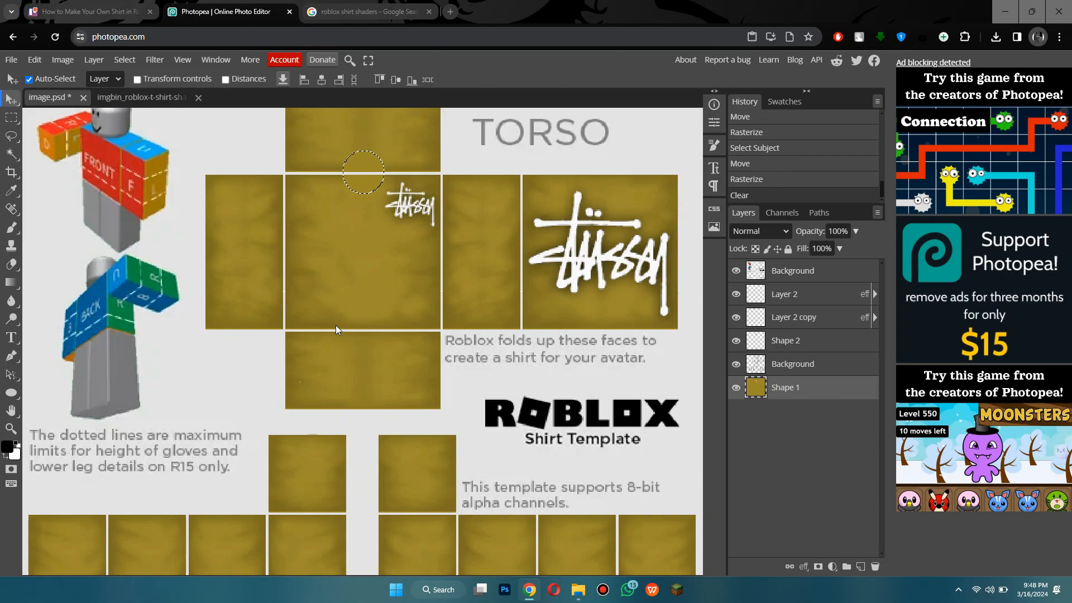
pyautogui.moveTo(541, 276)
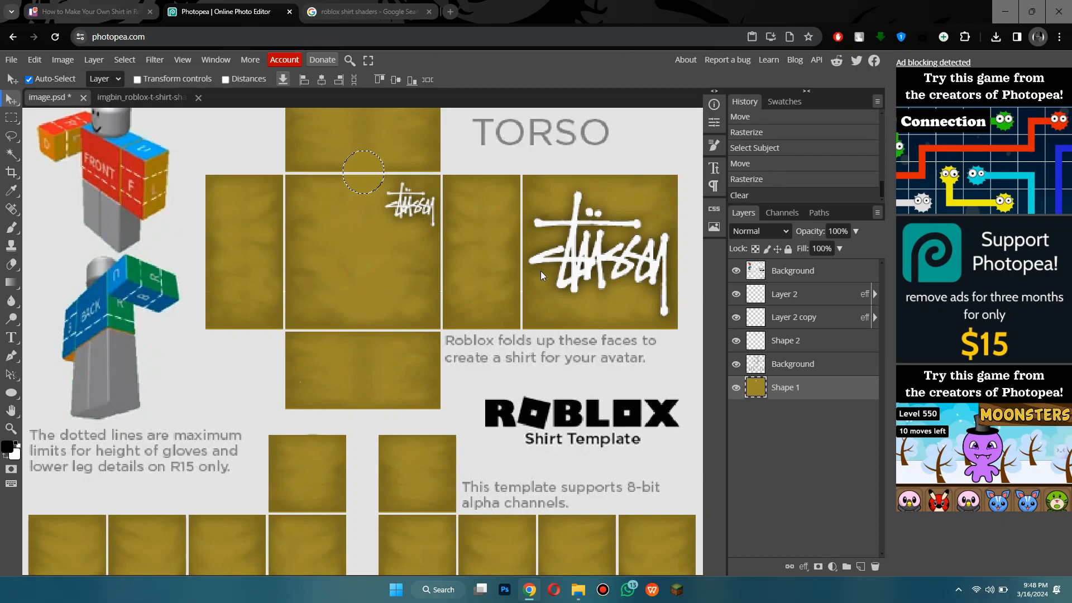
pyautogui.moveTo(800, 362)
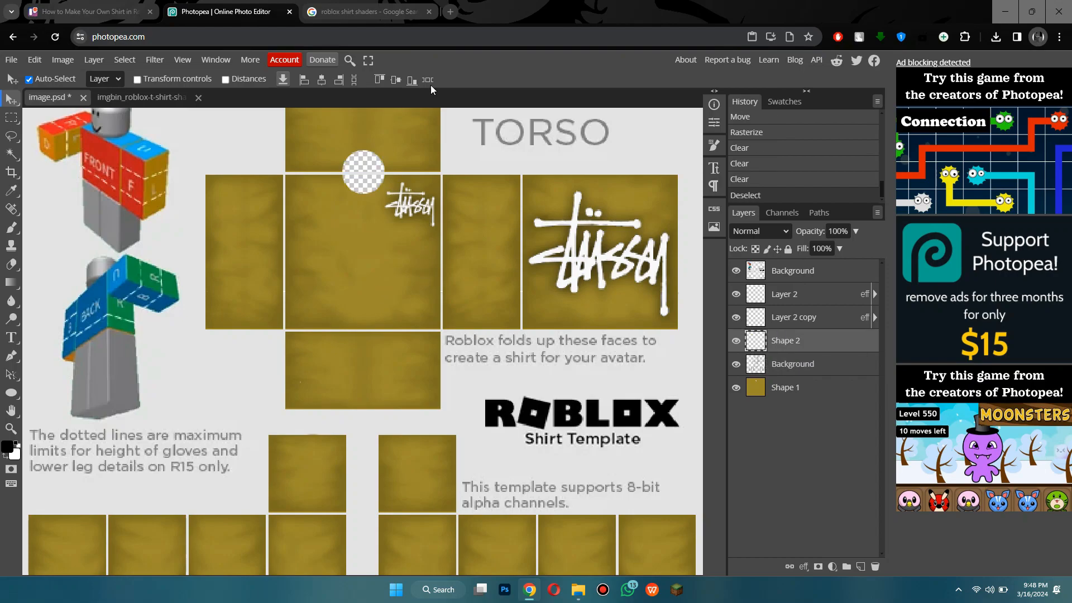
# Step: Search images for 'ribbed material' and copy the green ribbed knit fabric image
pyautogui.scroll(-3)
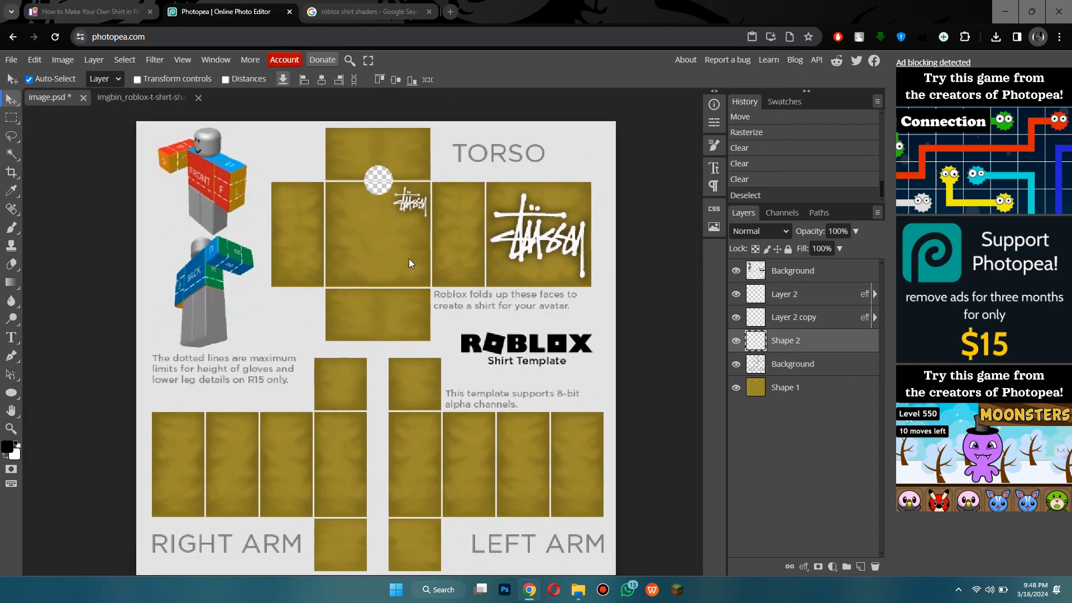
pyautogui.click(368, 12)
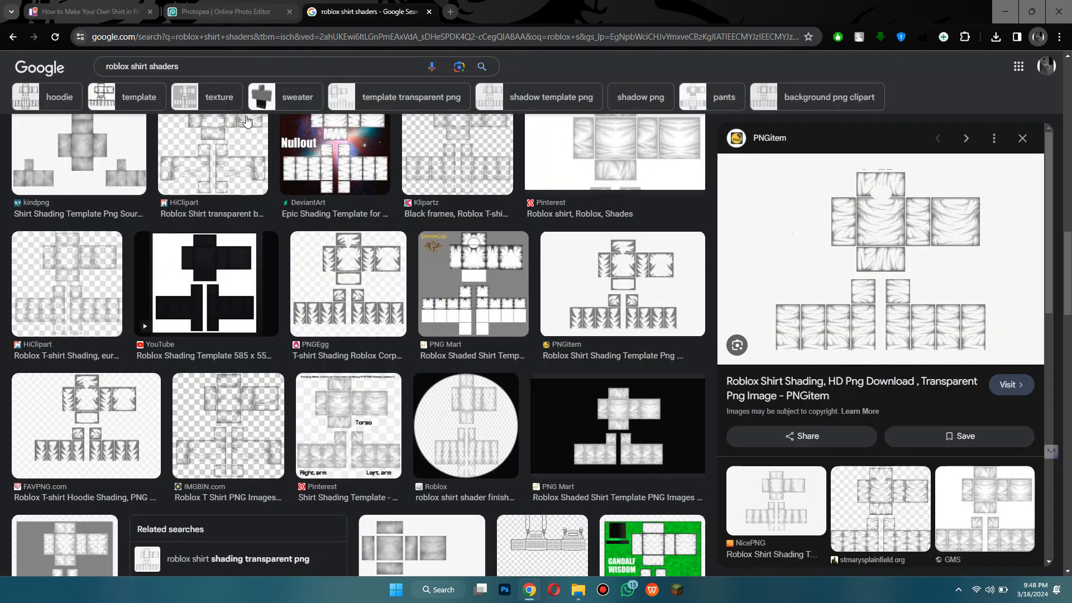
pyautogui.click(267, 66)
pyautogui.write('ribbed material')
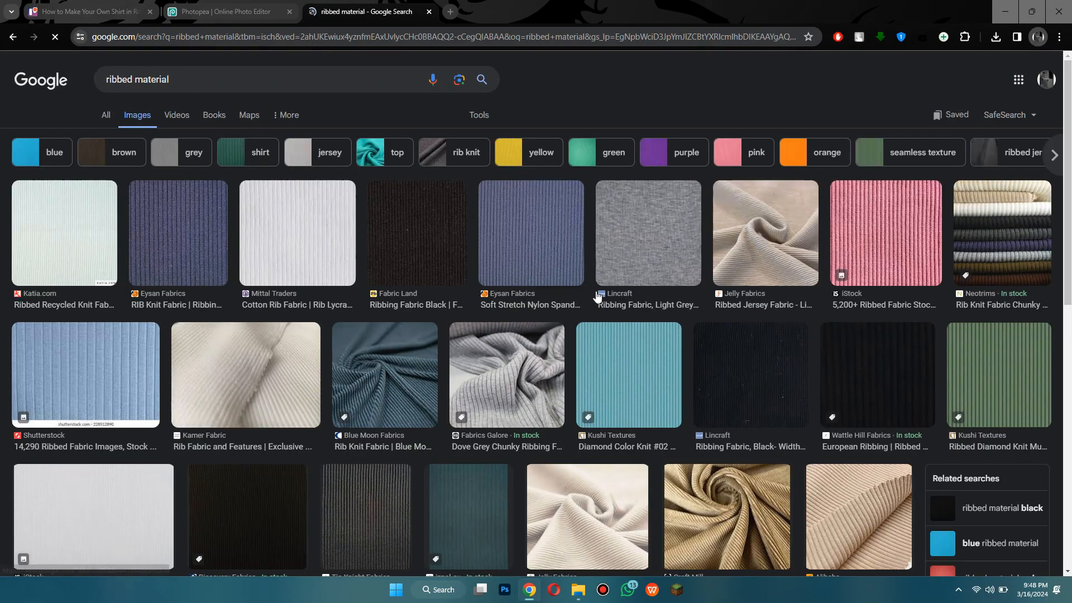
pyautogui.scroll(-3)
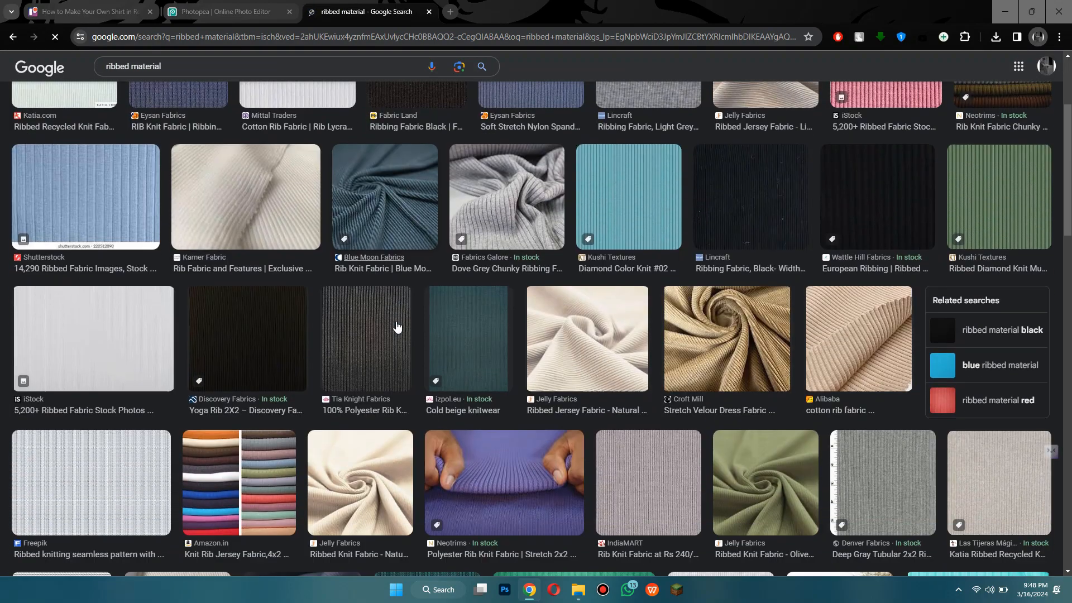
pyautogui.click(468, 338)
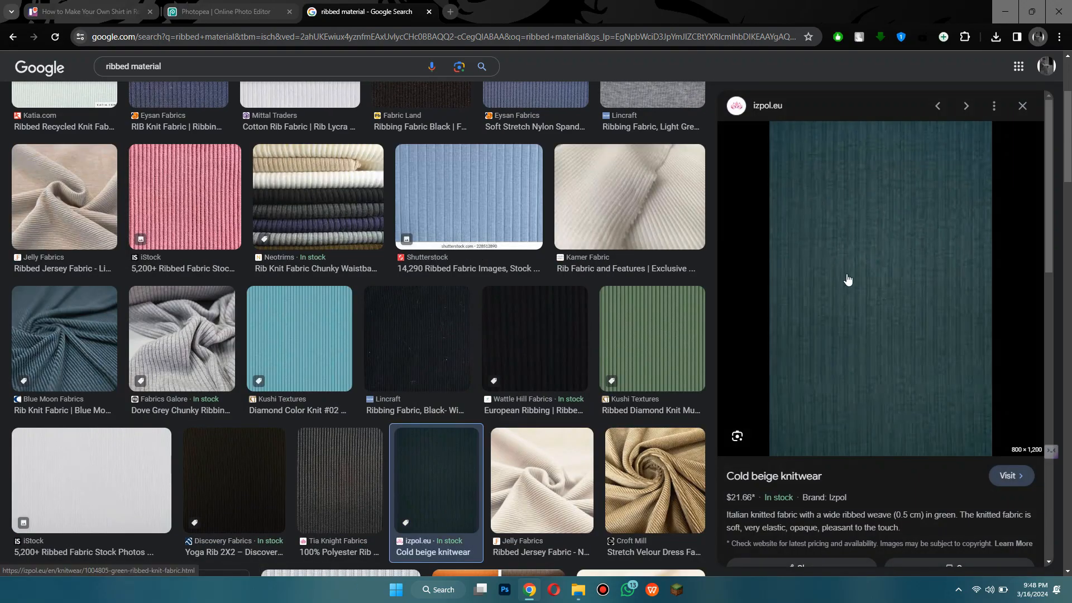
pyautogui.rightClick(848, 279)
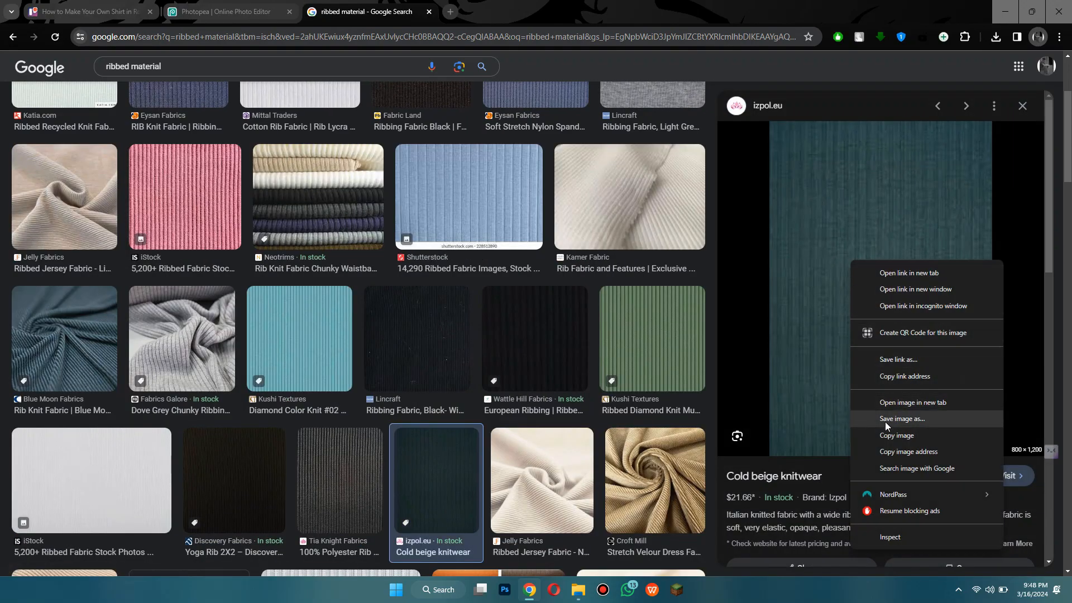
pyautogui.click(229, 12)
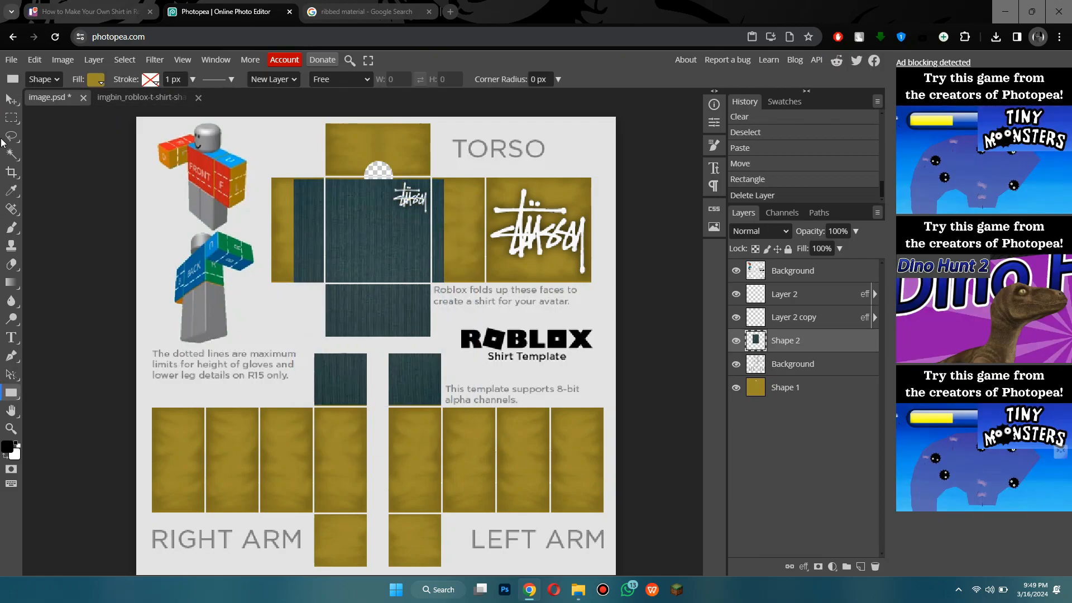
# Step: Select a rectangle on the torso front and move the ribbed strip to its bottom edge
pyautogui.click(11, 100)
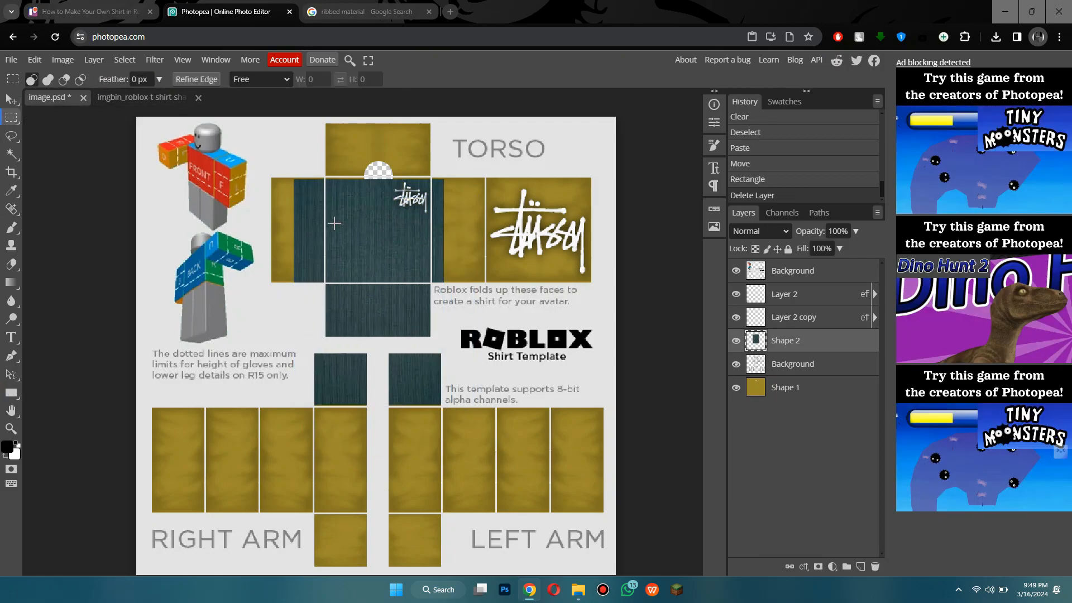
pyautogui.moveTo(334, 223); pyautogui.dragTo(432, 234)
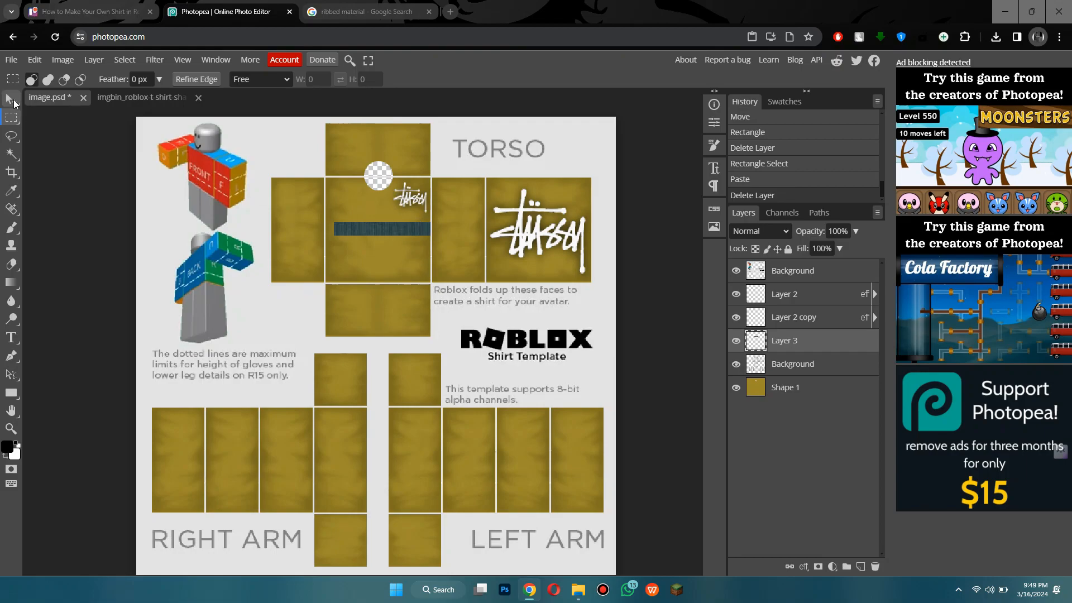
pyautogui.click(12, 99)
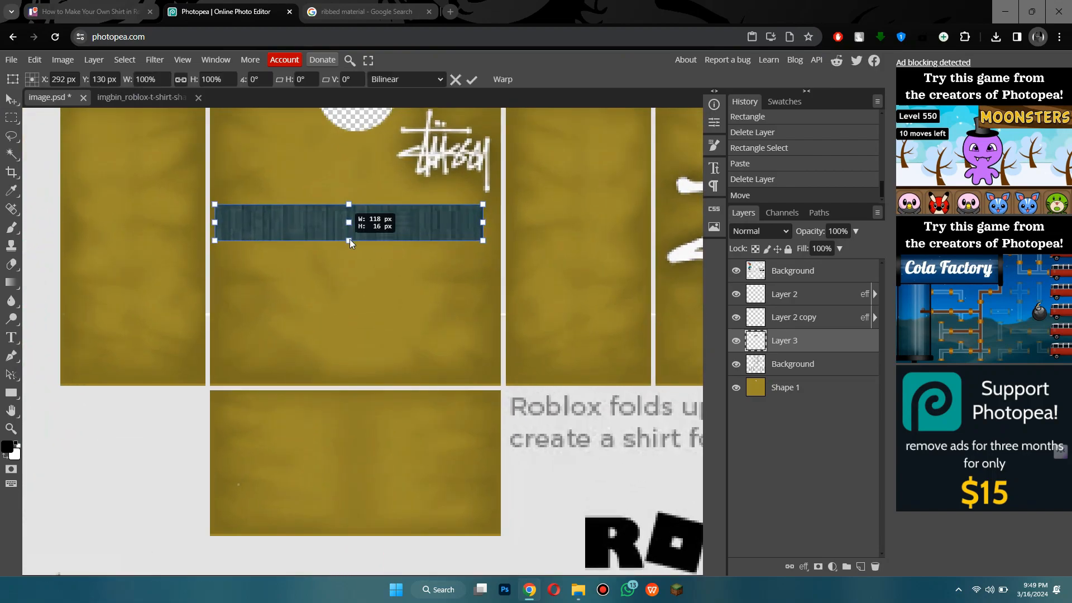
pyautogui.click(471, 80)
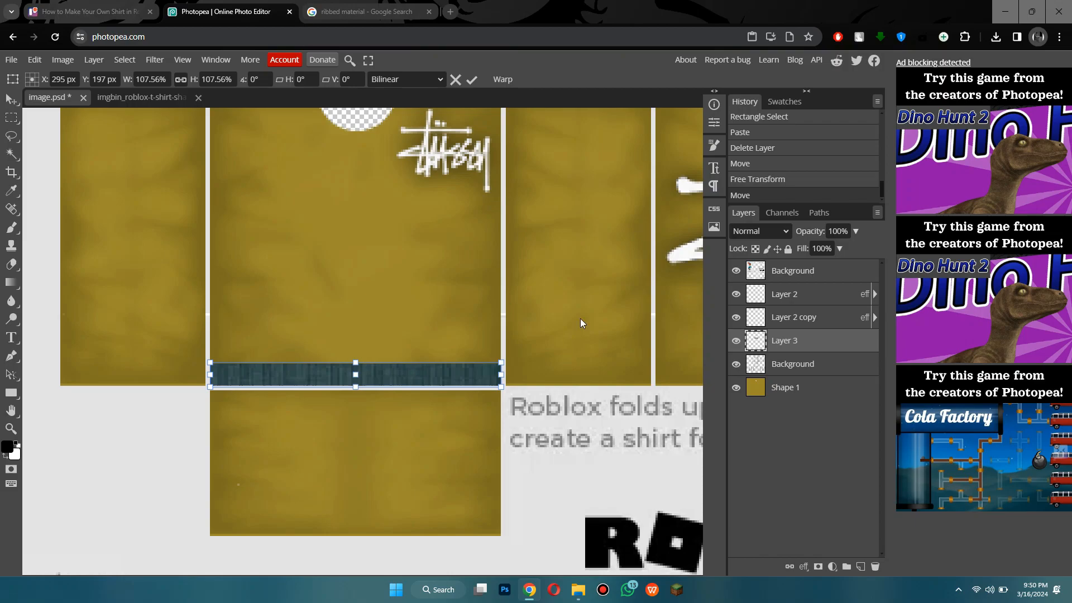
pyautogui.moveTo(167, 138)
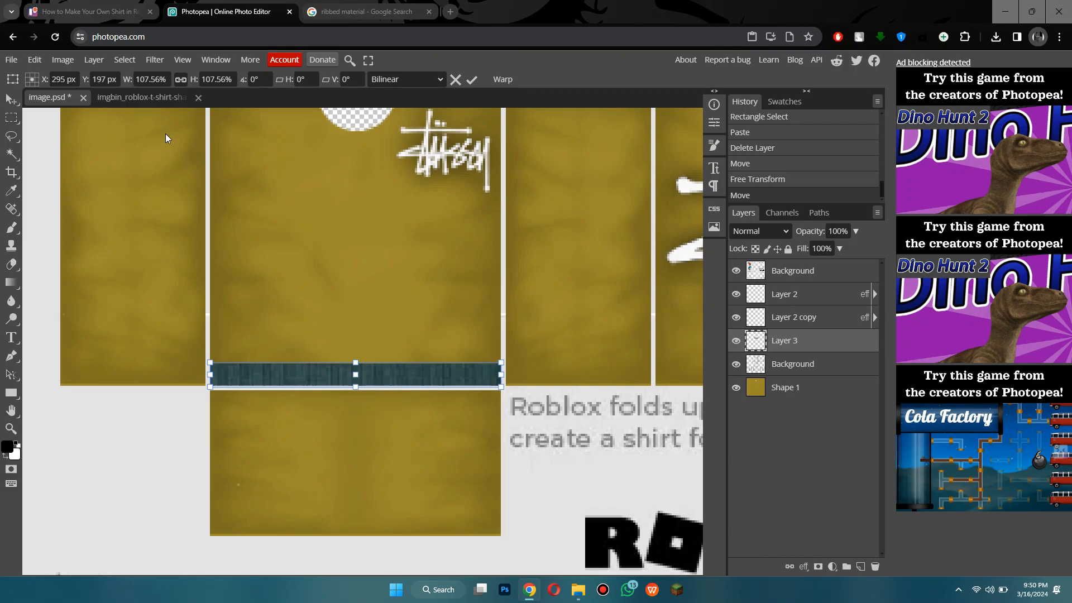
pyautogui.click(61, 60)
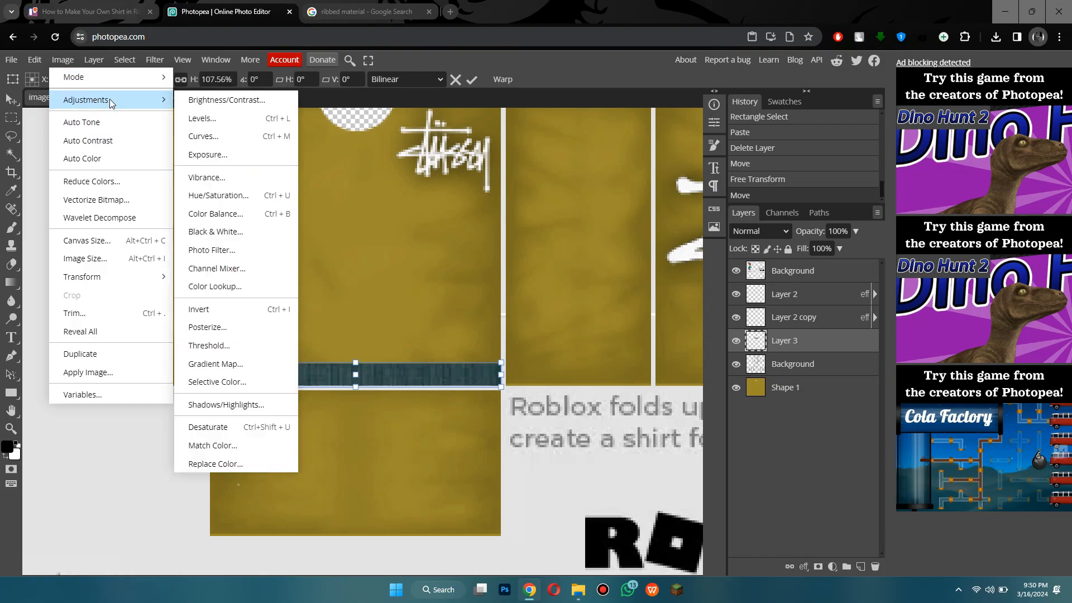
# Step: Recolour the ribbed strip toward olive yellow with Hue/Saturation (Hue -130, Saturation 61)
pyautogui.click(218, 195)
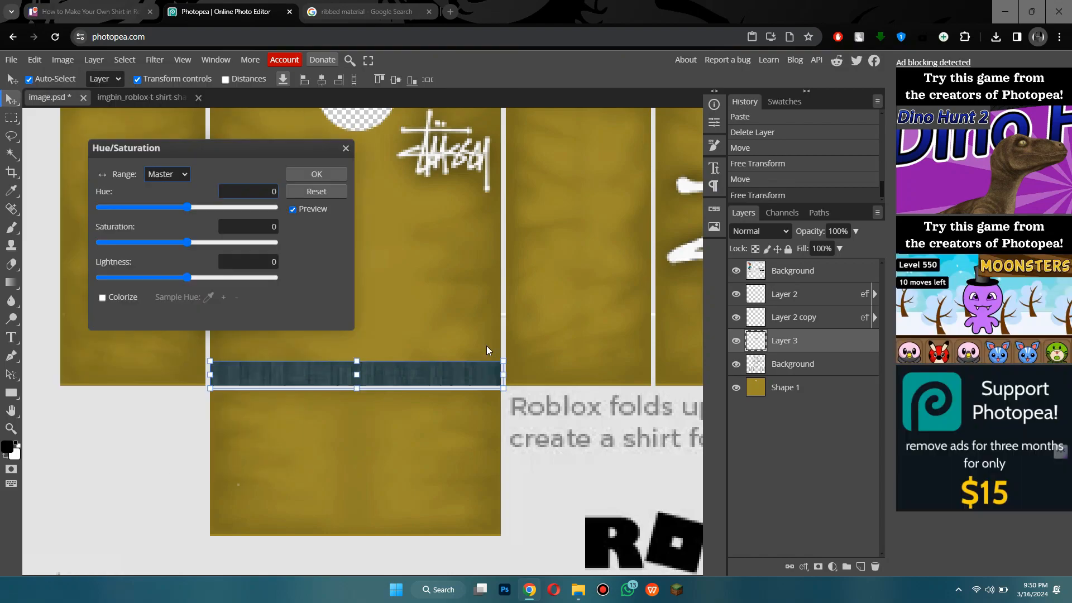
pyautogui.moveTo(191, 208); pyautogui.dragTo(123, 208)
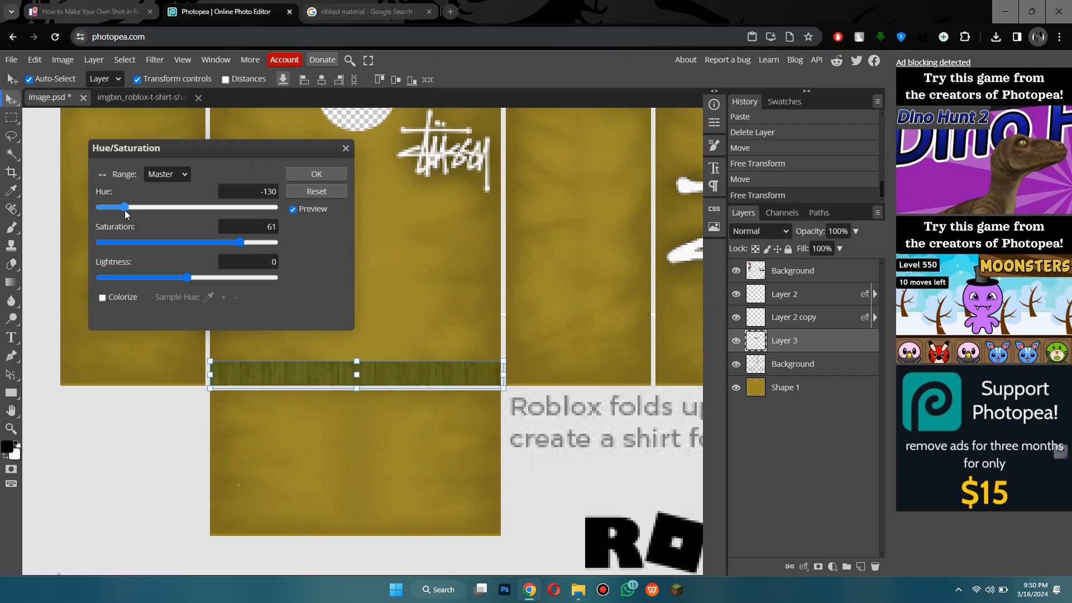
pyautogui.click(315, 173)
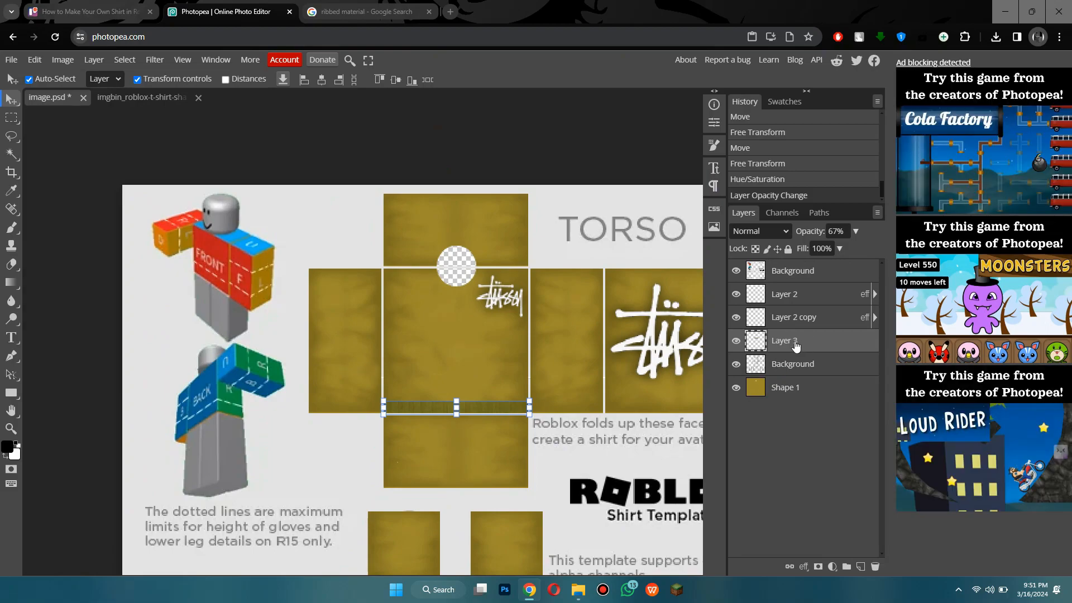
# Step: Duplicate the ribbed strip layer from its context menu
pyautogui.rightClick(793, 341)
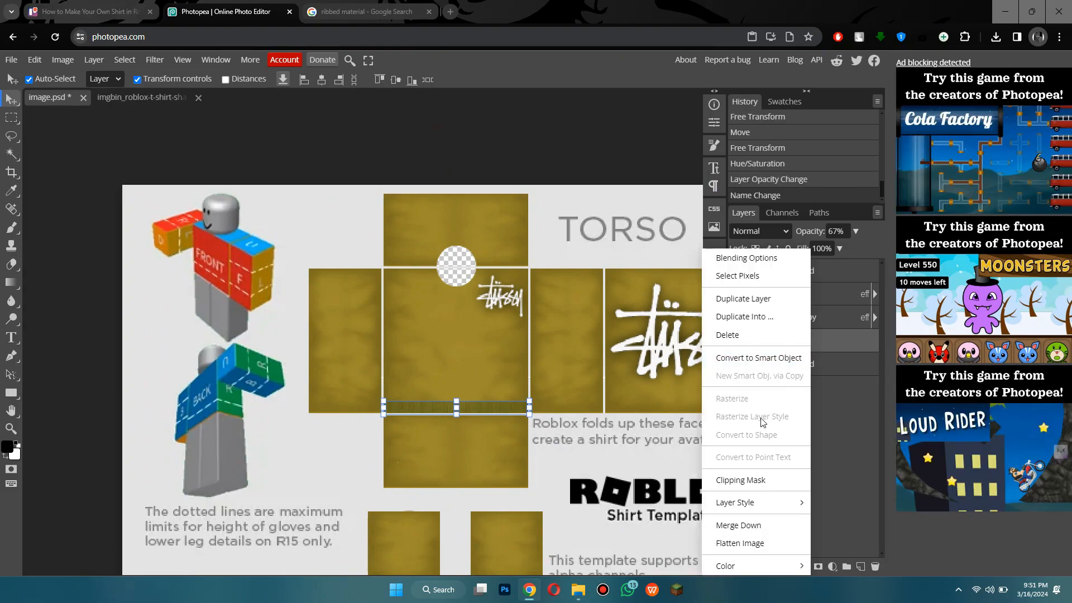
pyautogui.moveTo(747, 308)
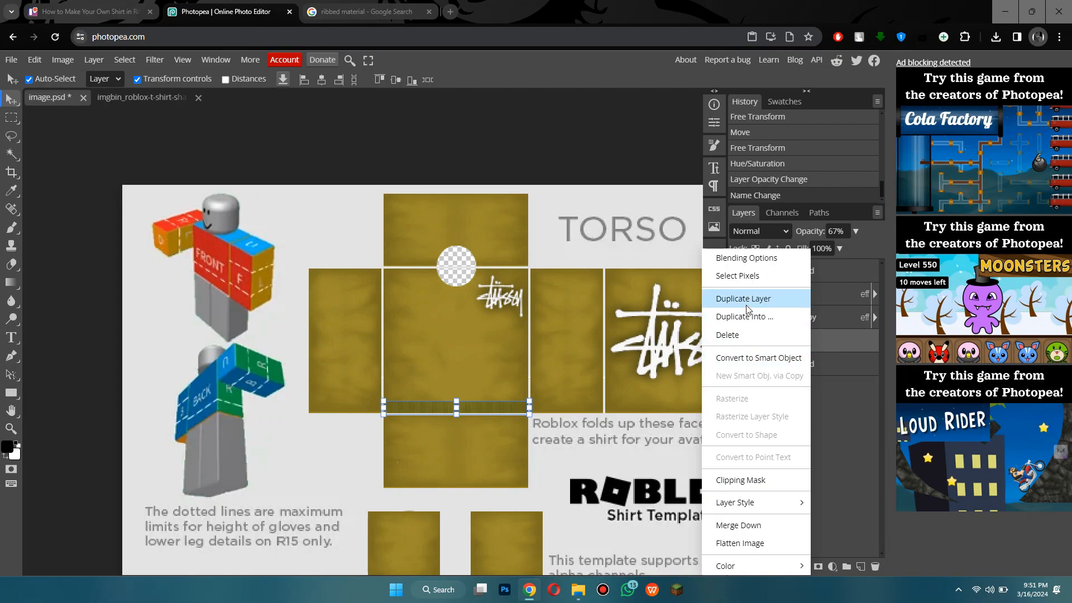
pyautogui.click(742, 298)
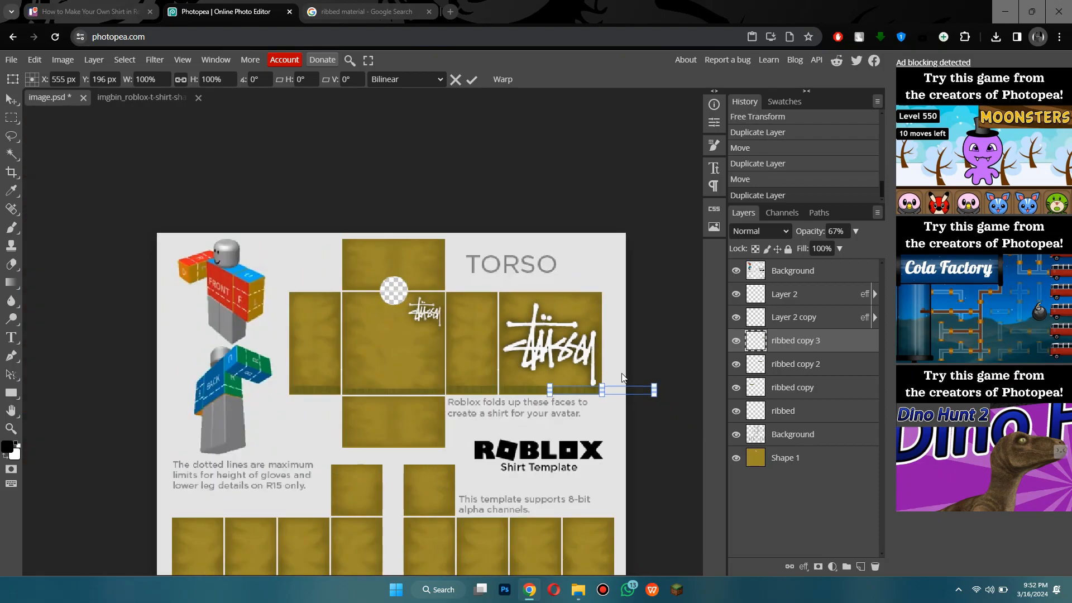
pyautogui.moveTo(79, 150)
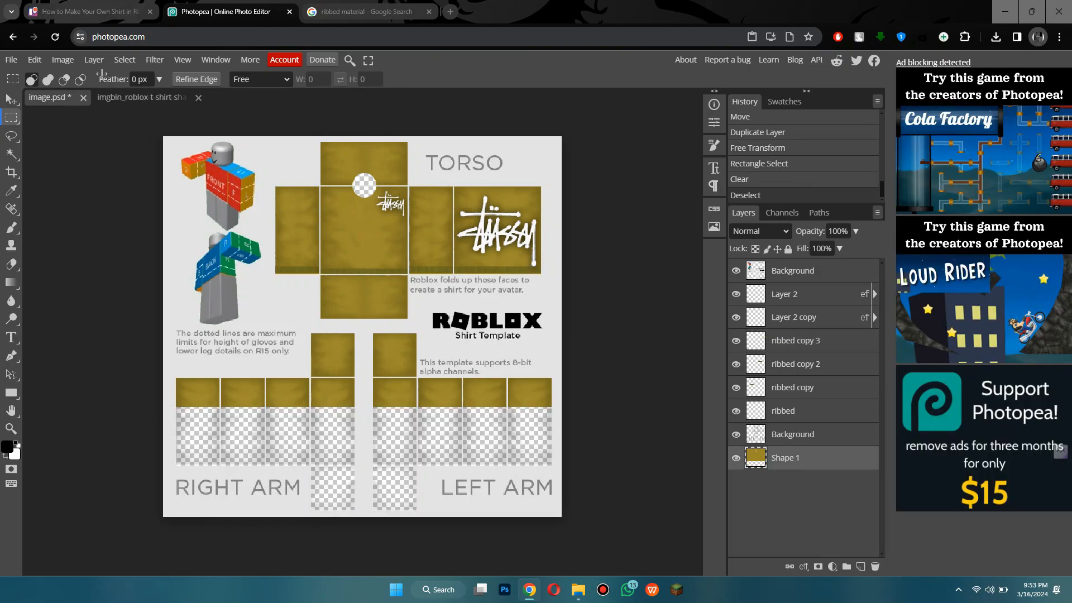
# Step: Clear the selection and duplicate the selected layers
pyautogui.click(94, 60)
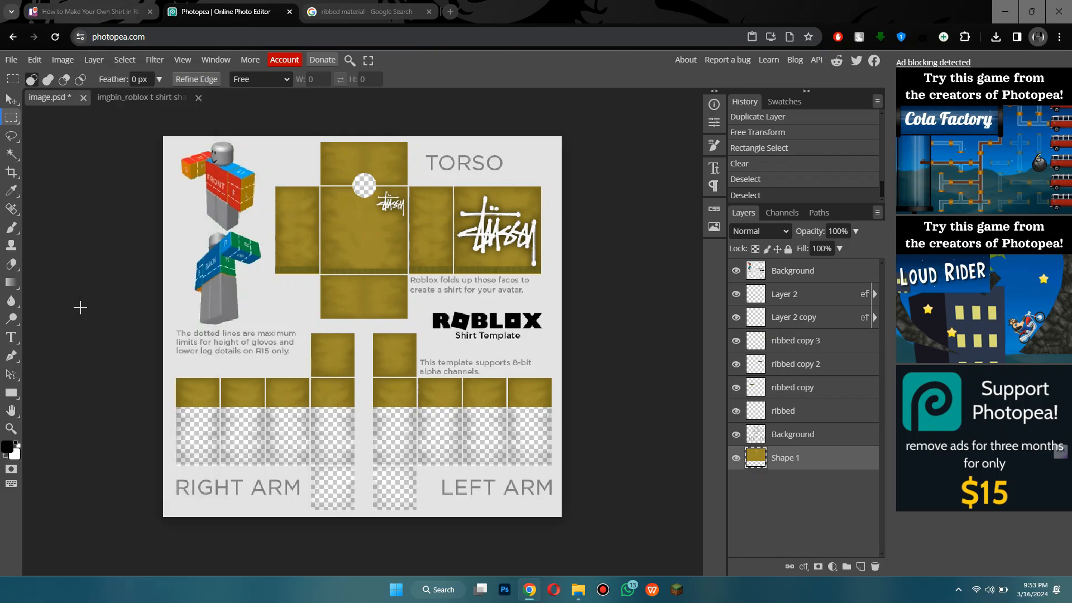
pyautogui.moveTo(742, 414)
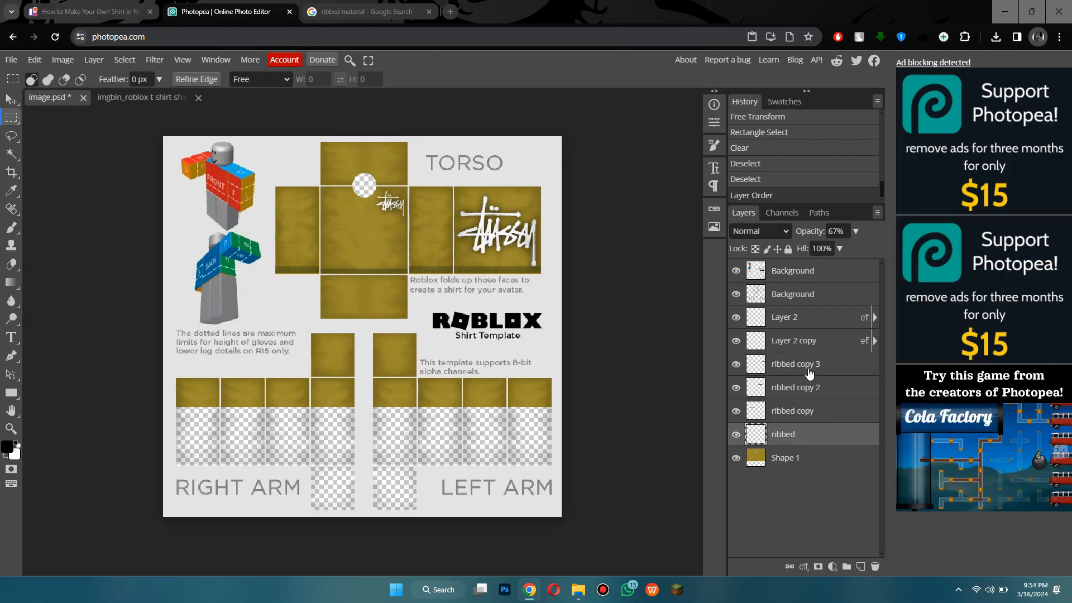
pyautogui.rightClick(795, 364)
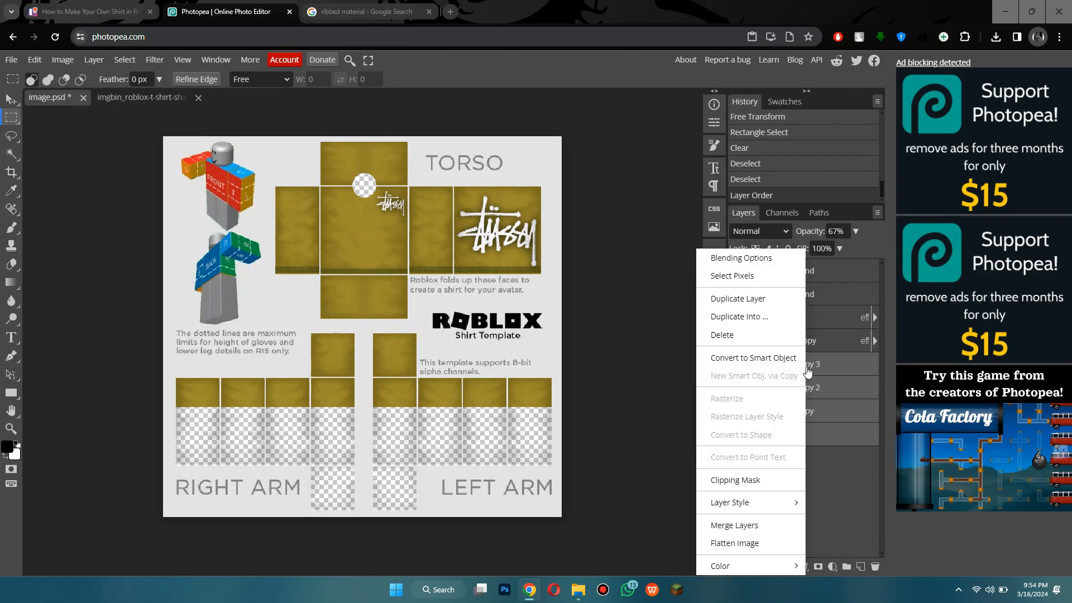
pyautogui.moveTo(742, 306)
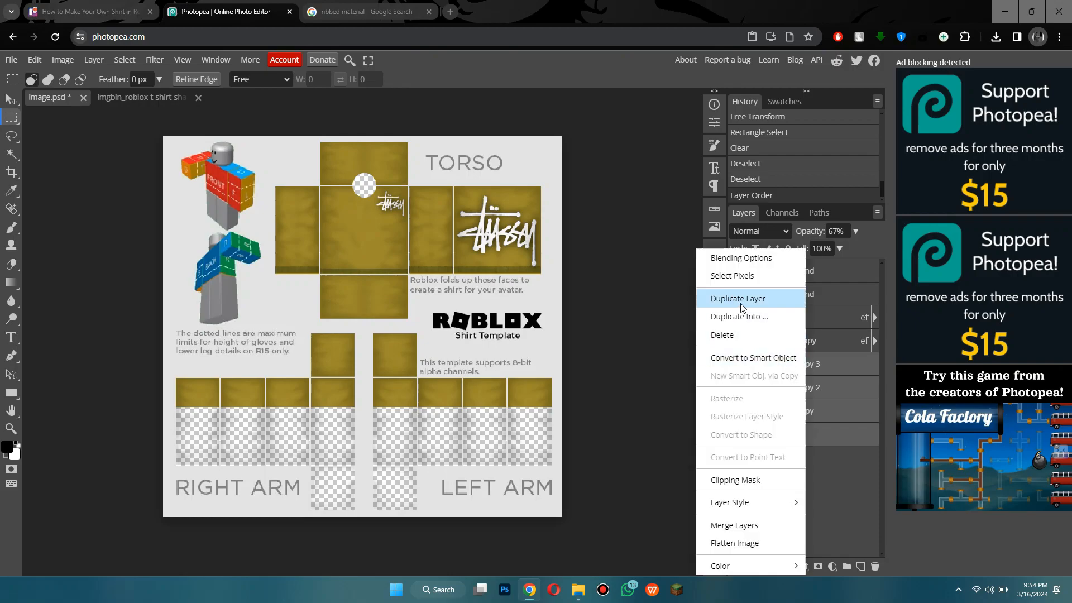
pyautogui.click(737, 299)
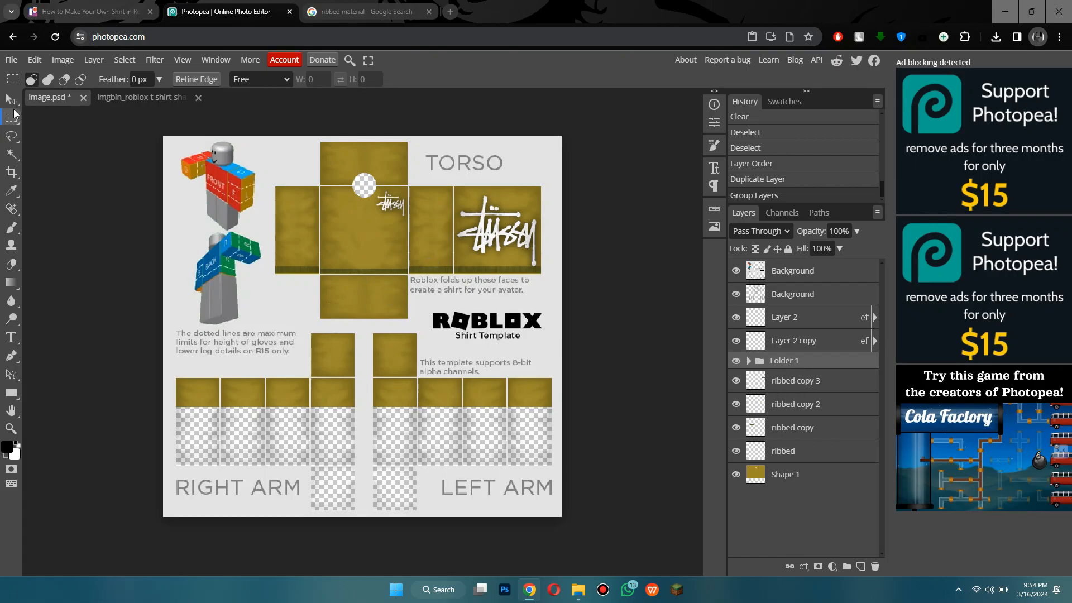
pyautogui.click(11, 99)
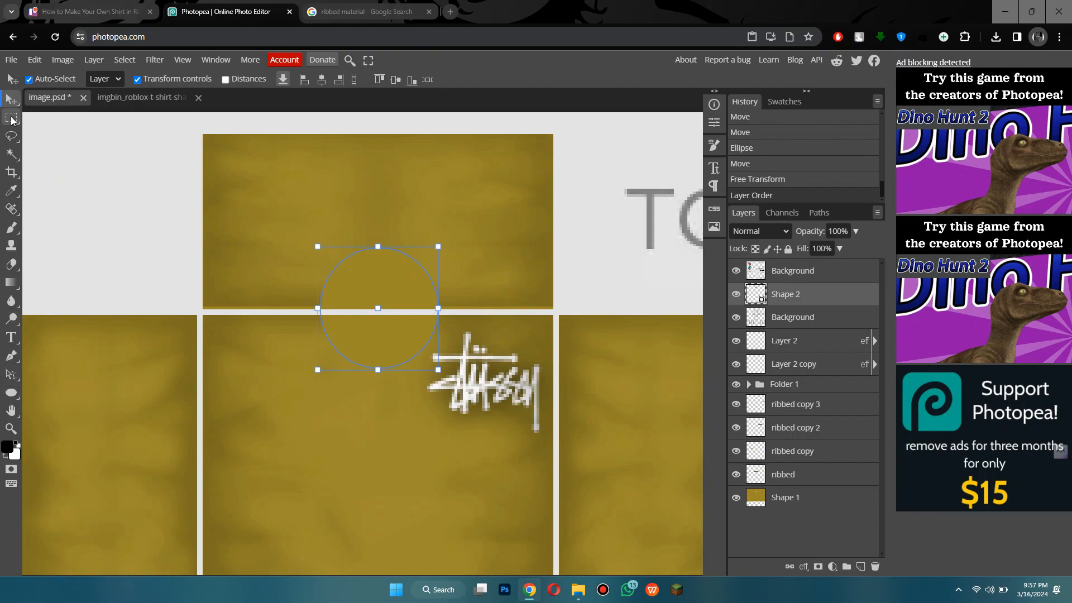
# Step: Rasterize the neck circle shape layer and choose dark yellow as the trim colour
pyautogui.click(12, 119)
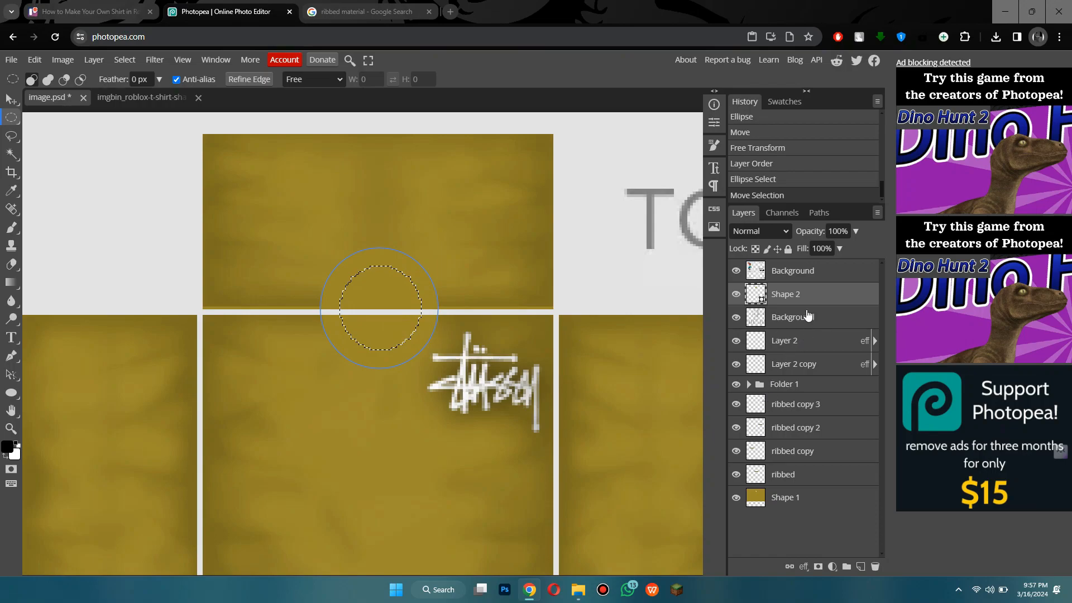
pyautogui.click(785, 295)
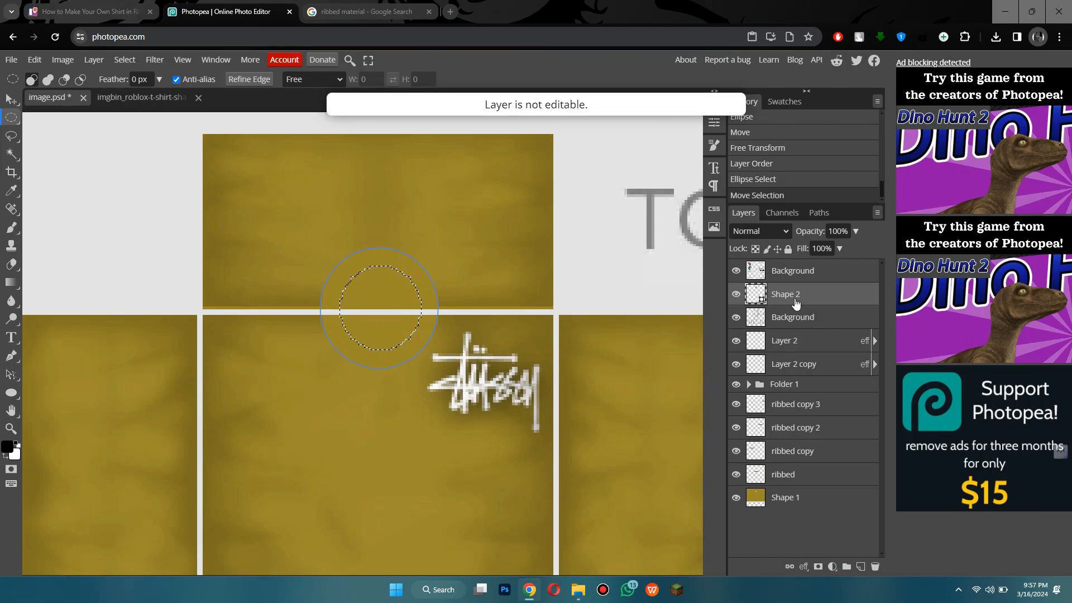
pyautogui.click(94, 60)
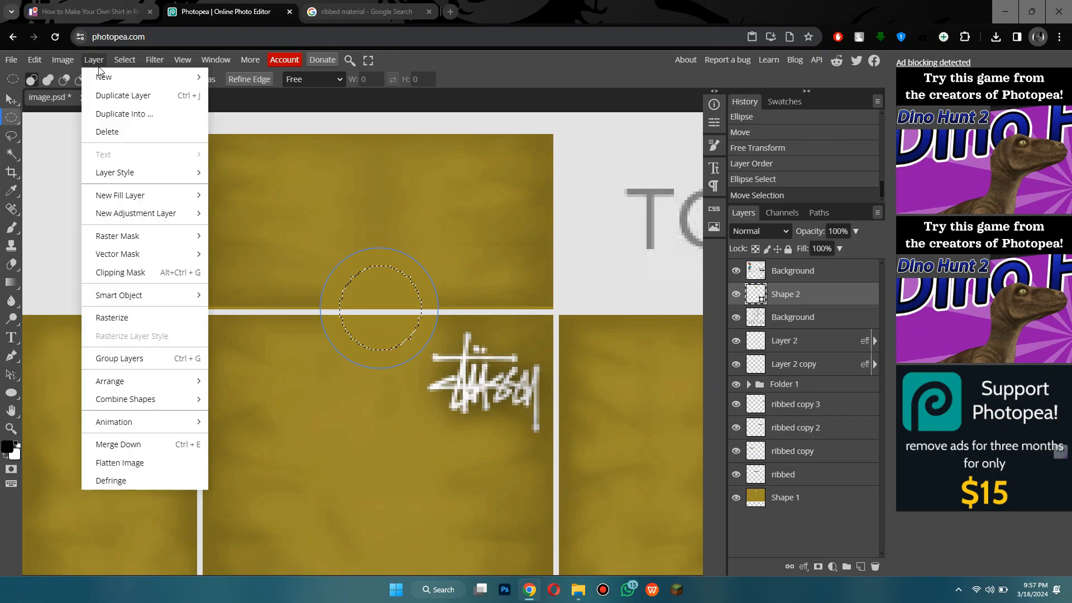
pyautogui.click(111, 317)
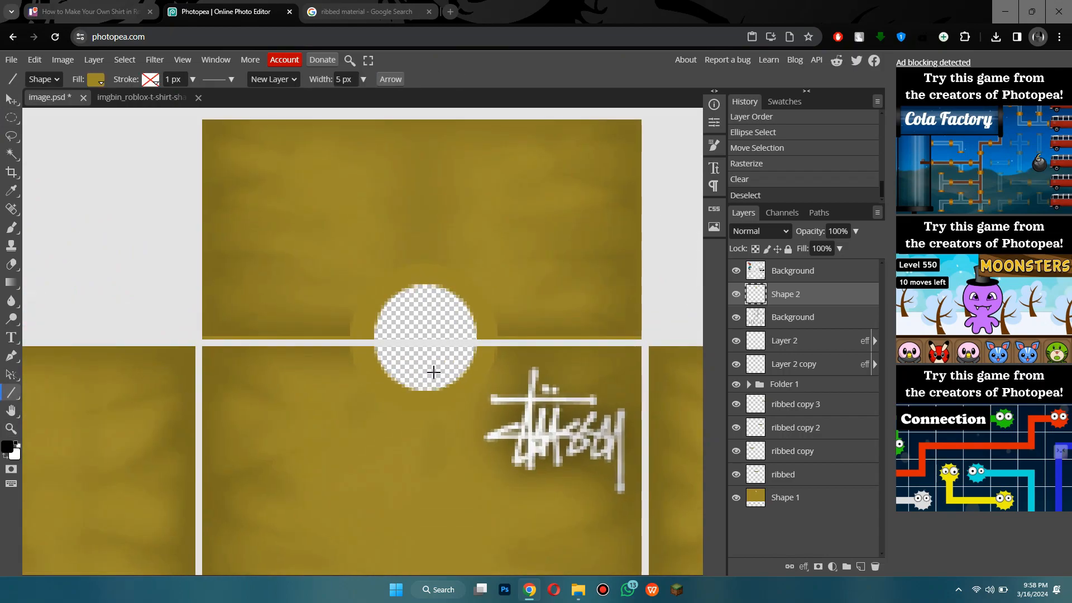
pyautogui.click(95, 79)
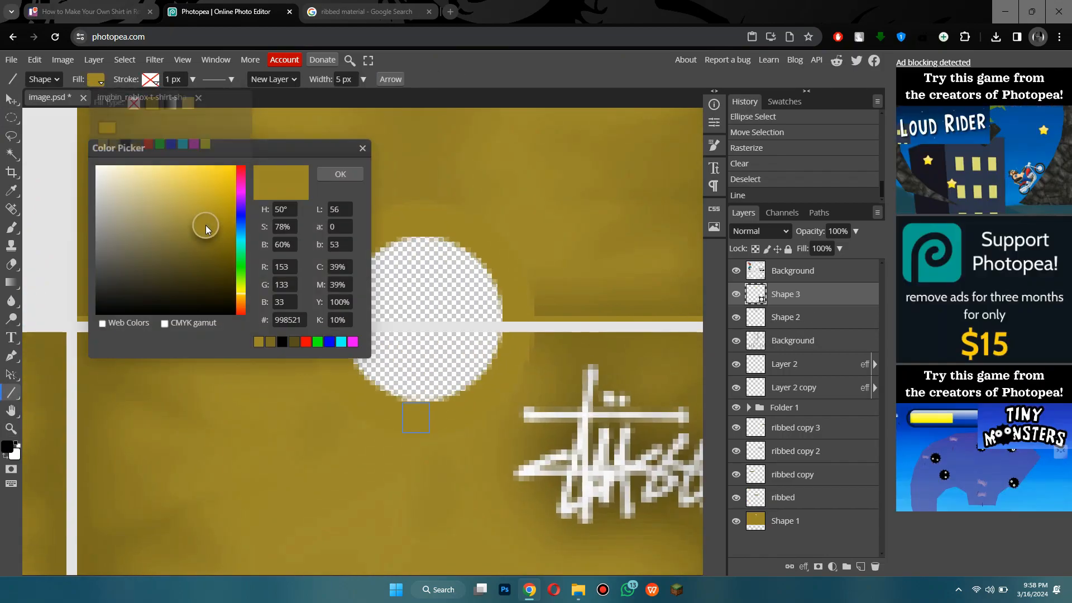
pyautogui.click(339, 173)
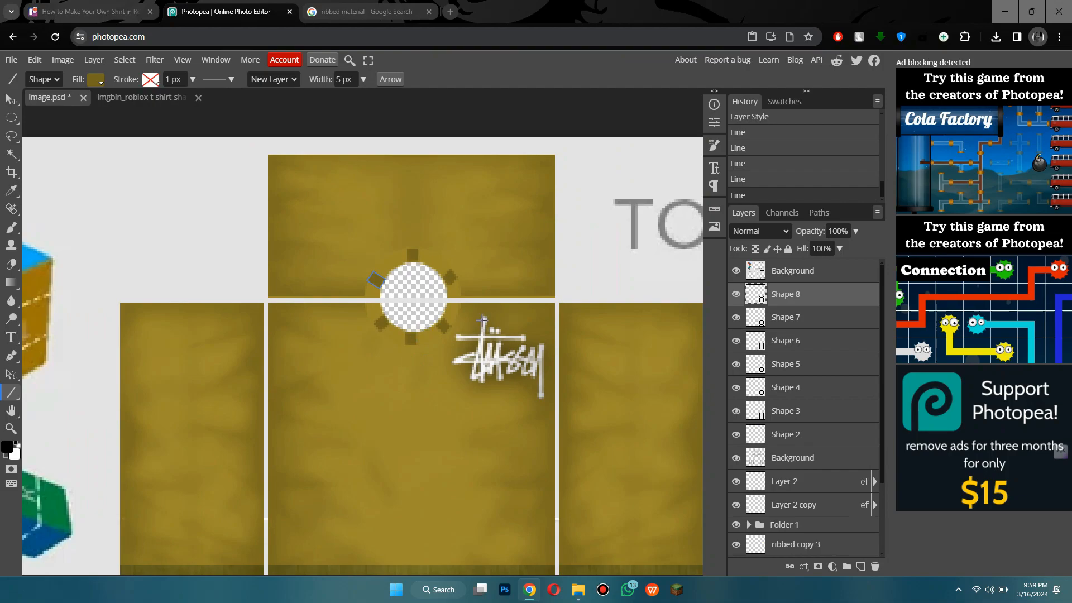
pyautogui.moveTo(502, 318)
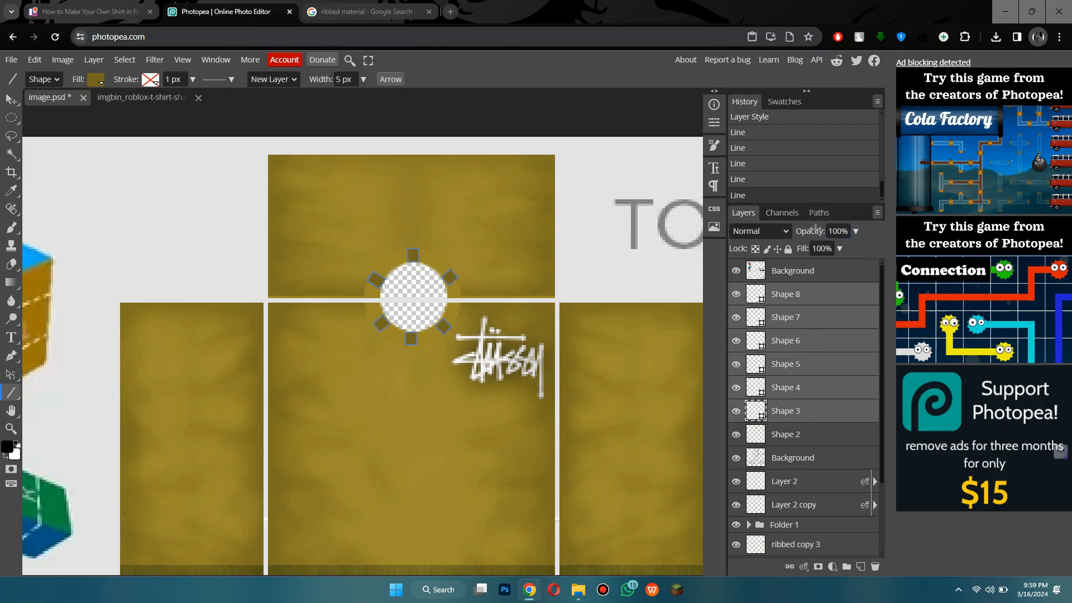
# Step: Set the neck trim ticks to 60% opacity, rasterize them, and group them into Folder 2
pyautogui.click(855, 232)
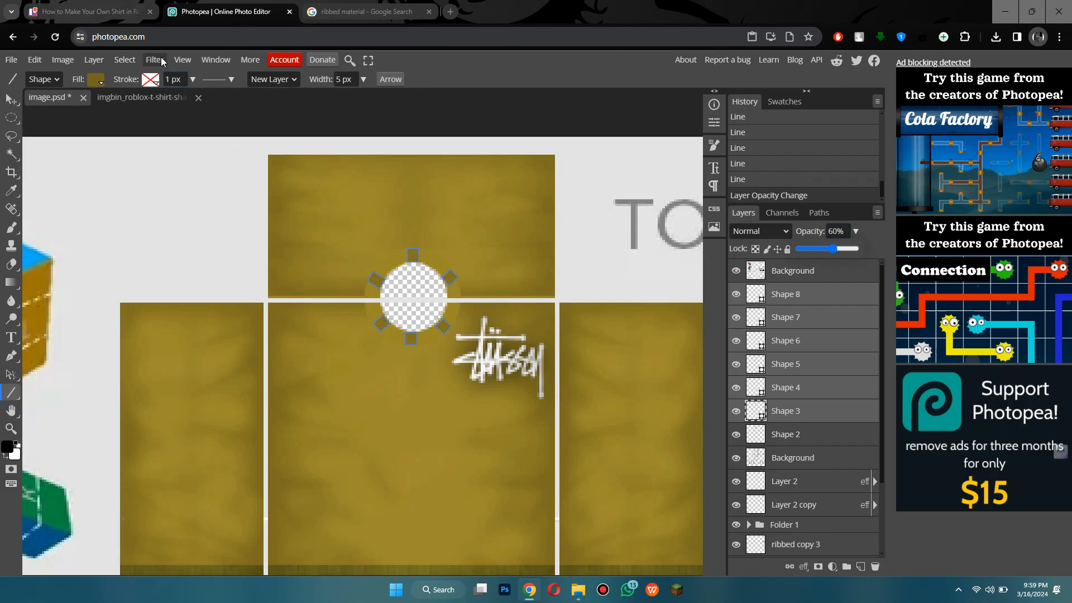
pyautogui.click(125, 60)
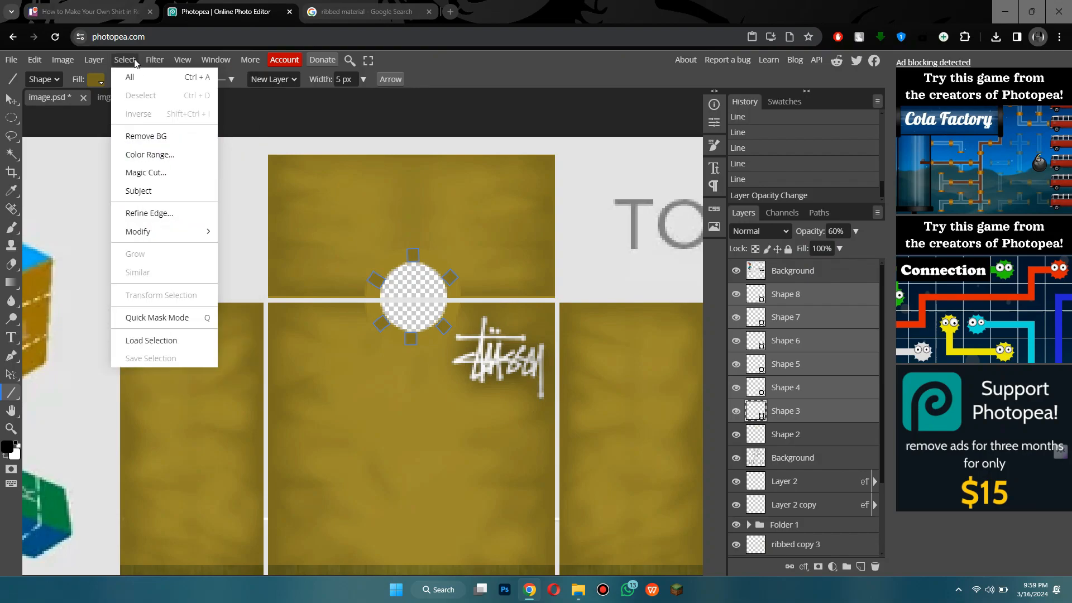
pyautogui.click(93, 60)
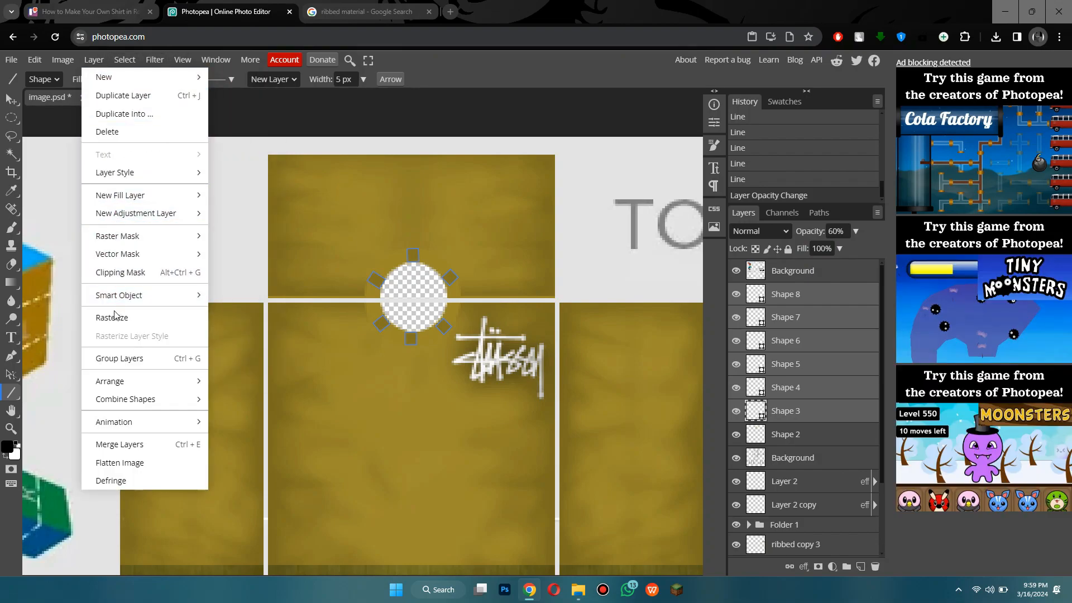
pyautogui.click(110, 317)
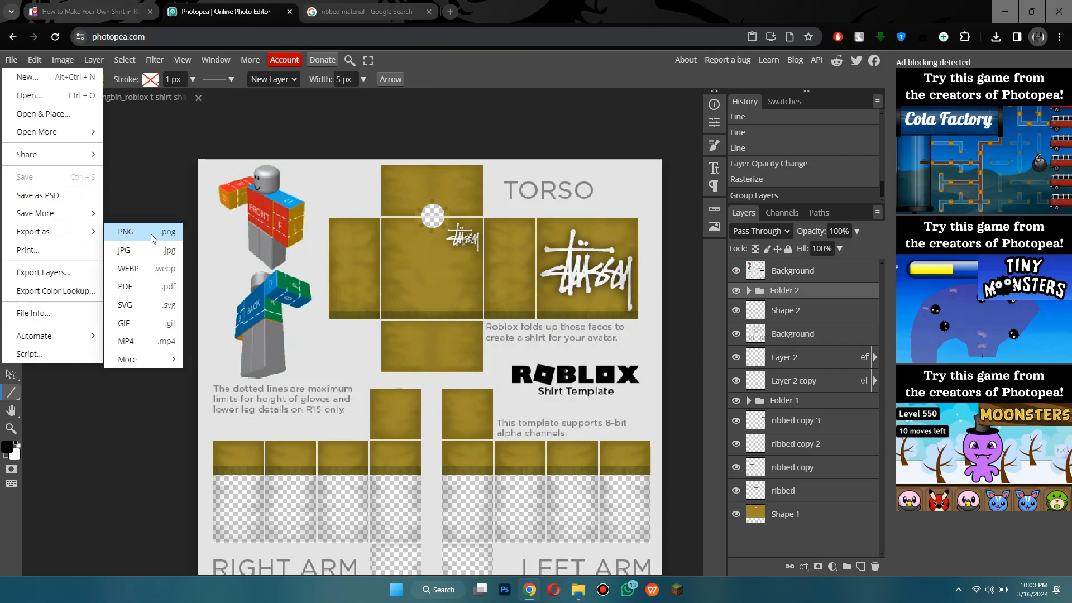
# Step: Export the shirt template as PNG, then save it as image.psd in Downloads
pyautogui.click(125, 231)
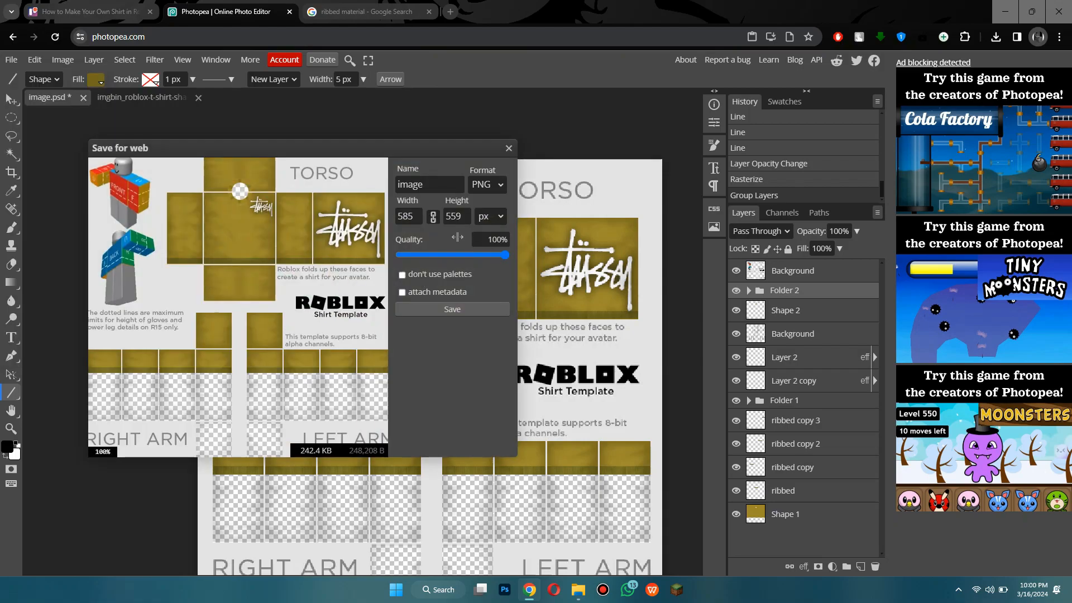
pyautogui.click(508, 148)
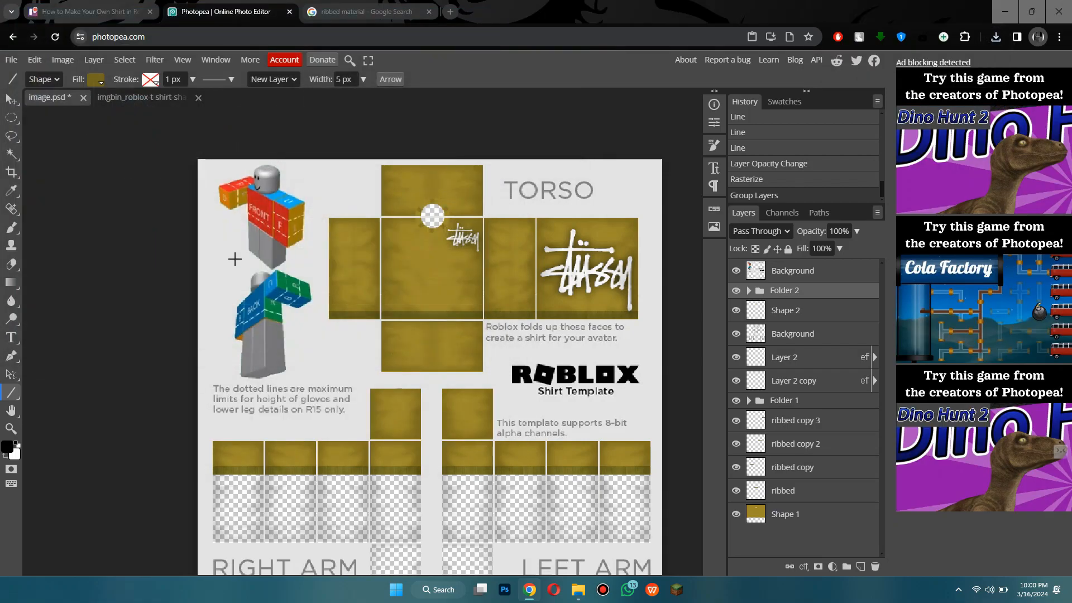
pyautogui.click(10, 59)
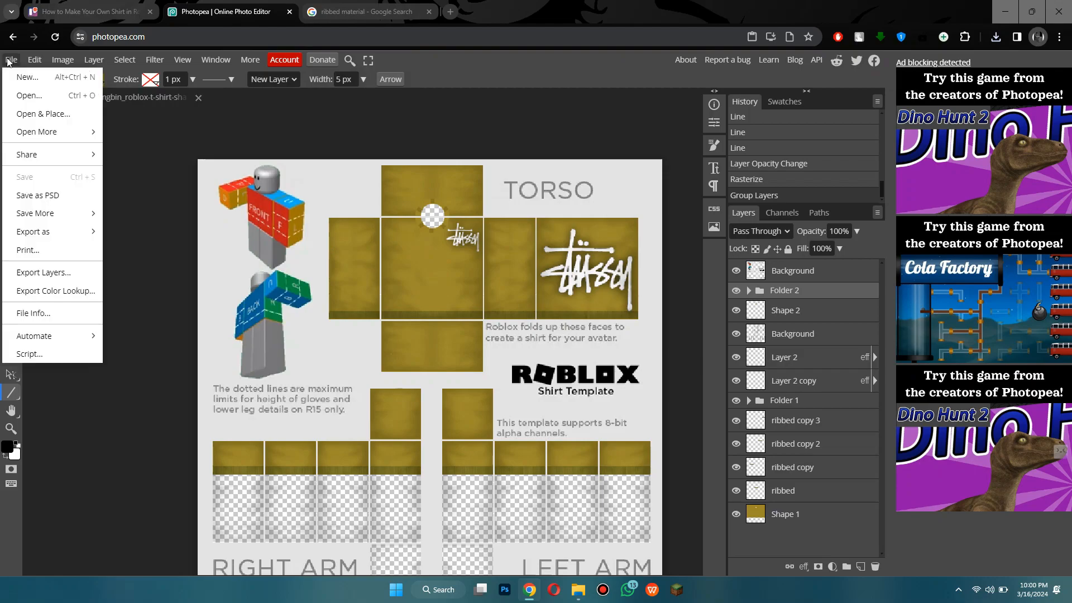
pyautogui.click(39, 195)
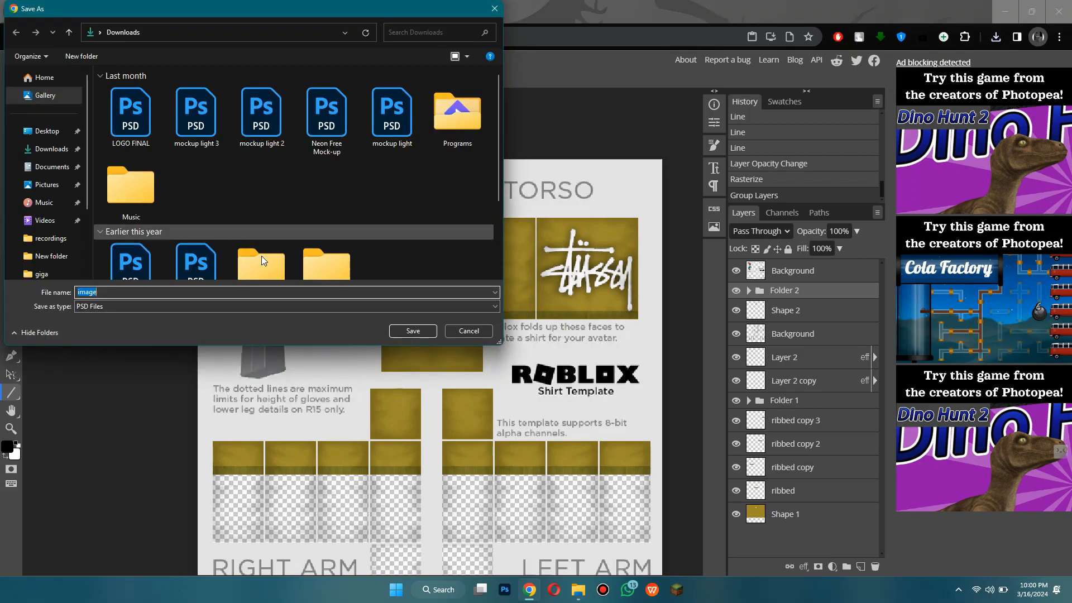
pyautogui.click(412, 331)
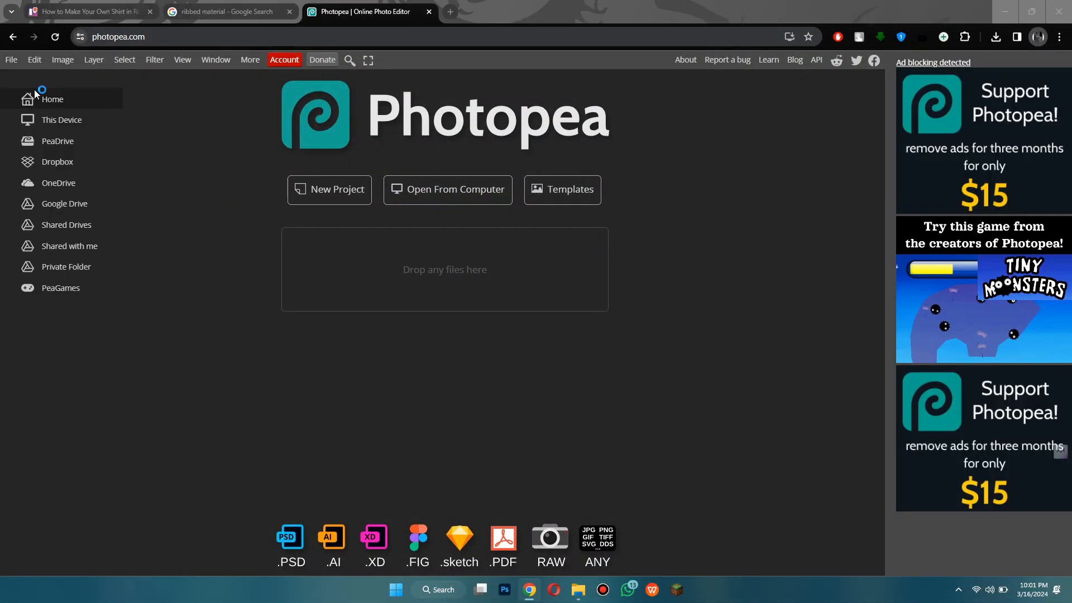
# Step: Reopen image.psd from Downloads to verify its layers, then close the Photopea tab
pyautogui.click(447, 189)
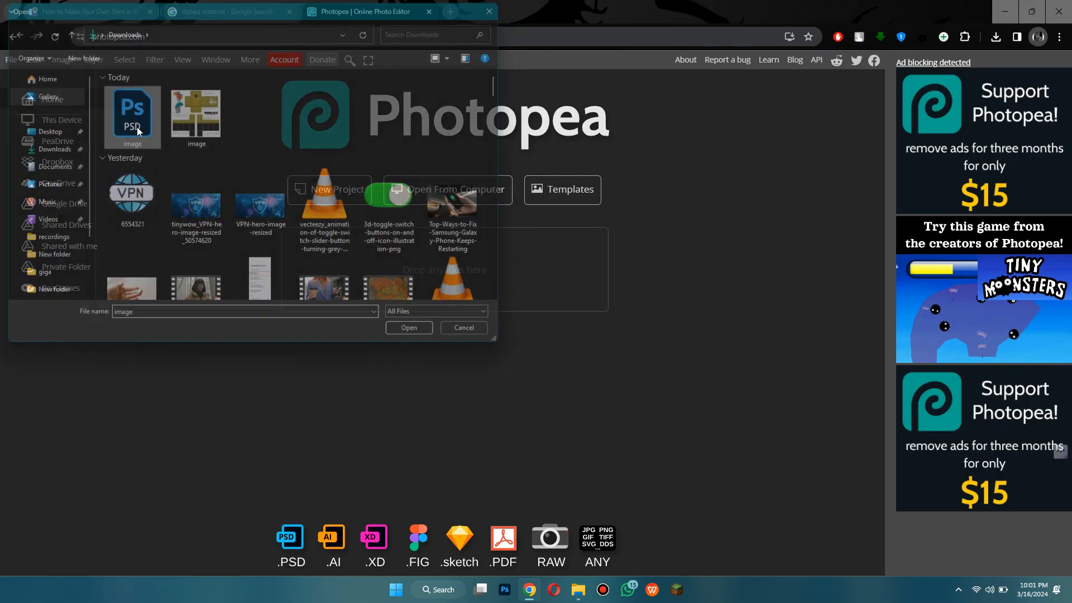
pyautogui.click(408, 328)
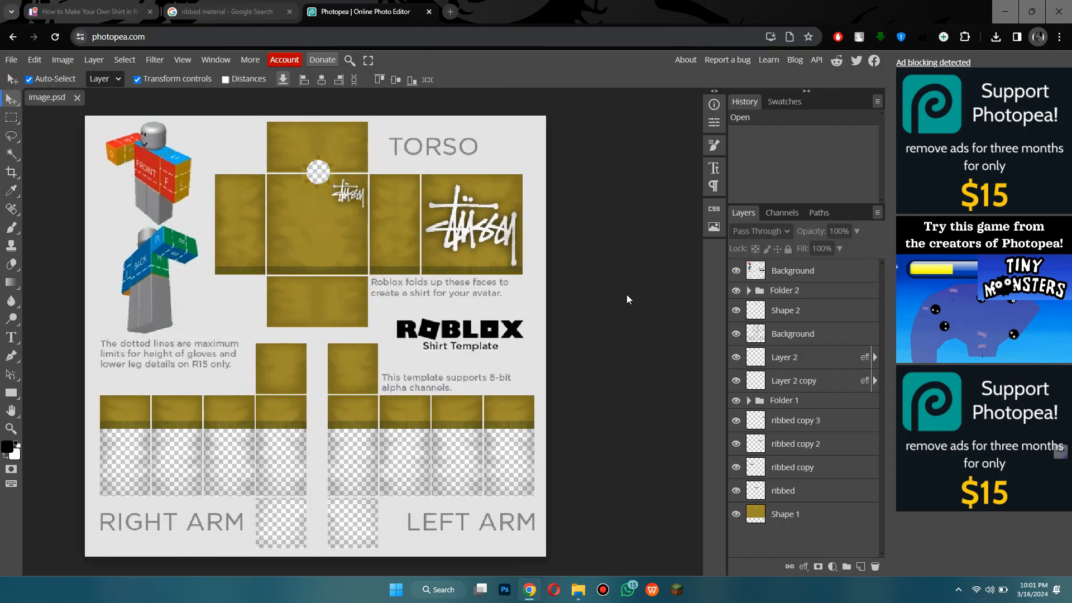
pyautogui.moveTo(347, 314)
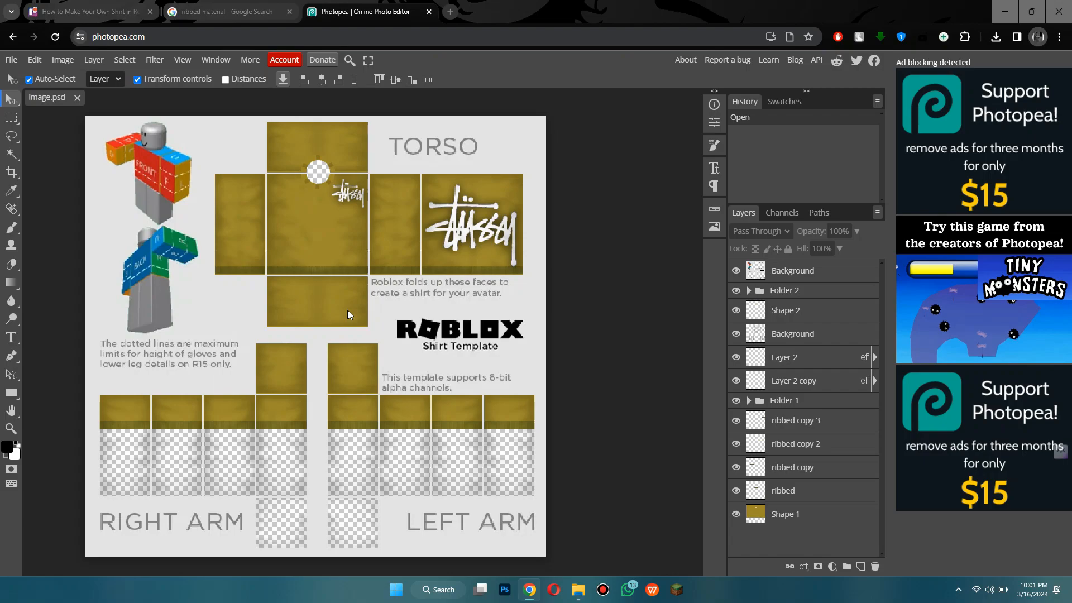
pyautogui.moveTo(288, 323)
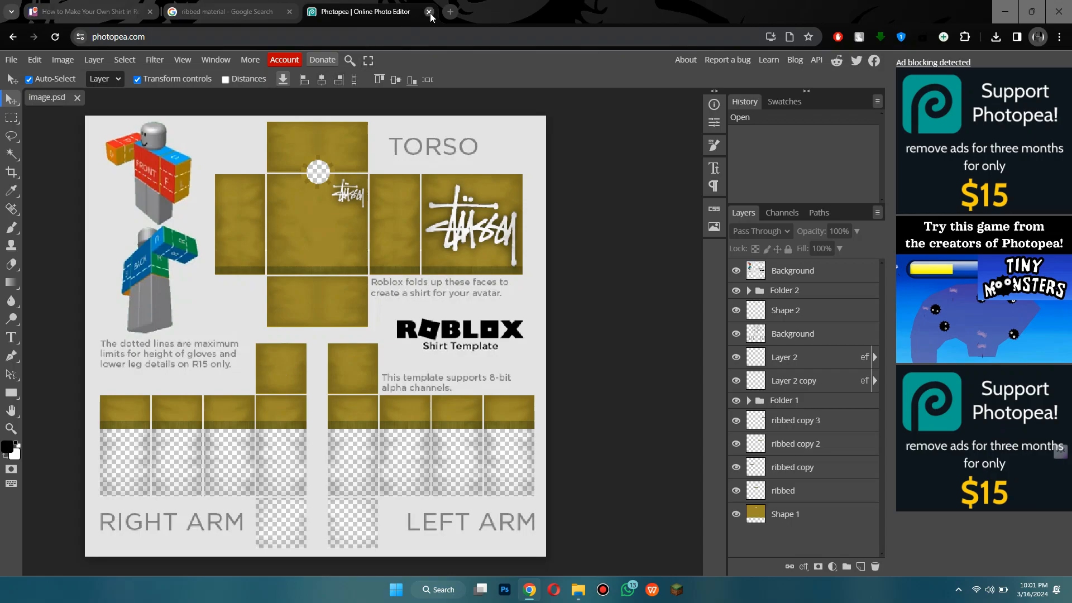
pyautogui.click(429, 11)
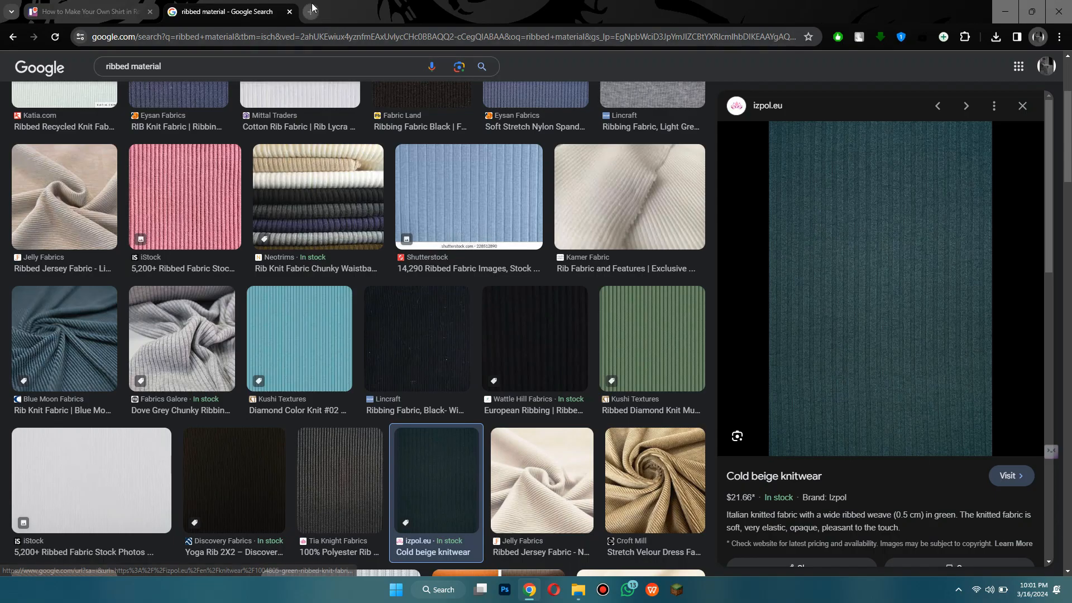
# Step: Go from roblox.com to Create > Creations, showing Avatar Items filtered to Classic T-Shirts
pyautogui.click(449, 11)
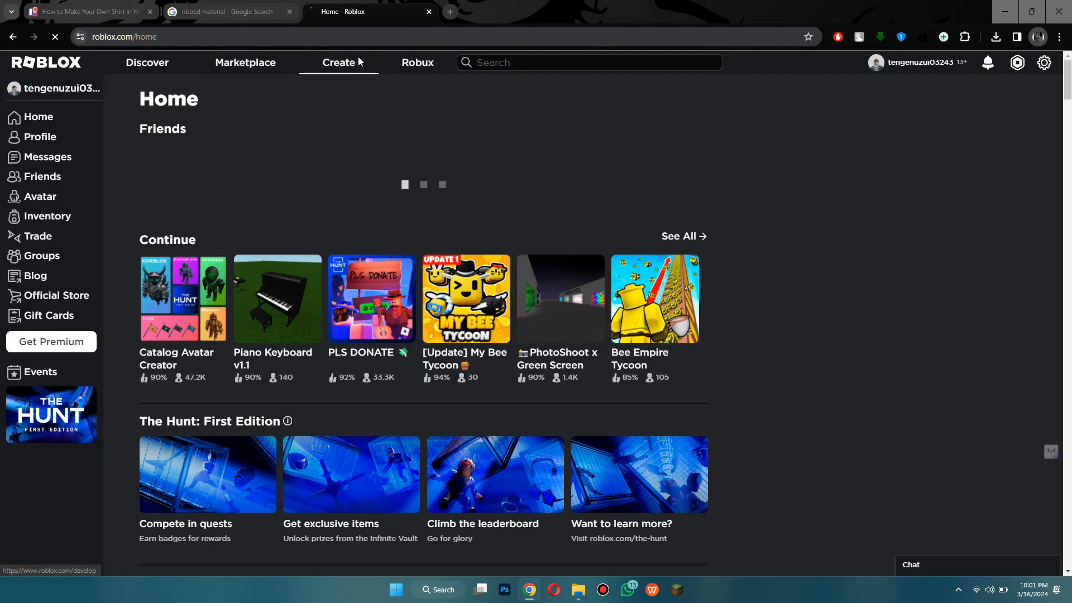
pyautogui.click(338, 62)
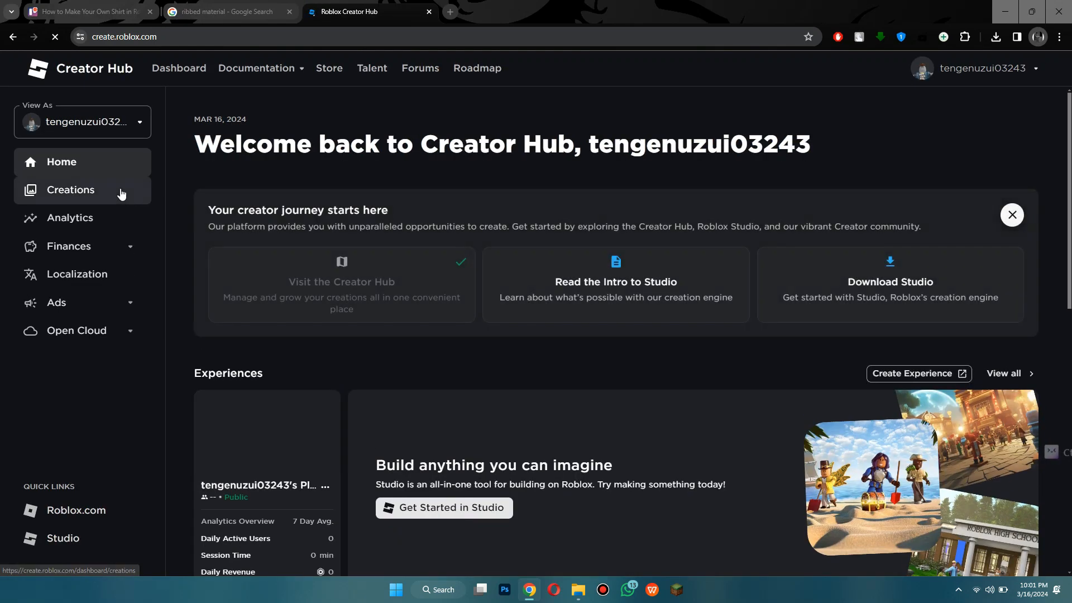
pyautogui.click(70, 189)
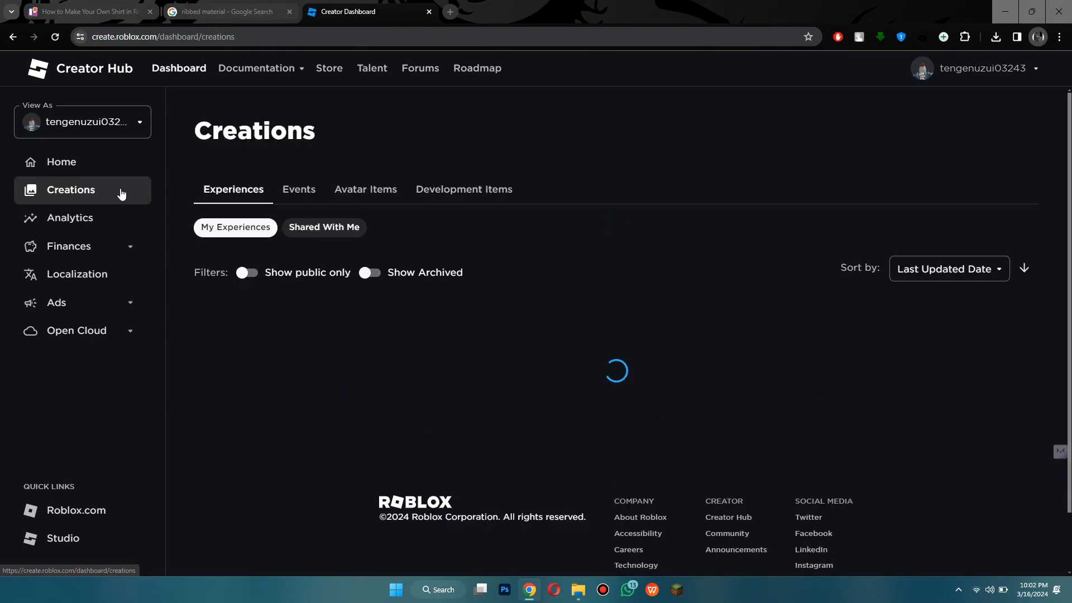
pyautogui.click(365, 189)
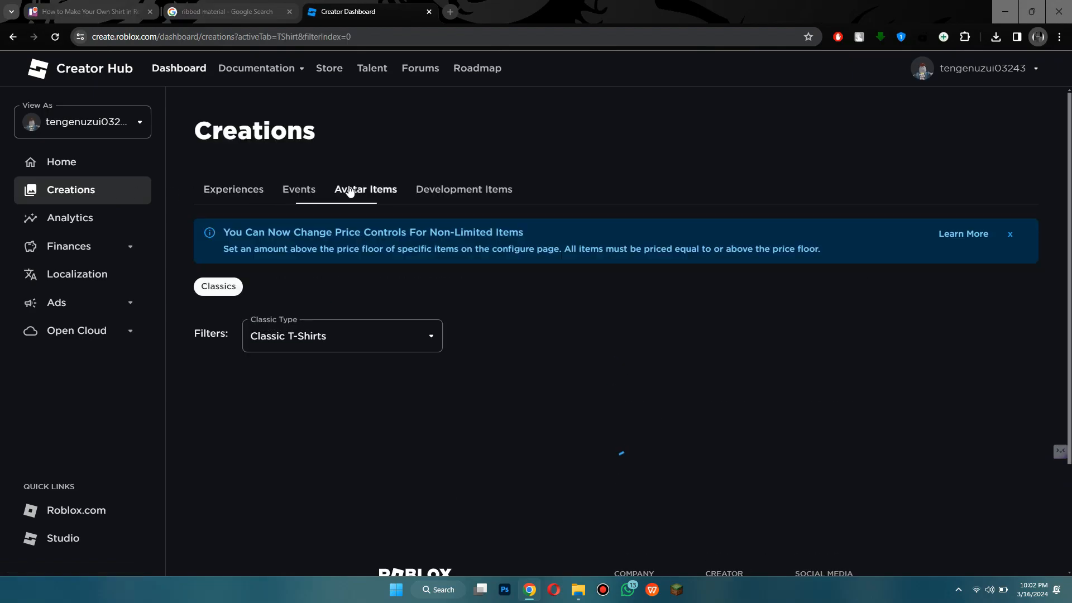
pyautogui.click(341, 335)
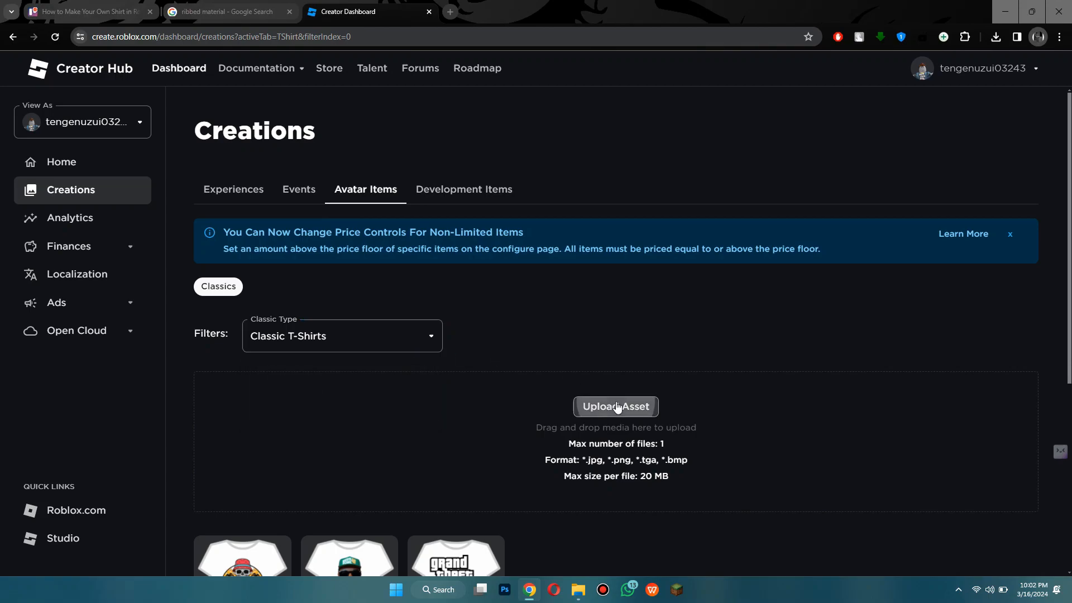
# Step: Upload image.png as a new classic T-shirt named 'stussy classic'
pyautogui.click(615, 405)
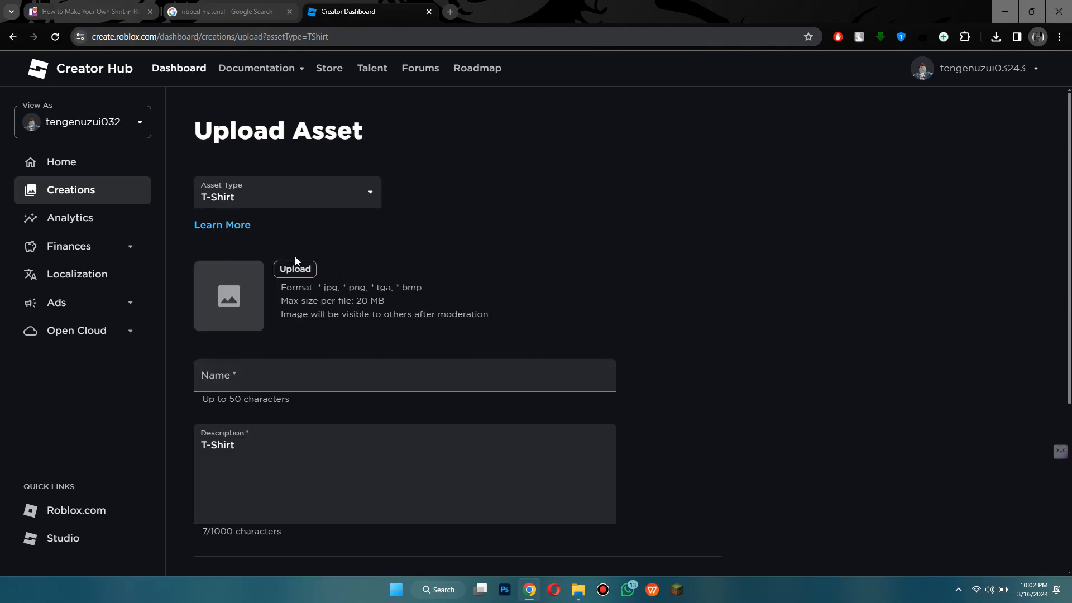
pyautogui.click(295, 268)
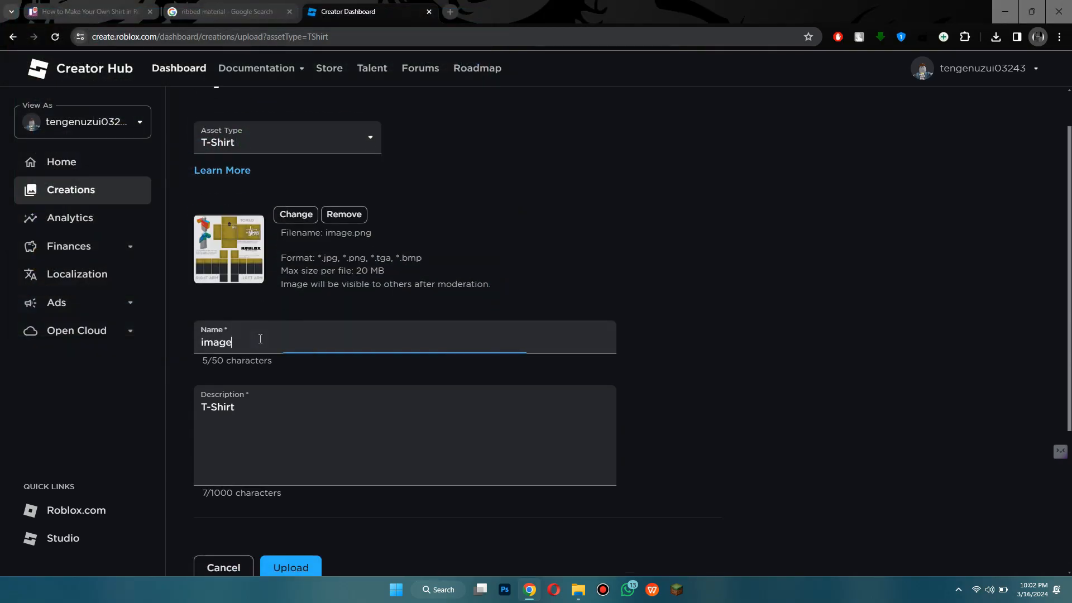
pyautogui.write('stussy classic')
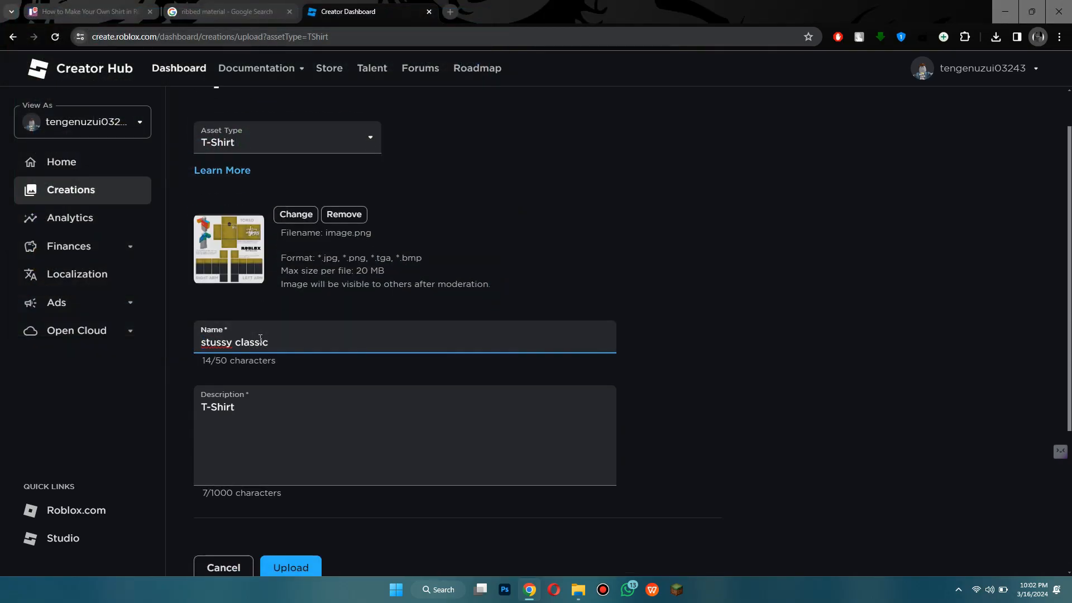
pyautogui.click(290, 567)
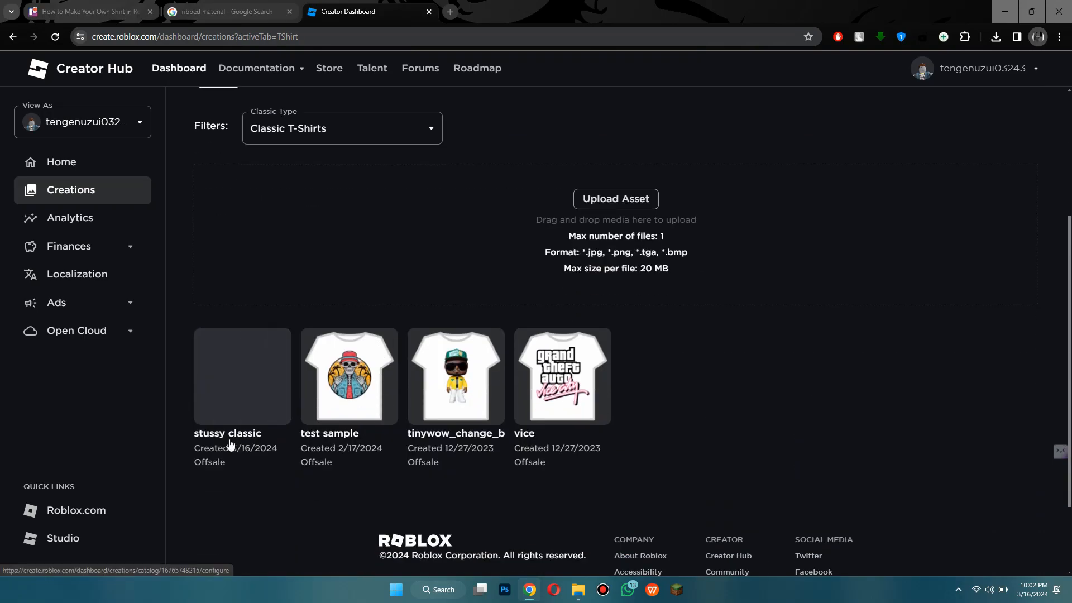
# Step: Turn on sale for stussy classic at a price of 5 and try publishing
pyautogui.click(242, 377)
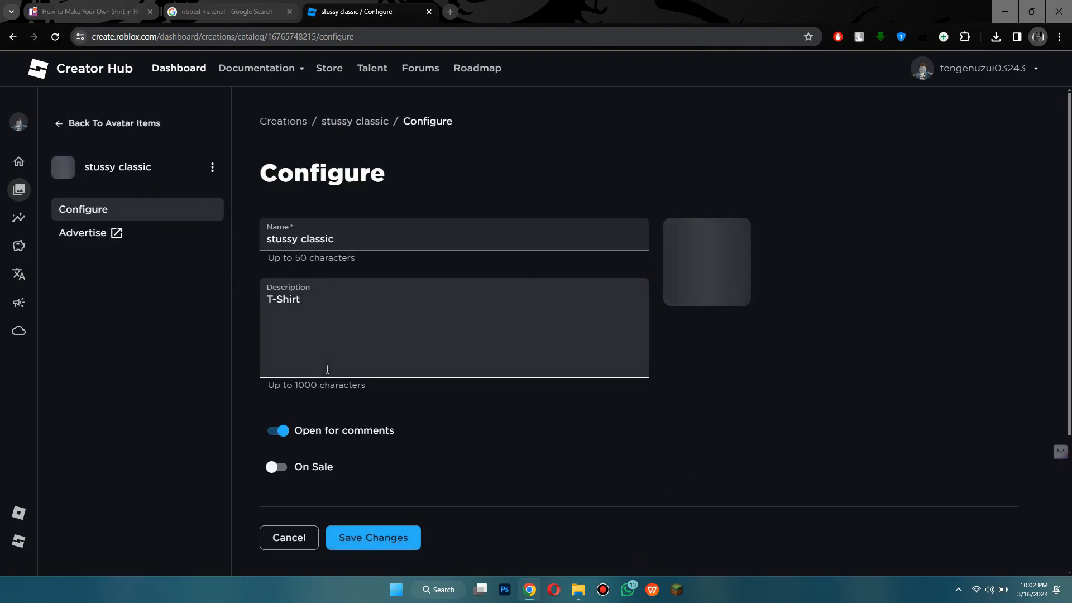
pyautogui.click(277, 466)
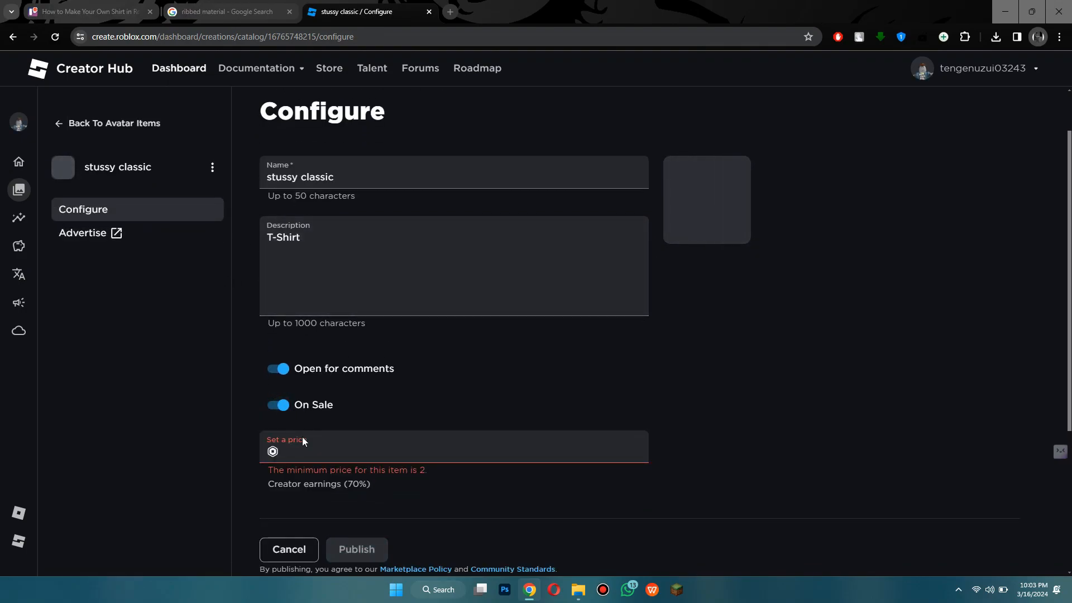
pyautogui.click(451, 451)
pyautogui.write('5')
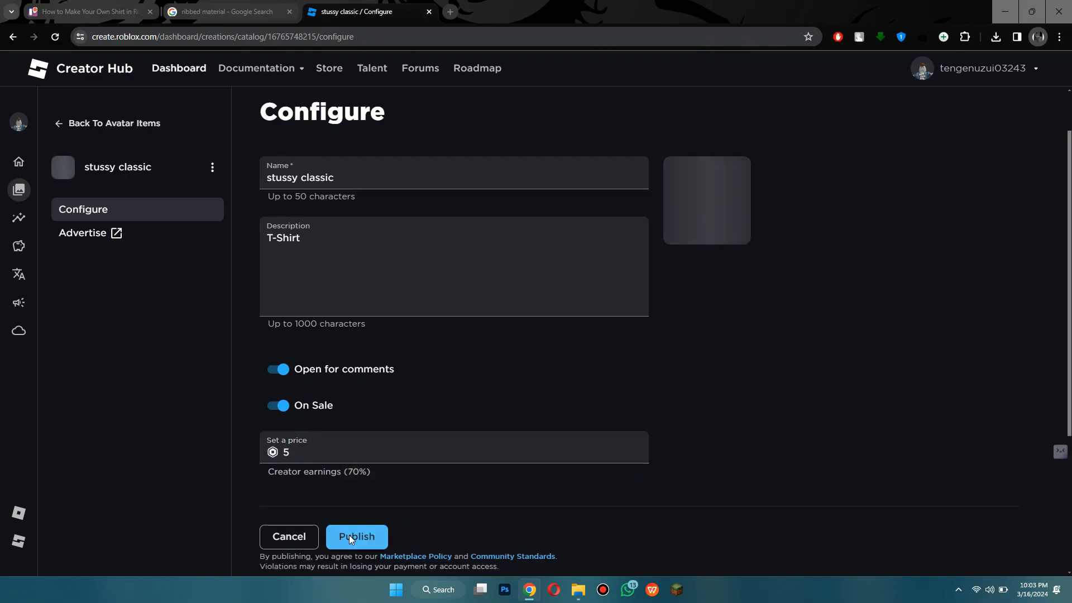
pyautogui.click(356, 535)
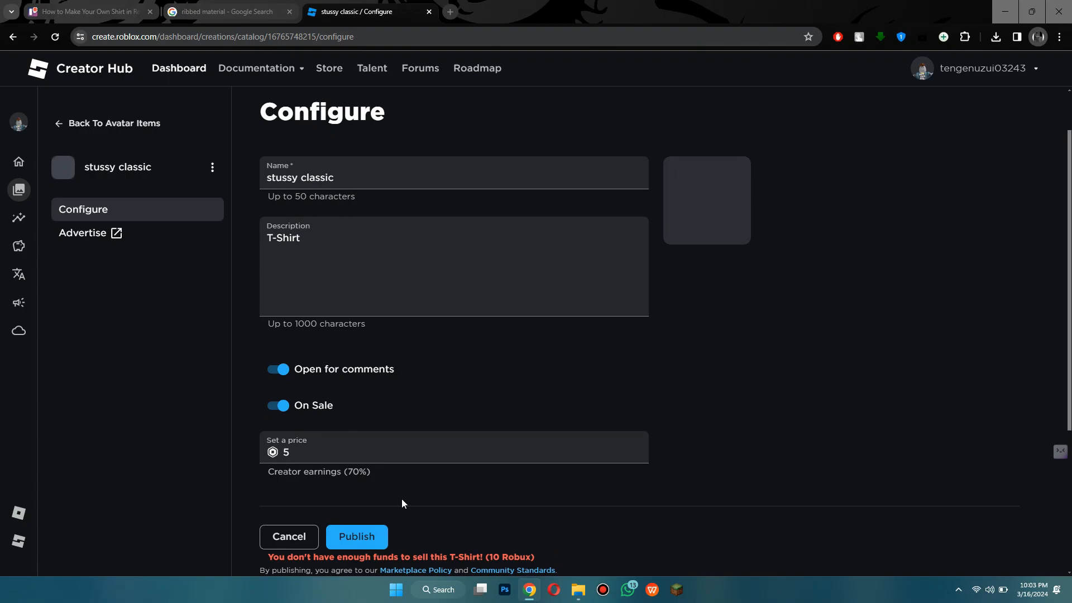
# Step: Review the insufficient-funds failure and return to the Avatar Items list
pyautogui.scroll(-3)
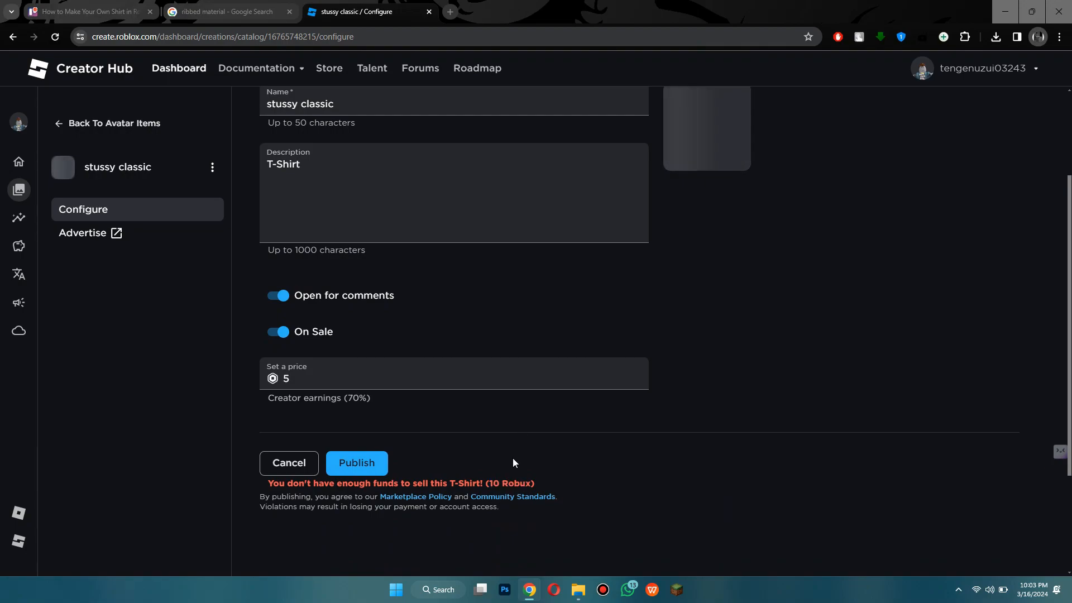
pyautogui.moveTo(499, 465)
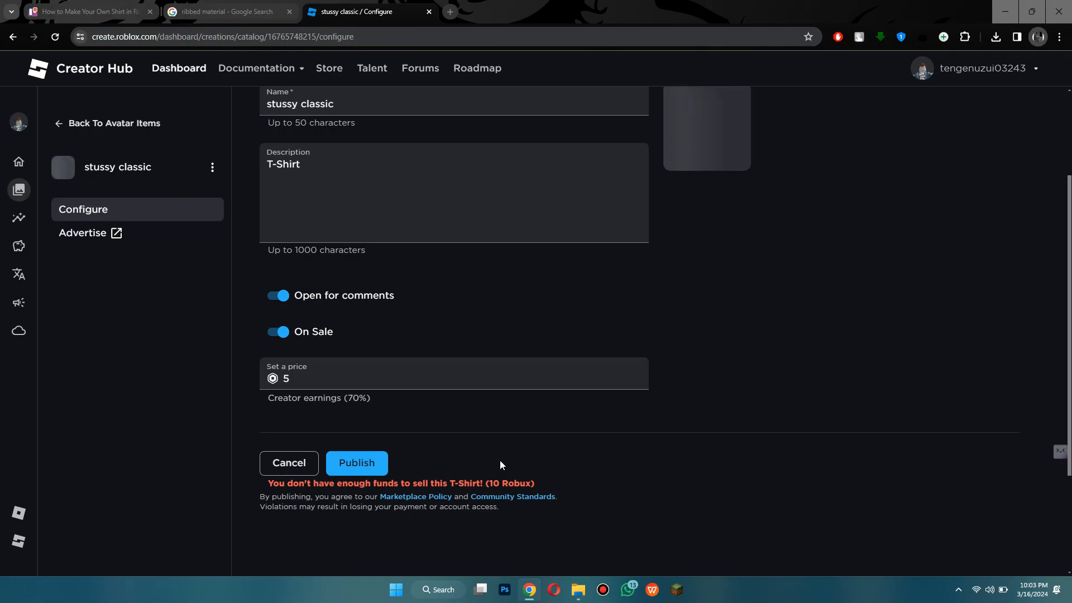
pyautogui.moveTo(497, 407)
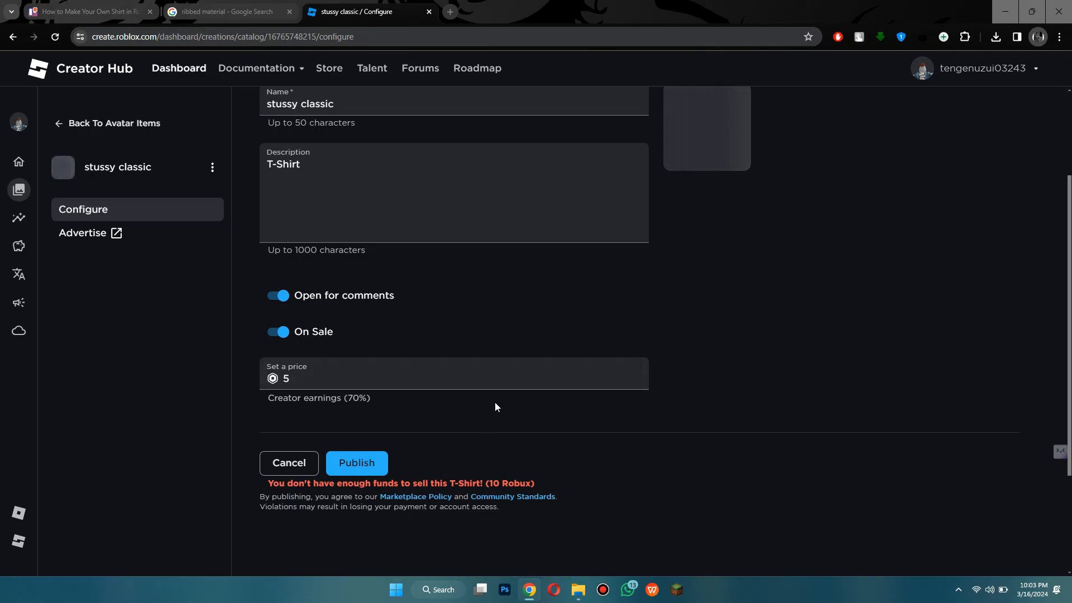
pyautogui.scroll(3)
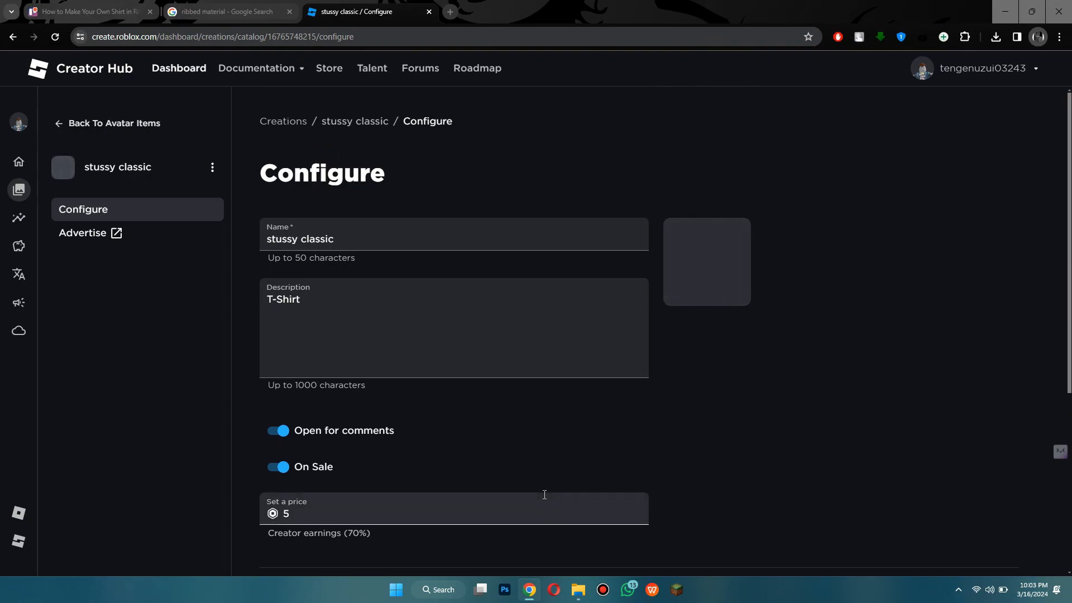
pyautogui.moveTo(722, 443)
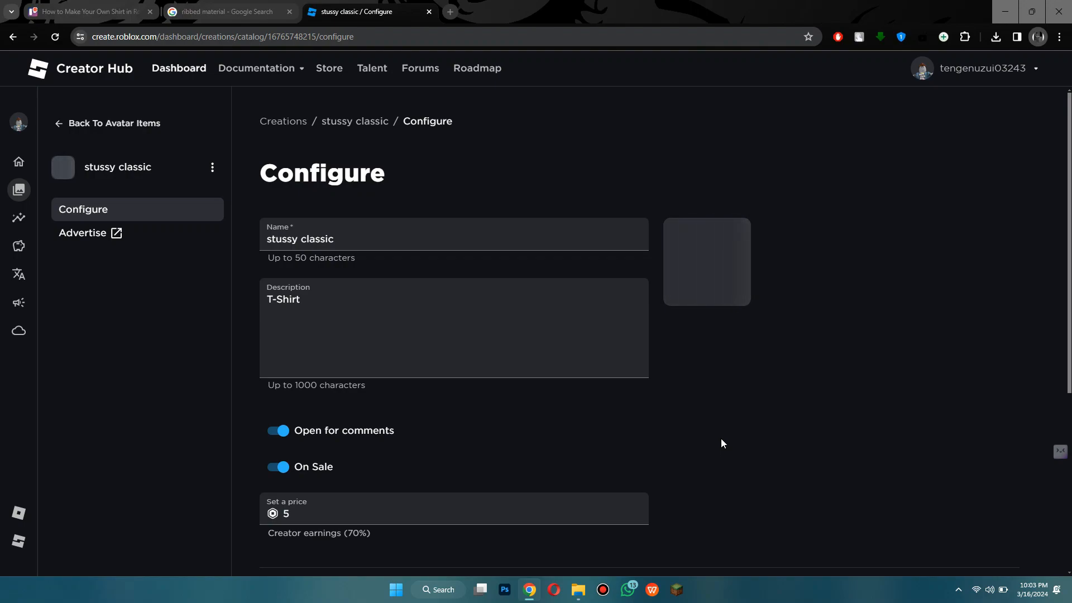
pyautogui.moveTo(103, 128)
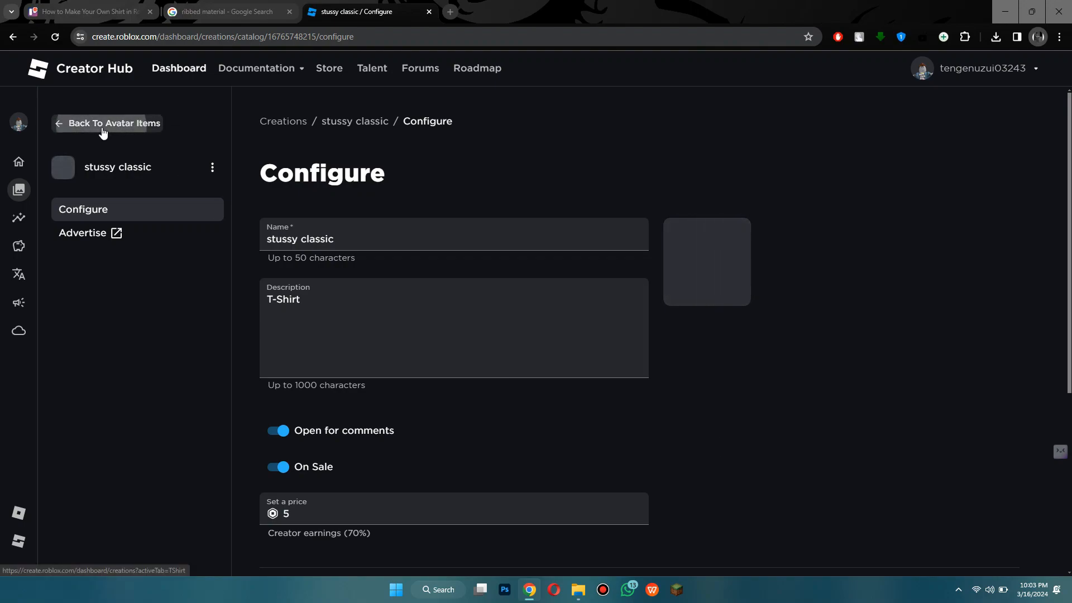
pyautogui.click(113, 123)
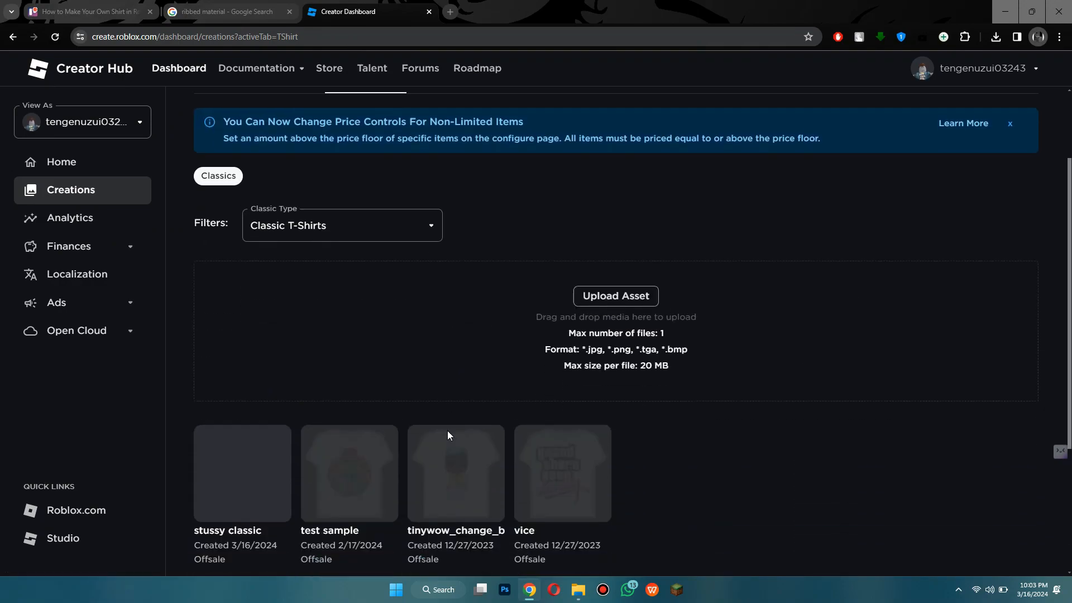
pyautogui.scroll(-3)
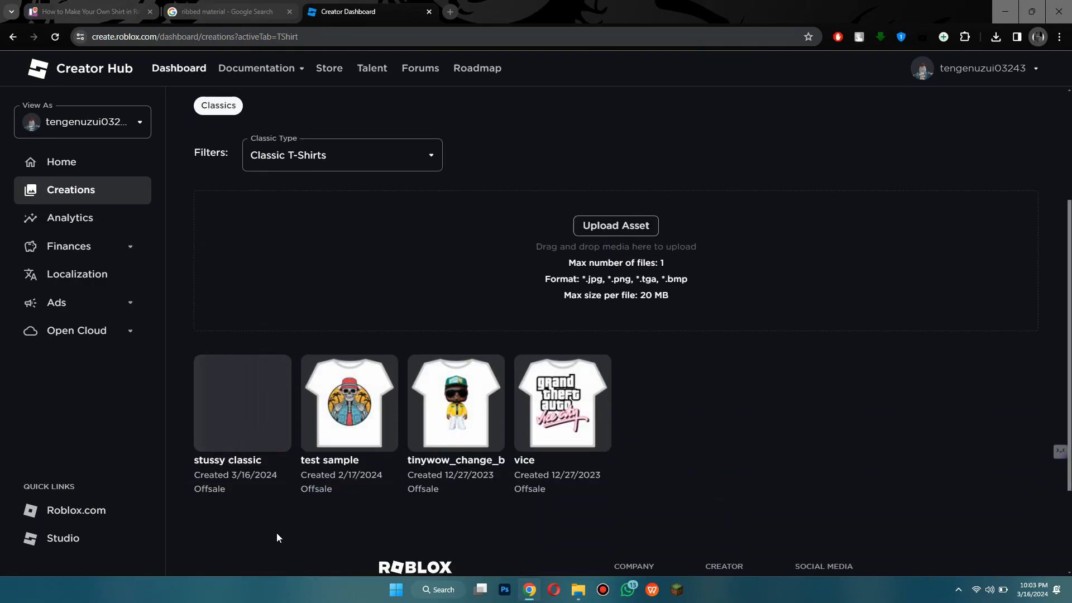